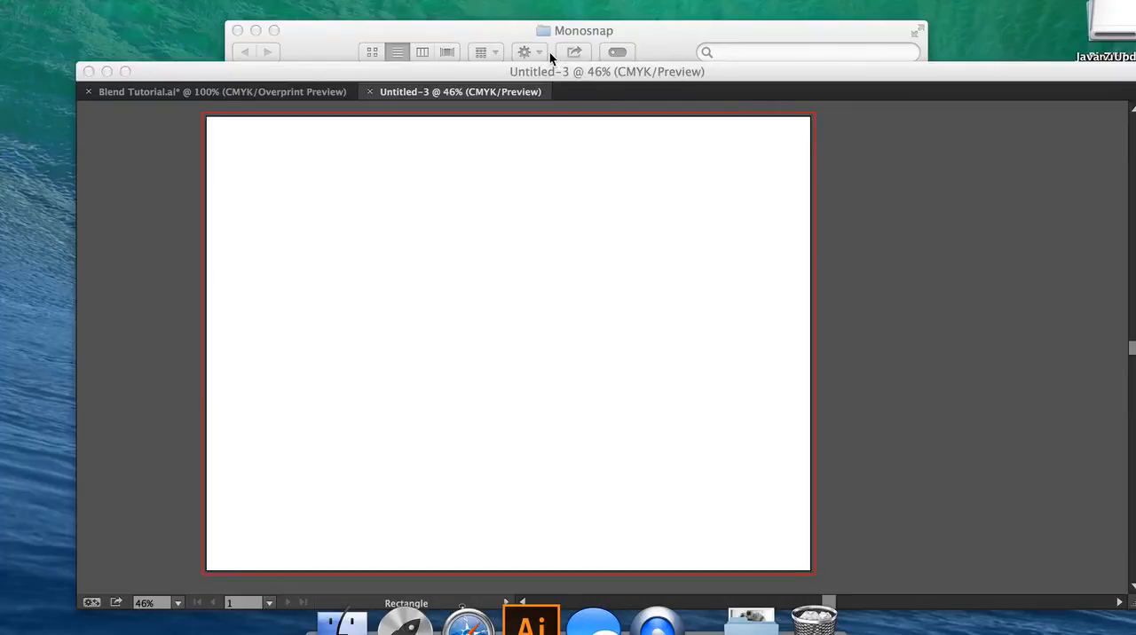
mouse_move(270, 87)
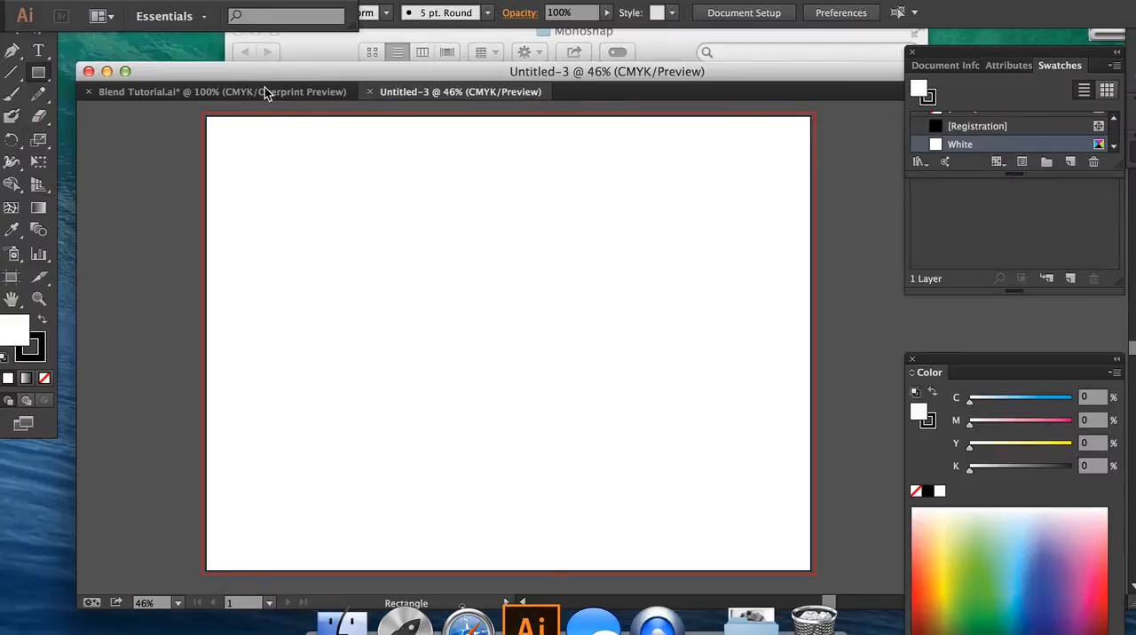
Step: Switch to the finished Blend Tutorial.ai document showing the completed blend grid
click(222, 92)
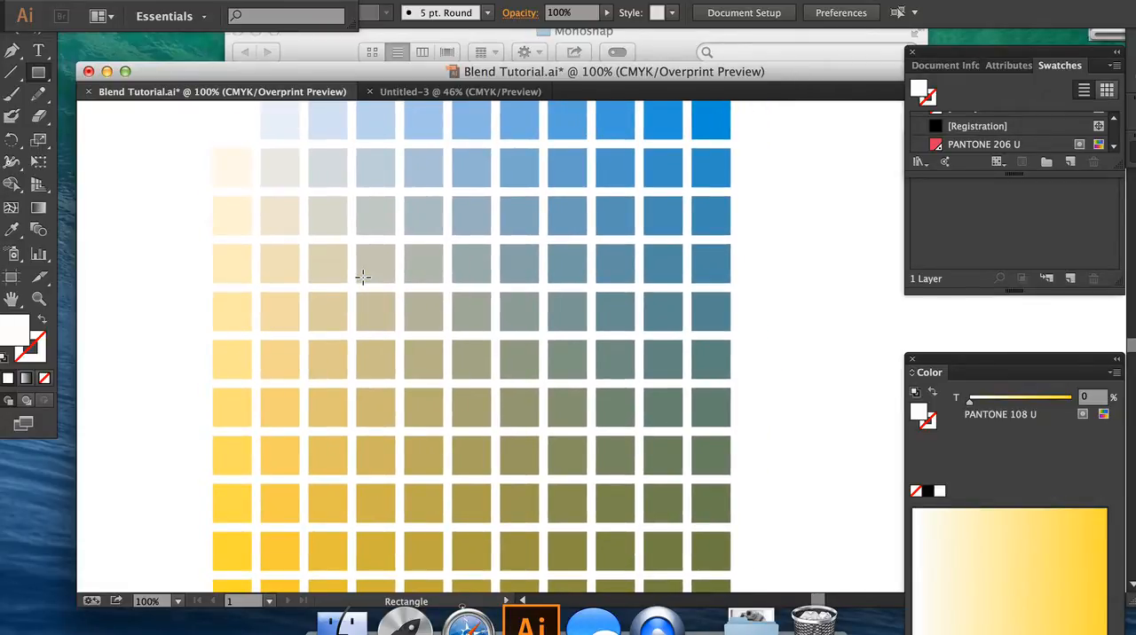
mouse_move(398, 259)
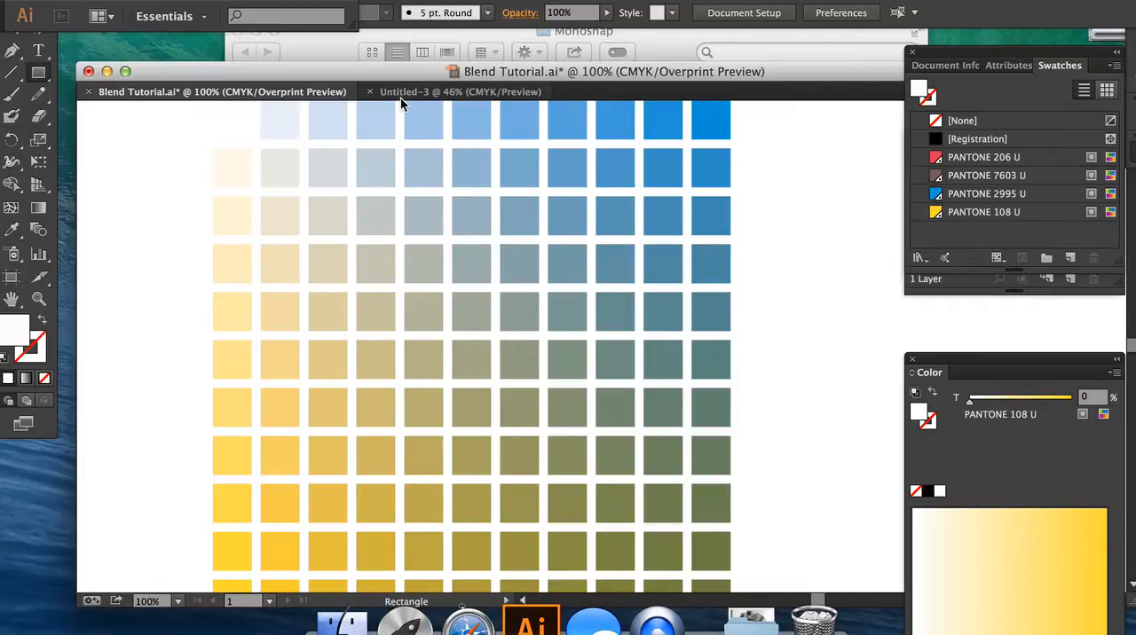
mouse_move(405, 92)
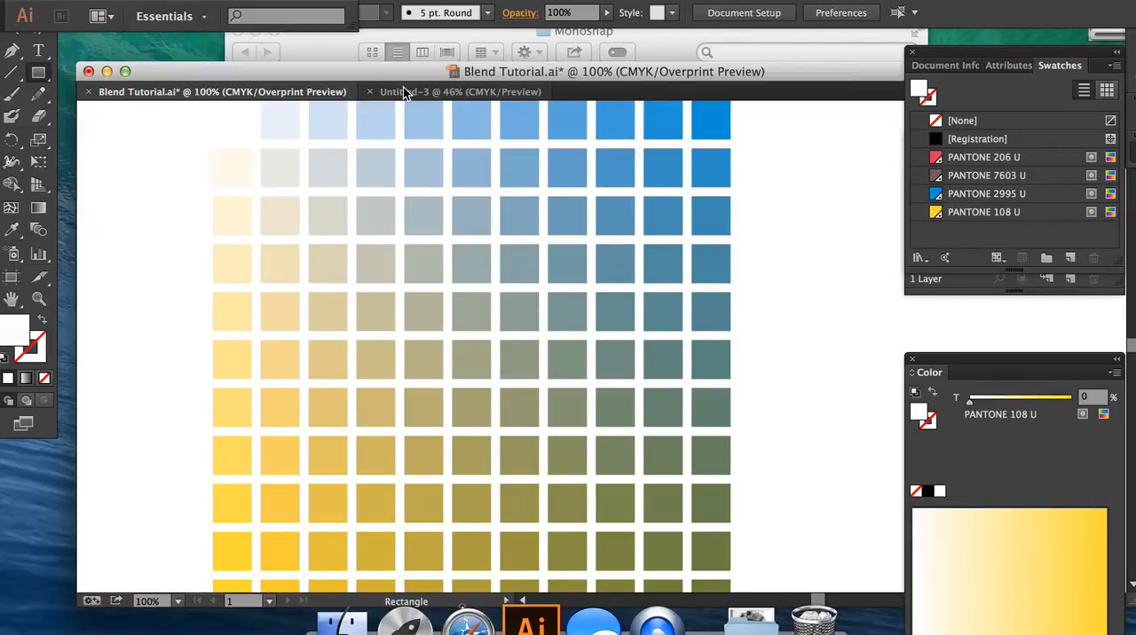
Step: Return to Untitled-3 and dock the Appearance panel below the Swatches panel
click(460, 92)
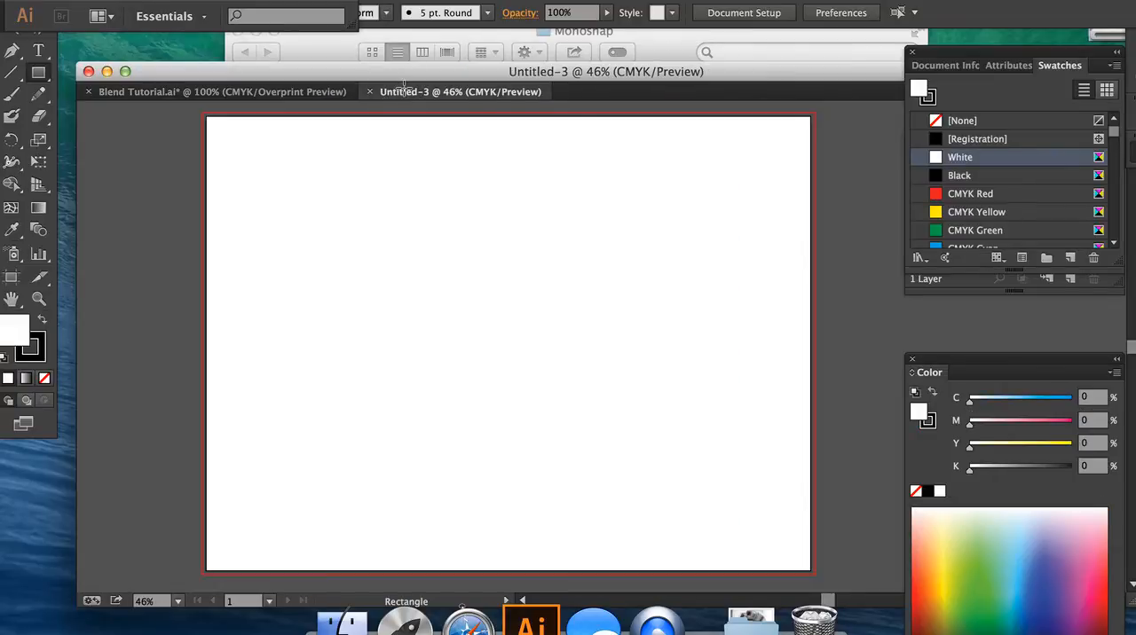
mouse_move(405, 75)
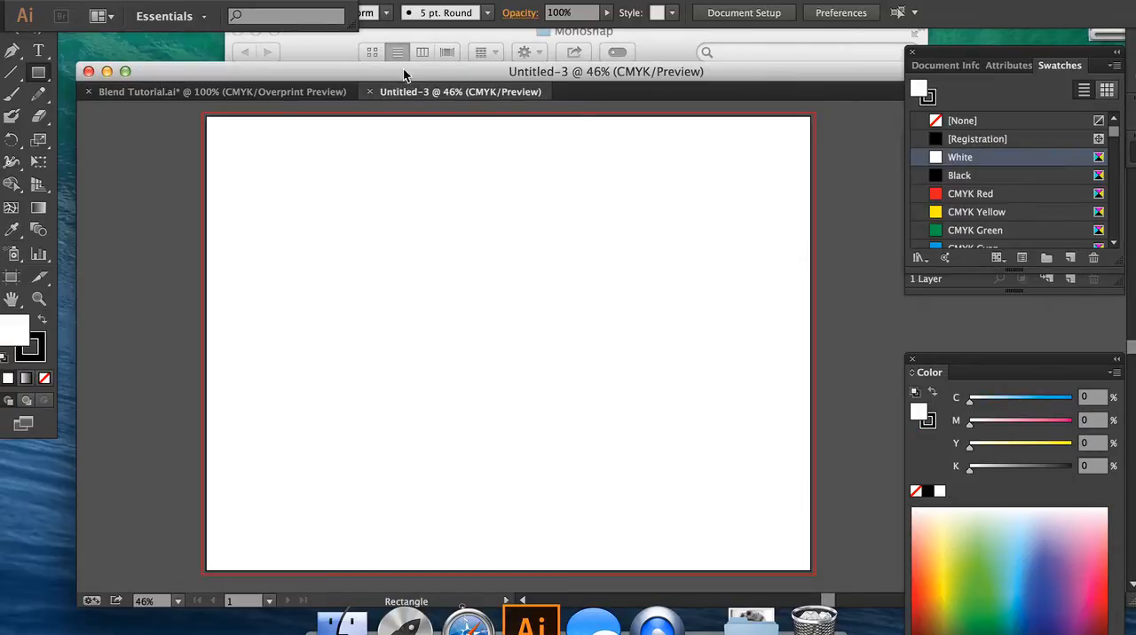
mouse_move(815, 43)
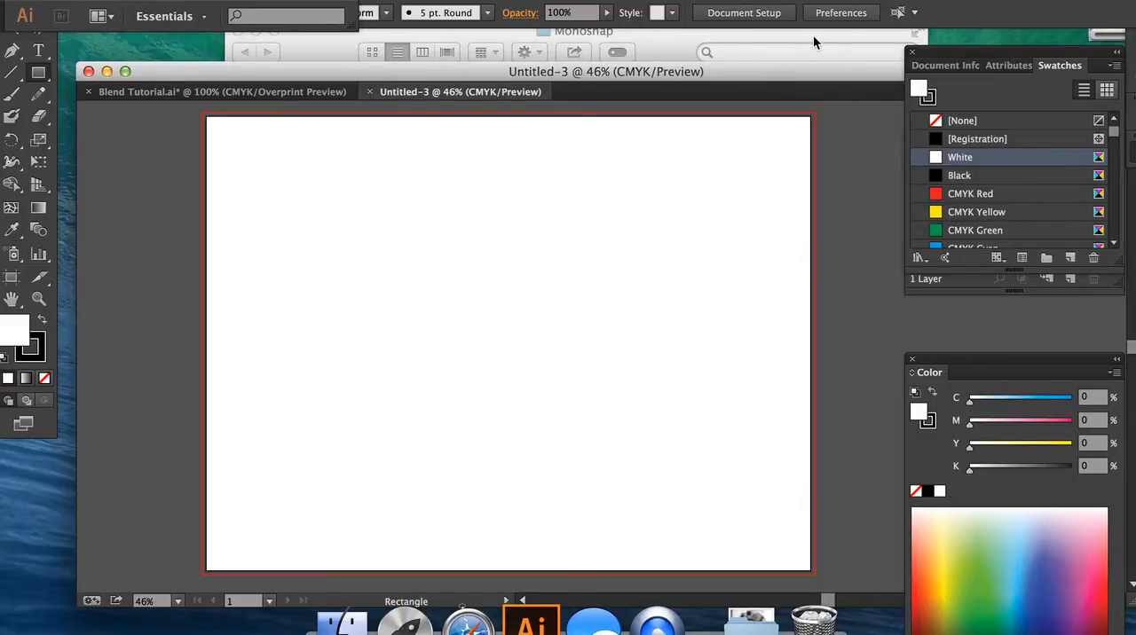
mouse_move(1001, 75)
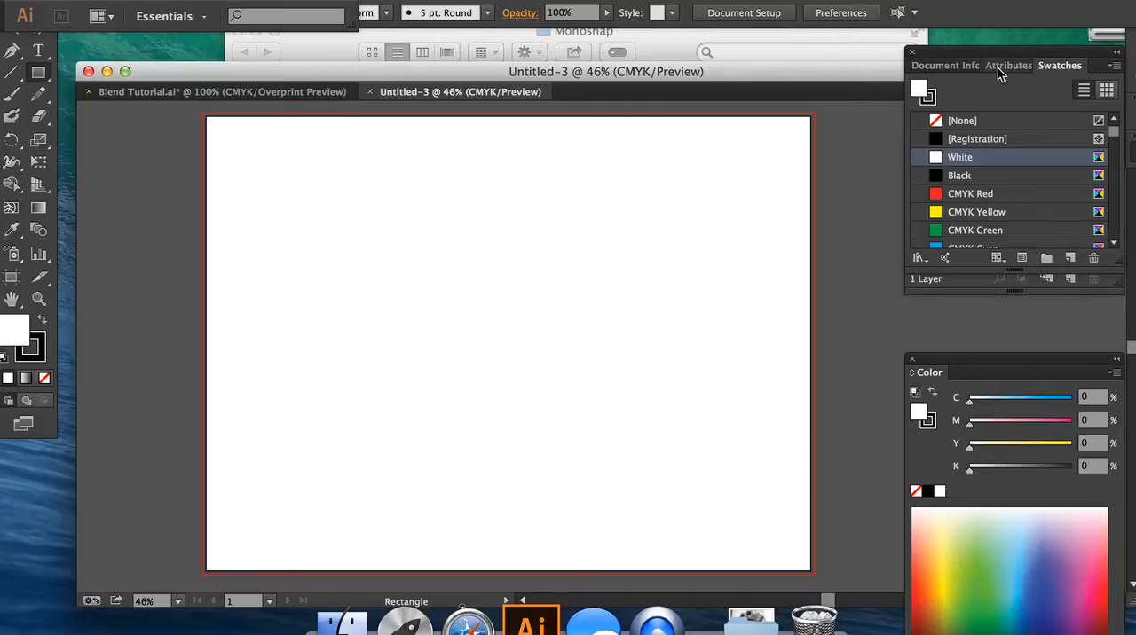
click(1009, 64)
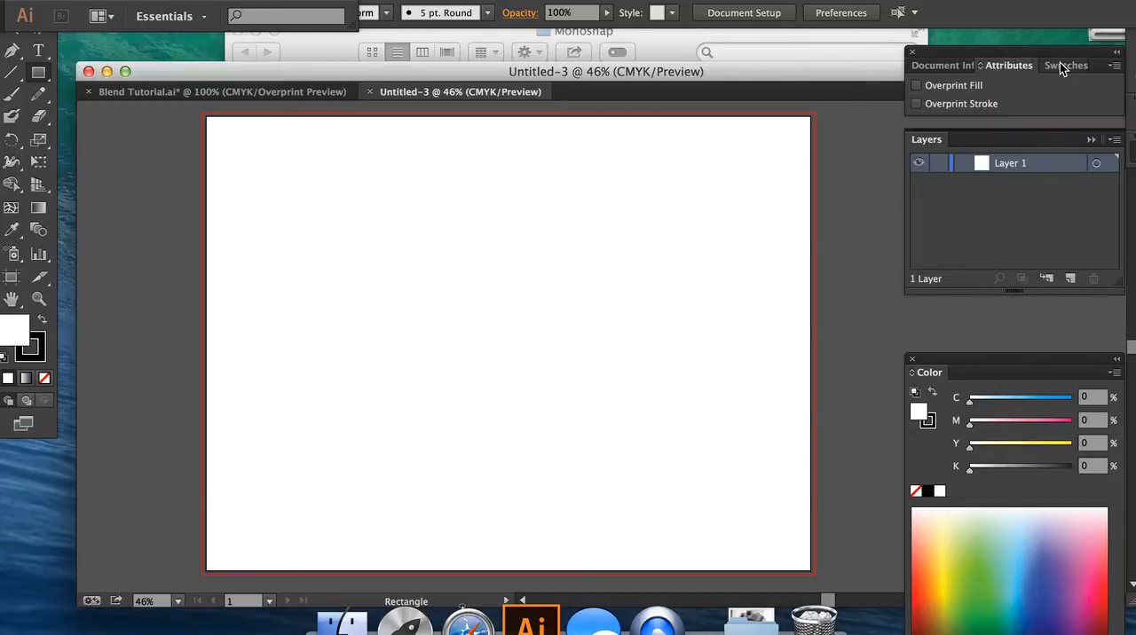
click(1061, 63)
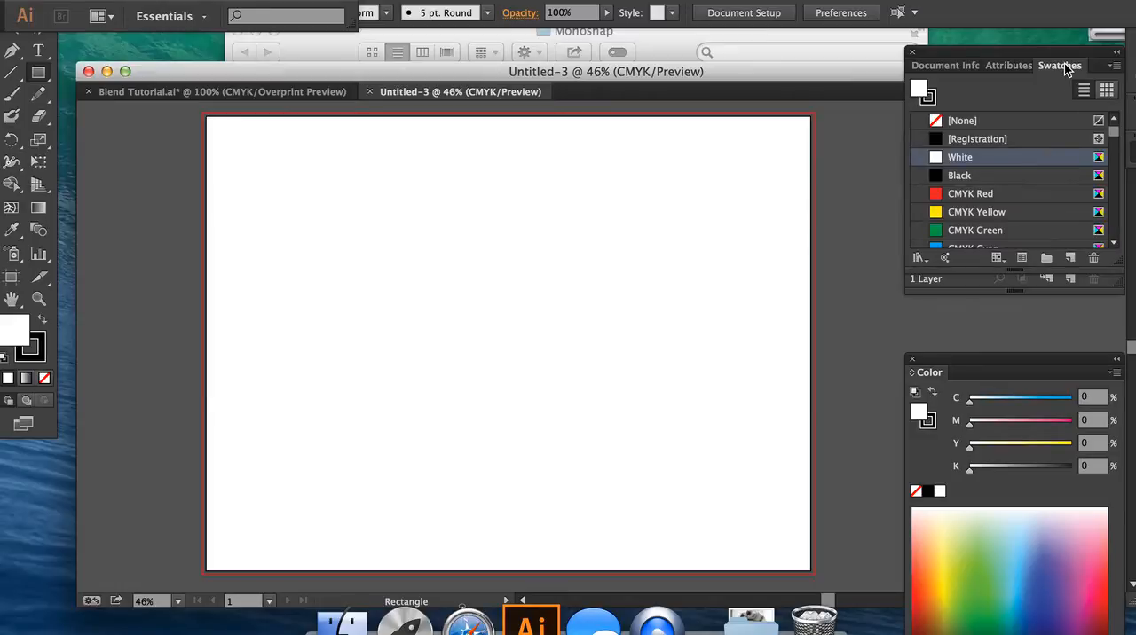
mouse_move(932, 385)
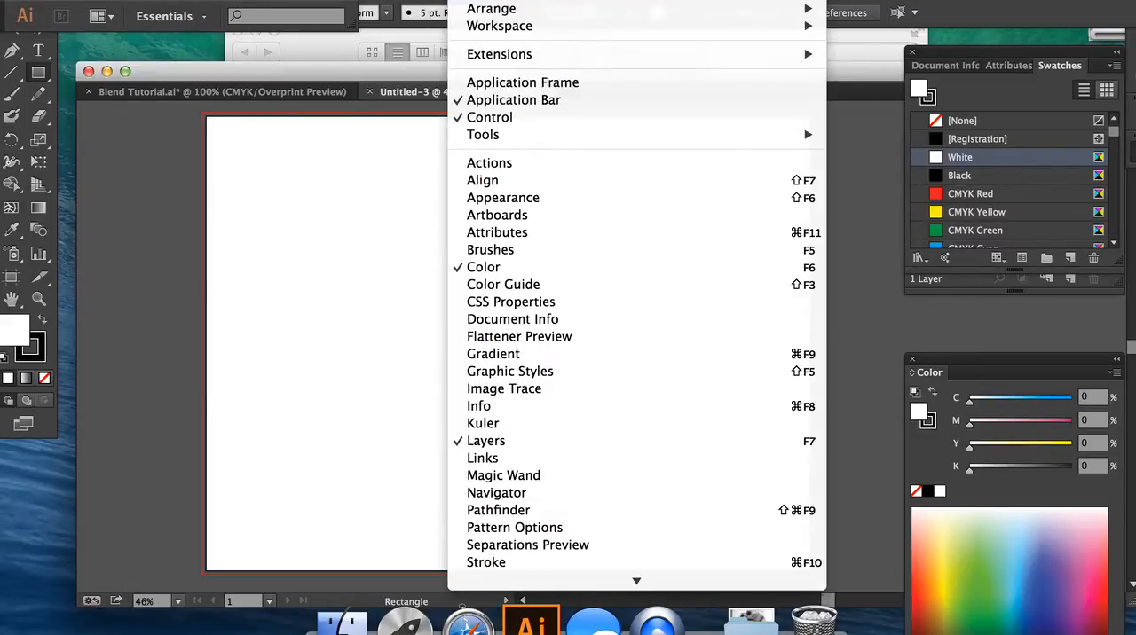
mouse_move(504, 199)
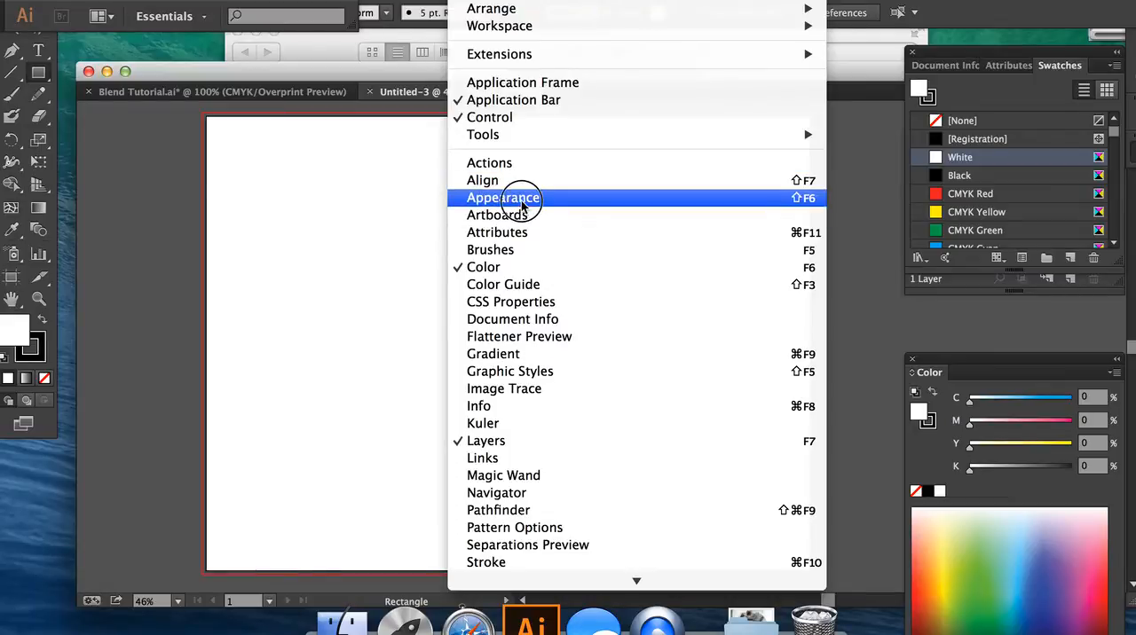
click(504, 199)
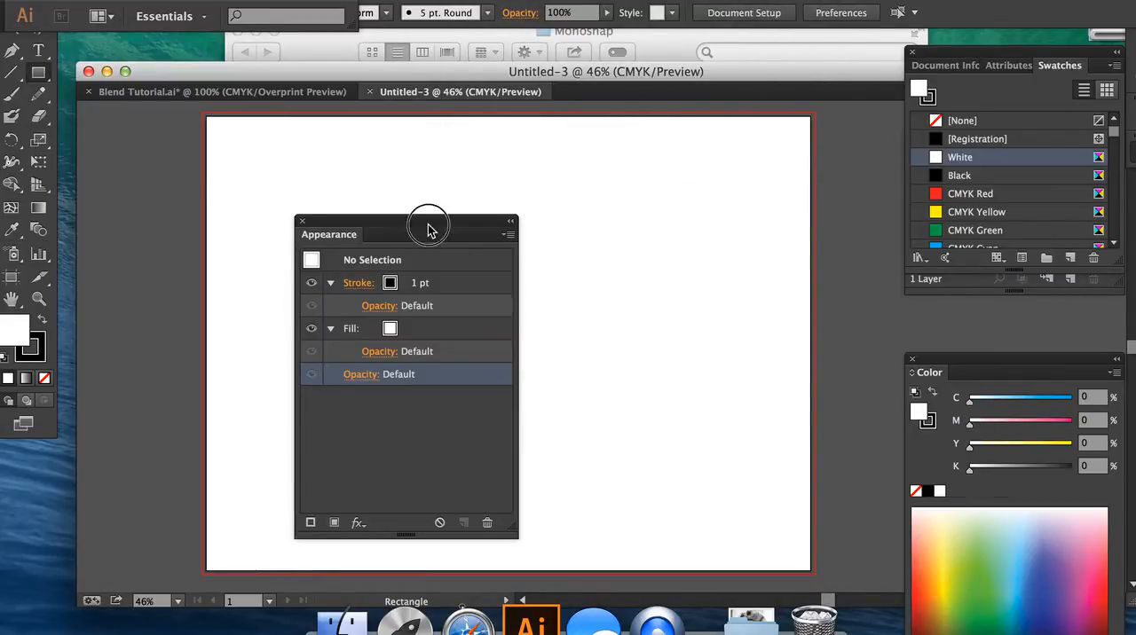
drag(429, 227, 1044, 291)
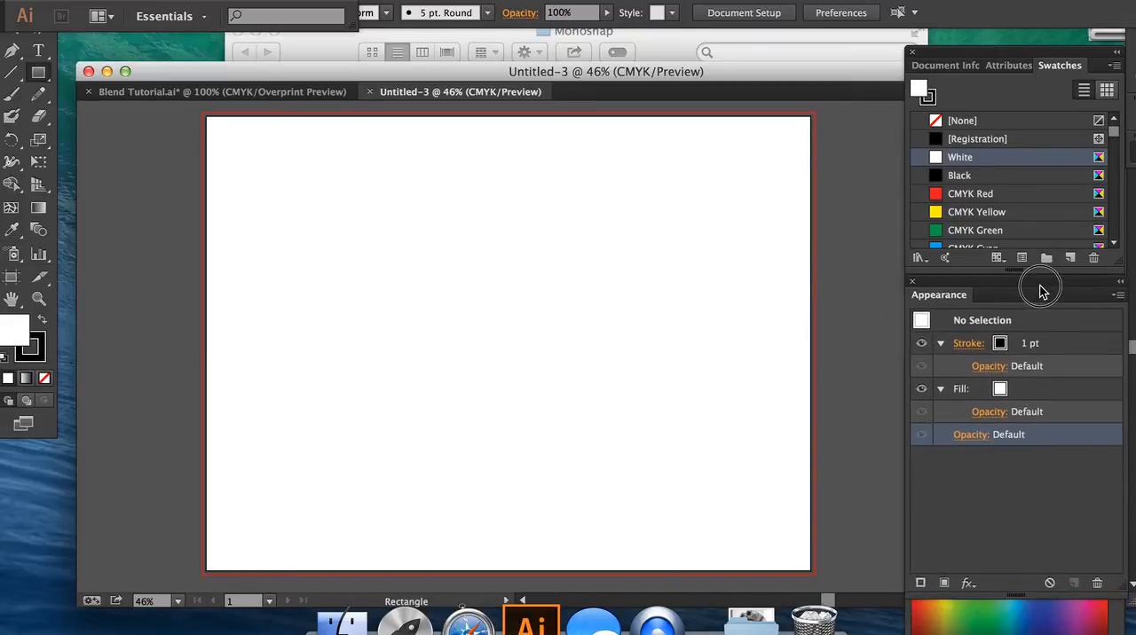
mouse_move(1017, 607)
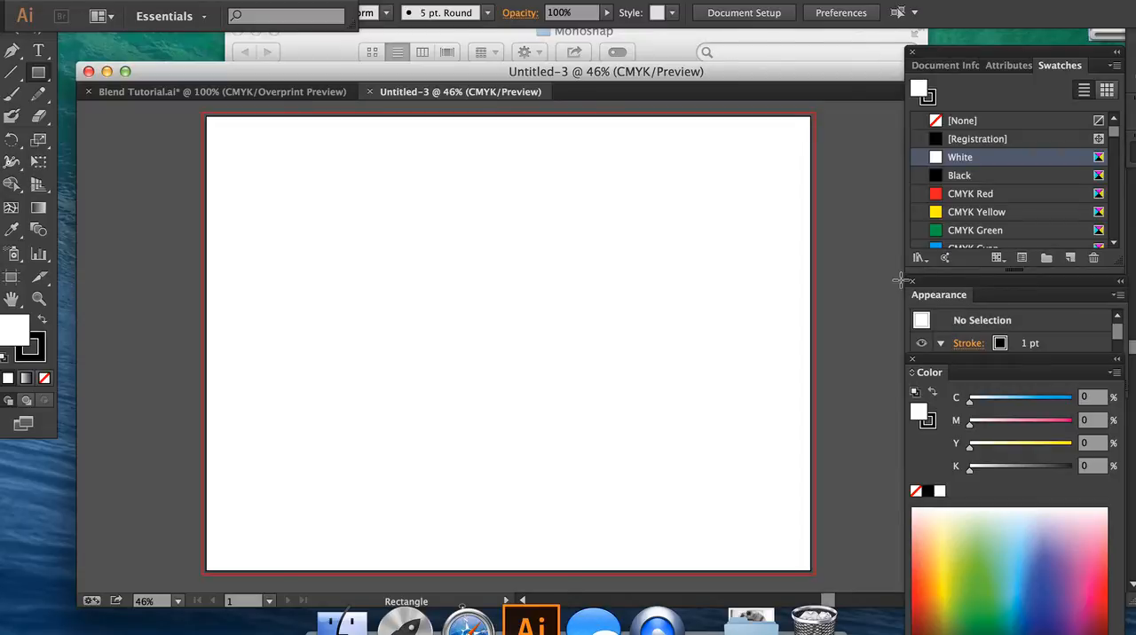
mouse_move(818, 270)
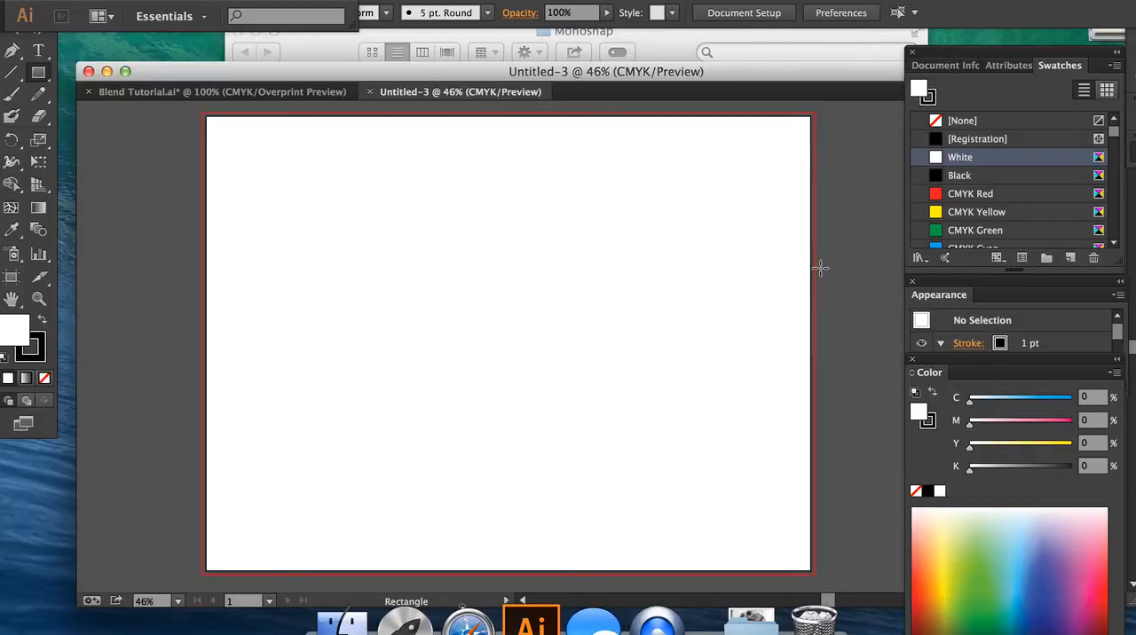
mouse_move(1012, 224)
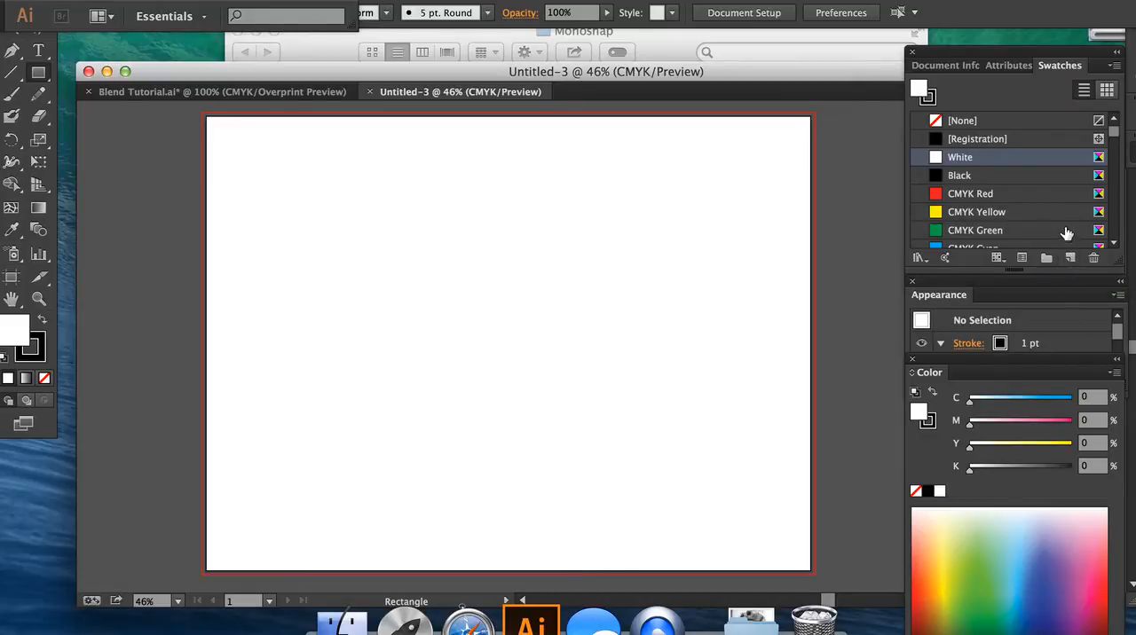
mouse_move(1061, 146)
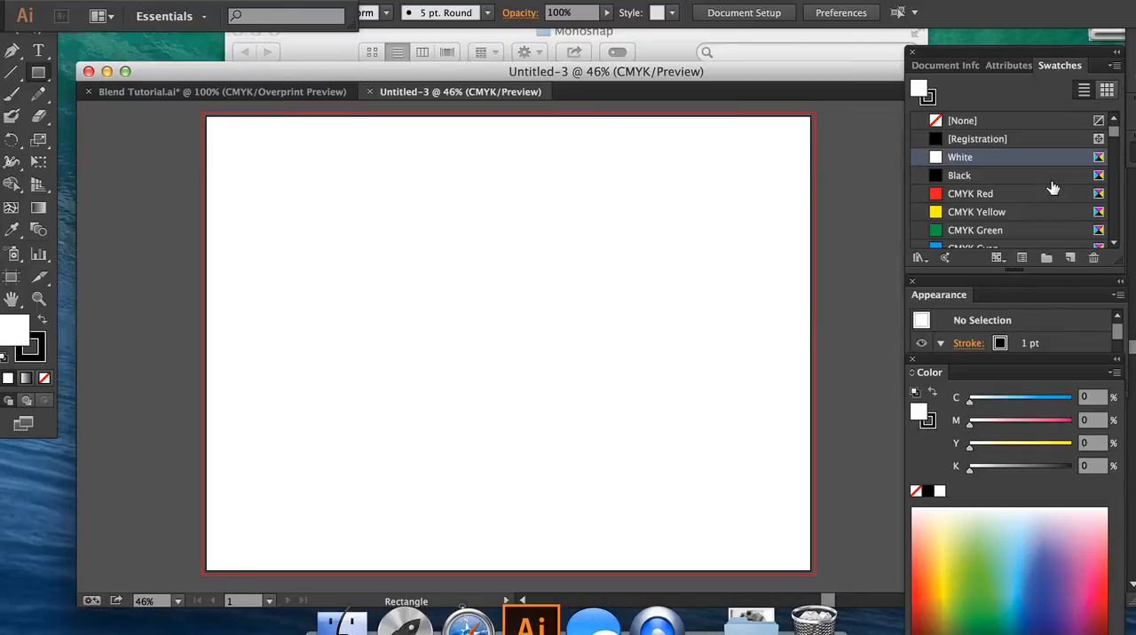
Step: Make CMYK Red the fill colour and browse the swatches to clear, keeping None, Registration, White and Black
click(969, 194)
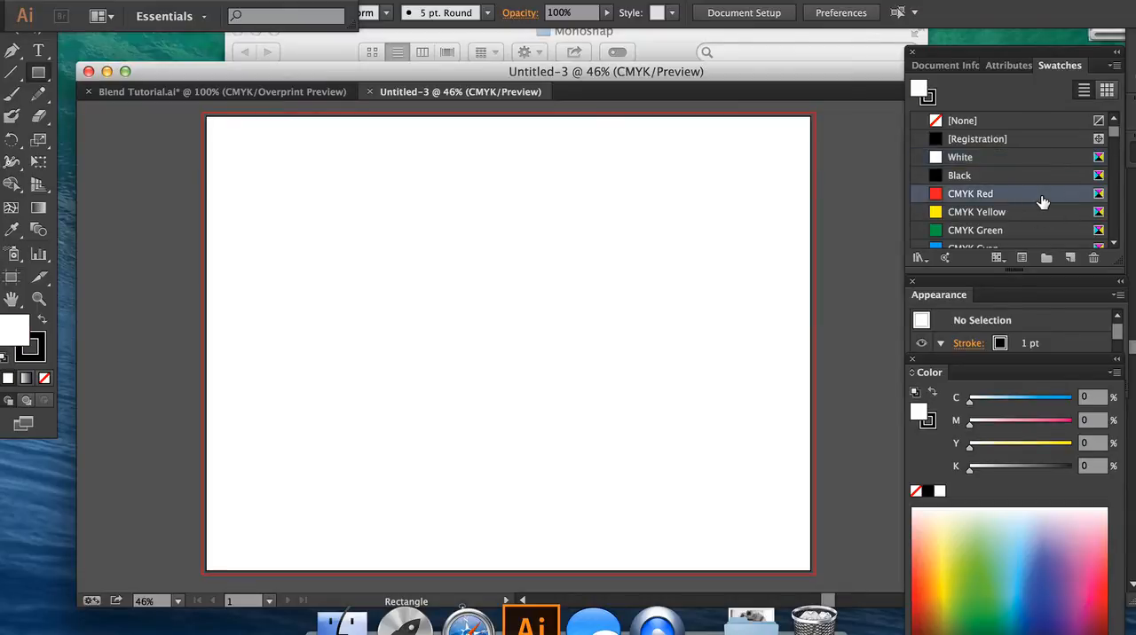
click(969, 193)
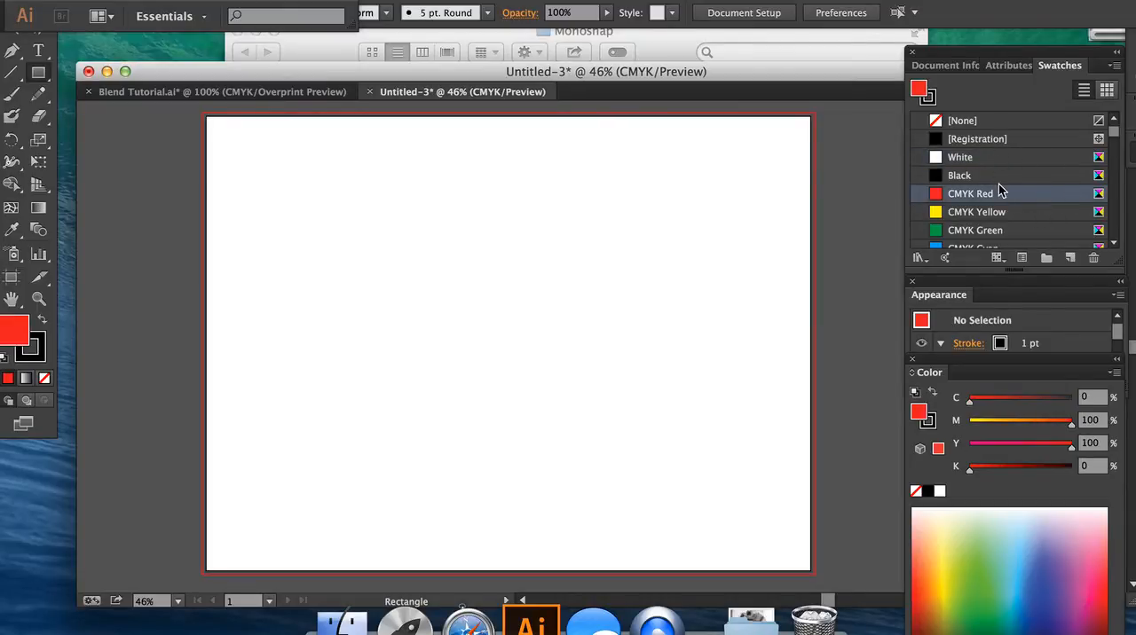
scroll(down, 3)
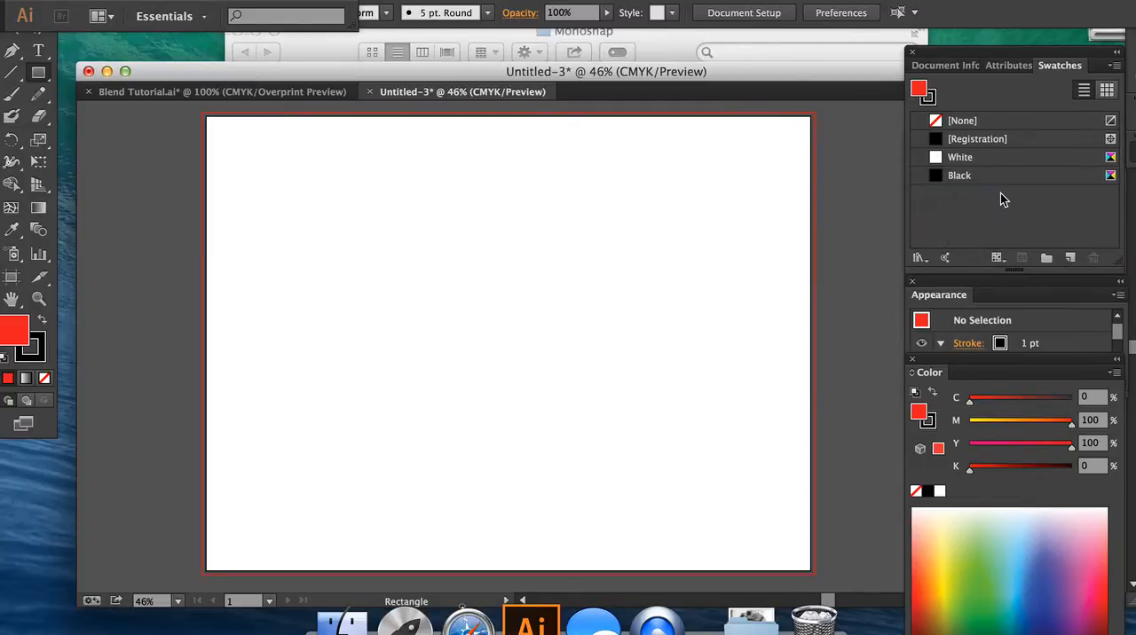
mouse_move(920, 257)
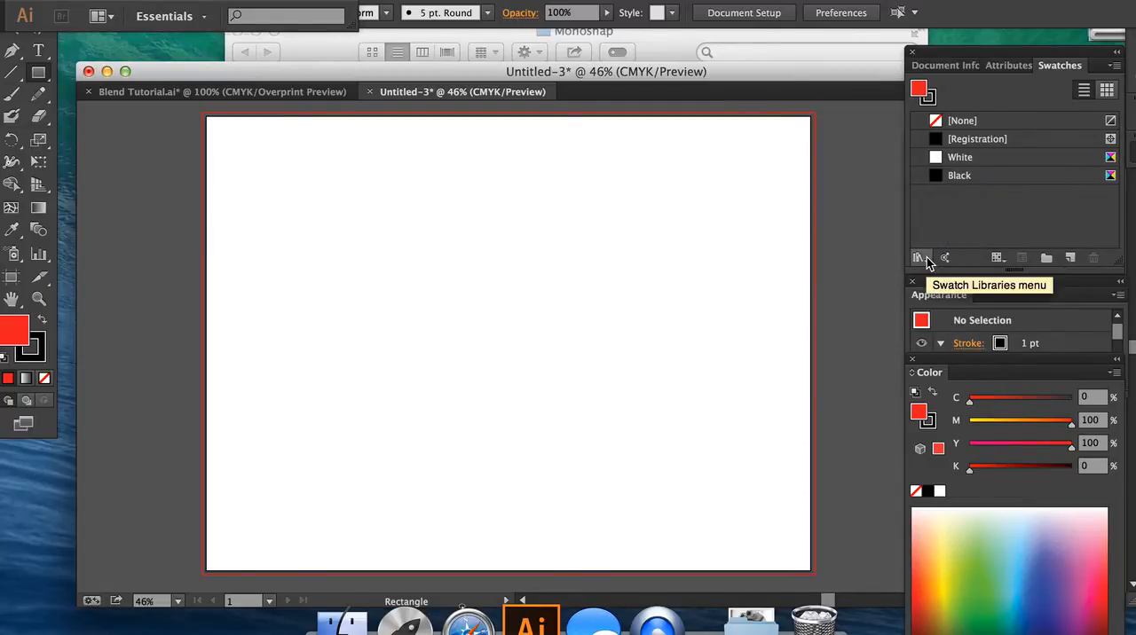
Step: Add PANTONE Pink U and Blue 072 U from the PANTONE+ Solid Uncoated color book
click(920, 257)
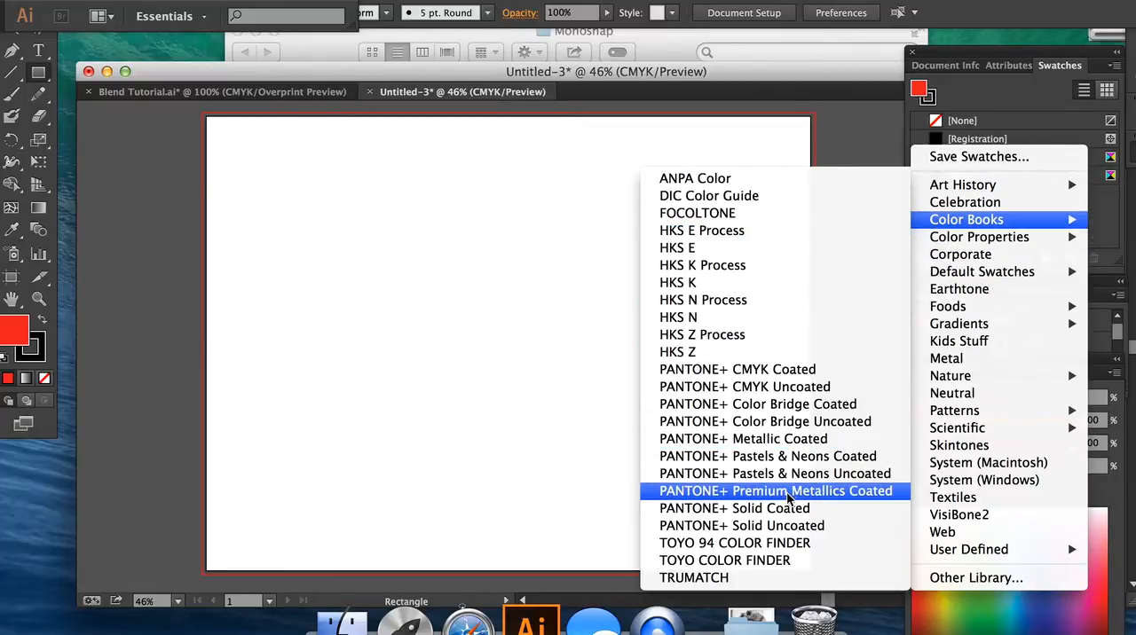
click(742, 525)
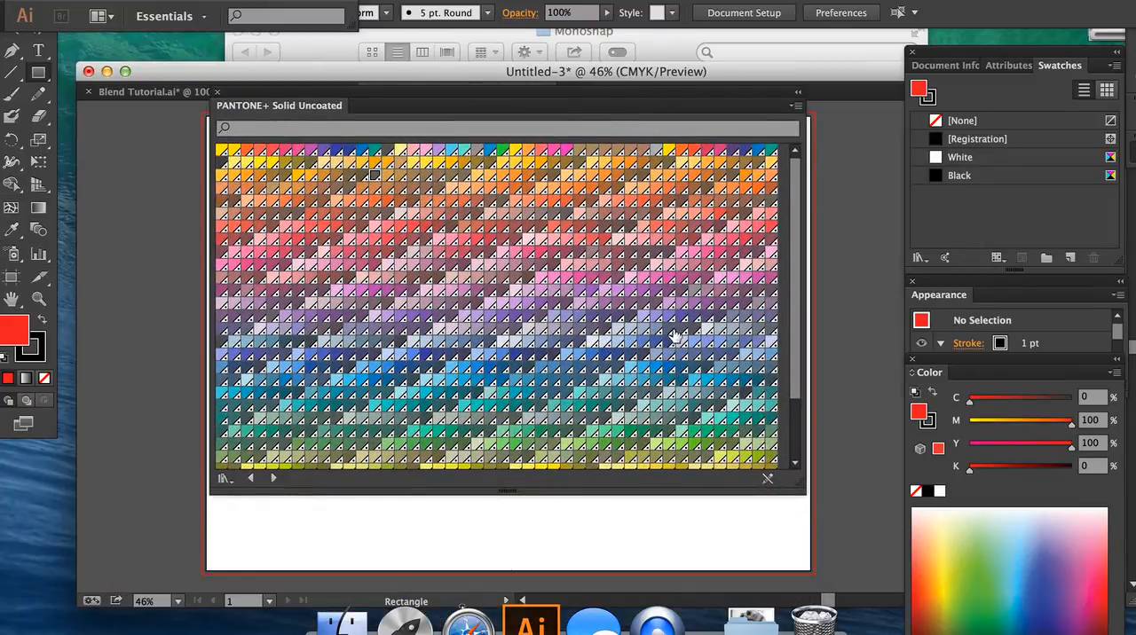
mouse_move(714, 269)
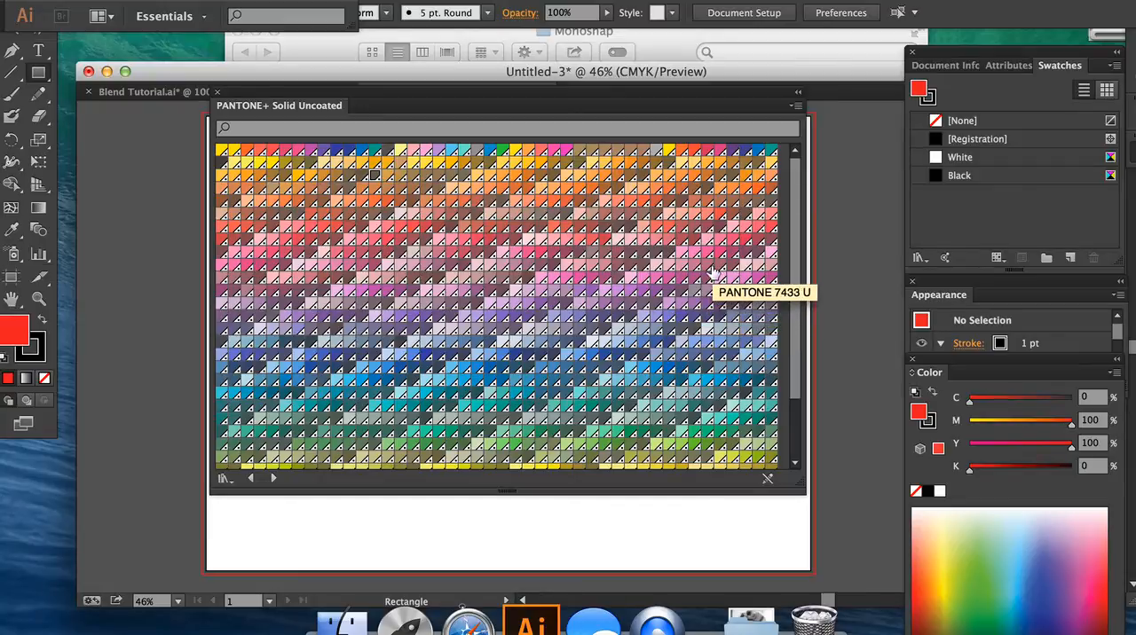
click(719, 151)
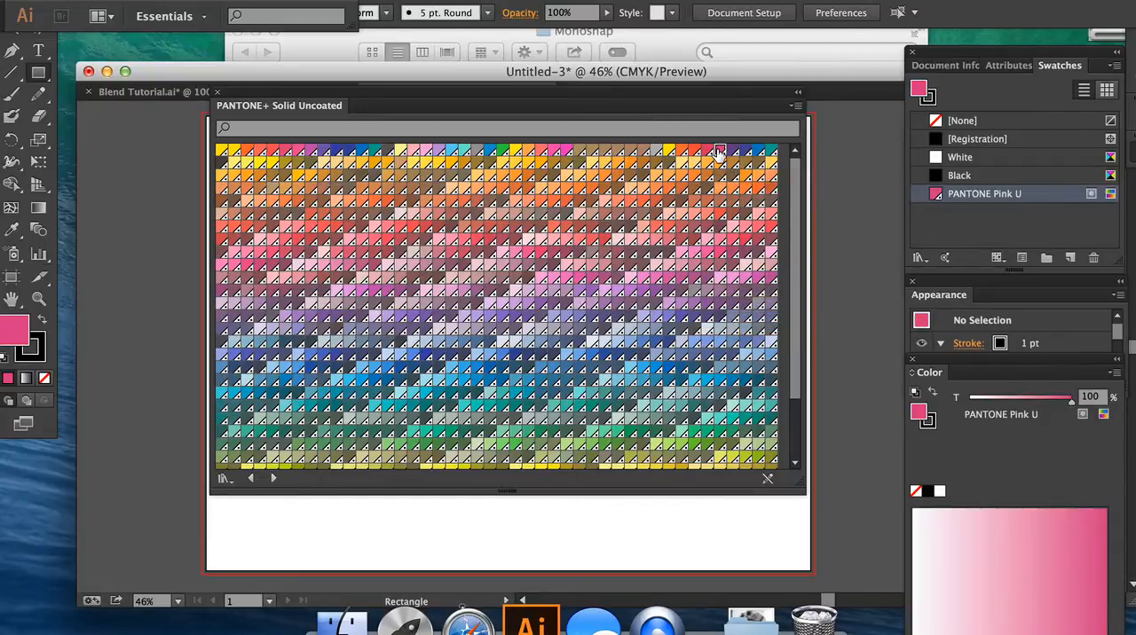
mouse_move(451, 362)
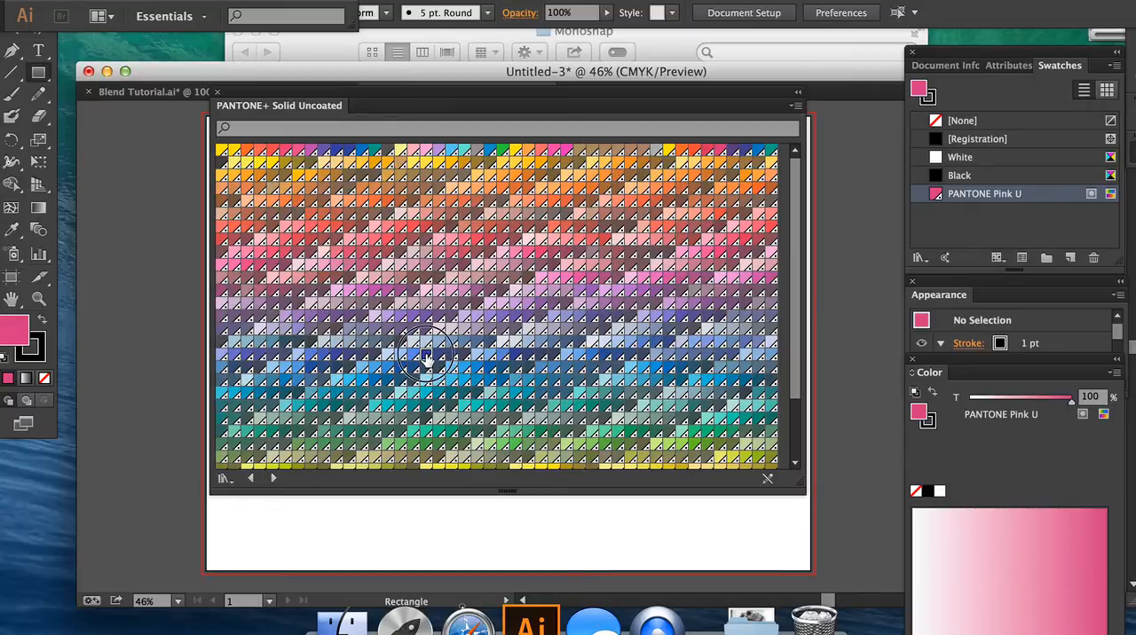
click(426, 355)
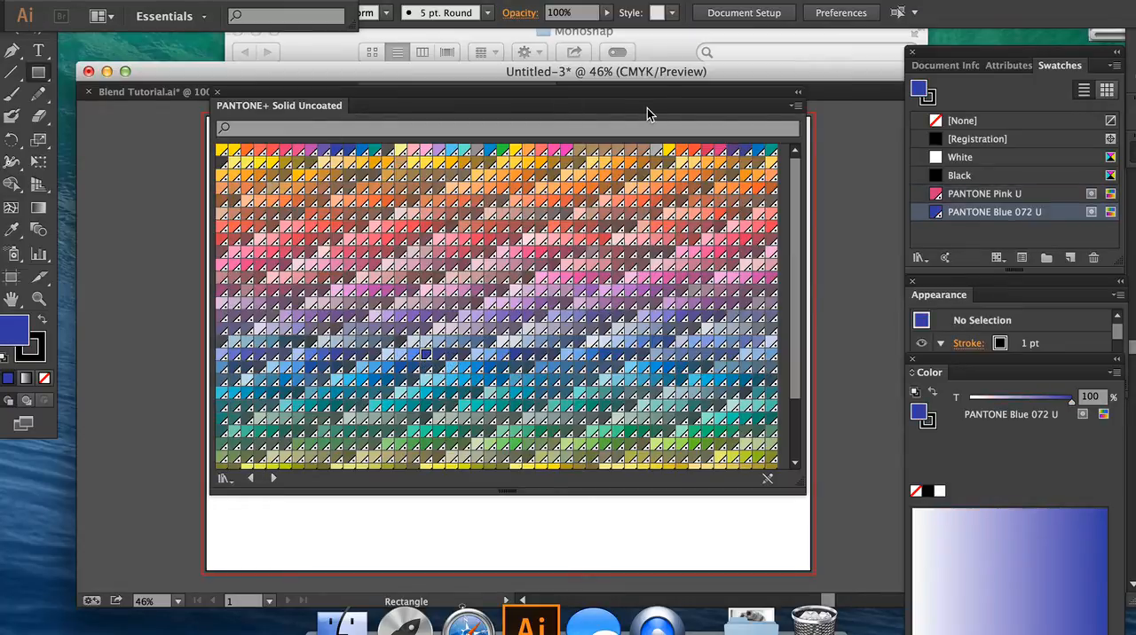
mouse_move(660, 124)
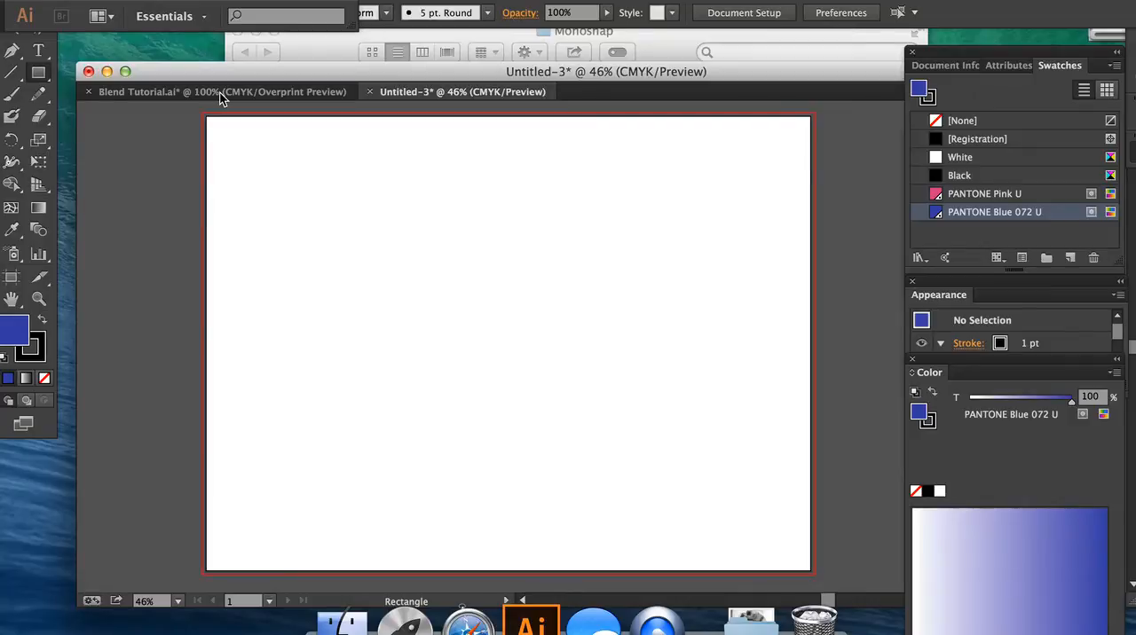
mouse_move(167, 174)
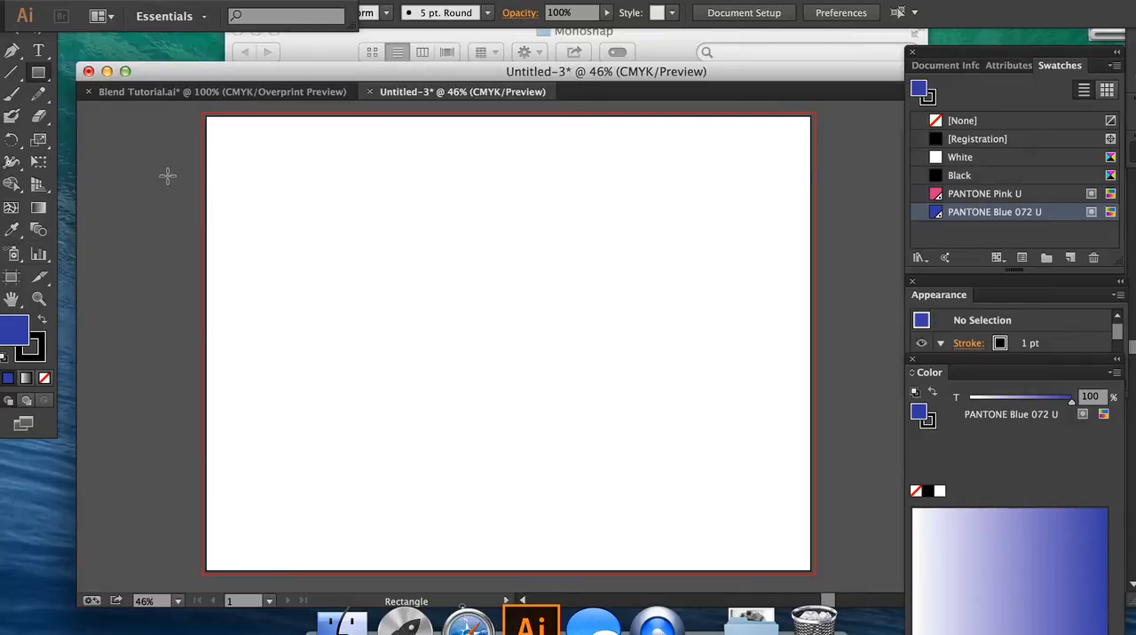
mouse_move(55, 158)
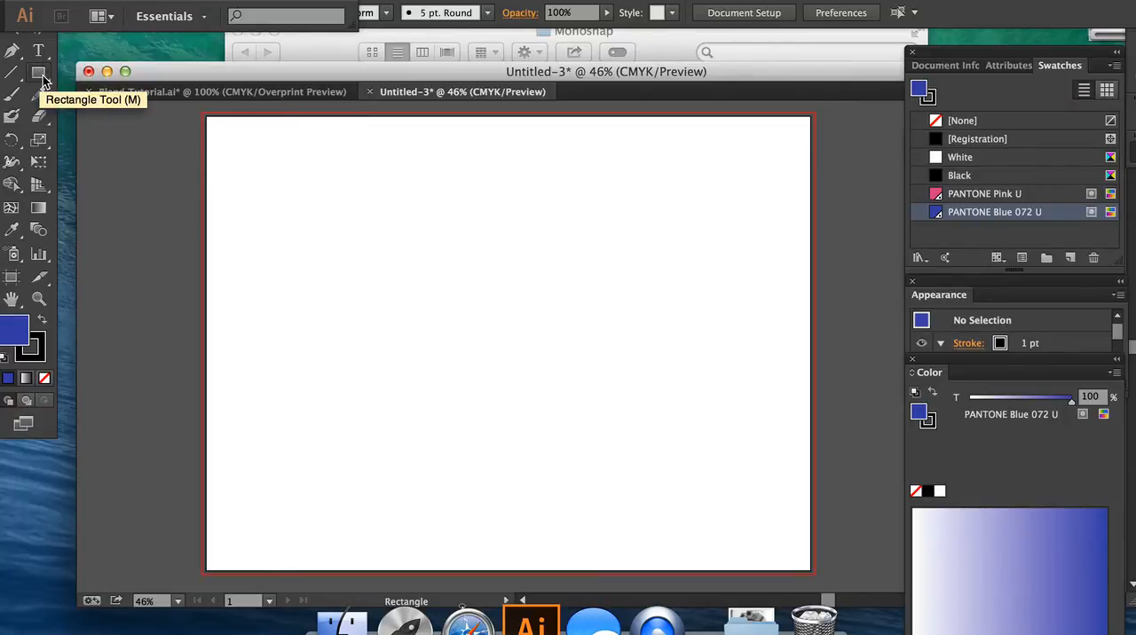
mouse_move(186, 137)
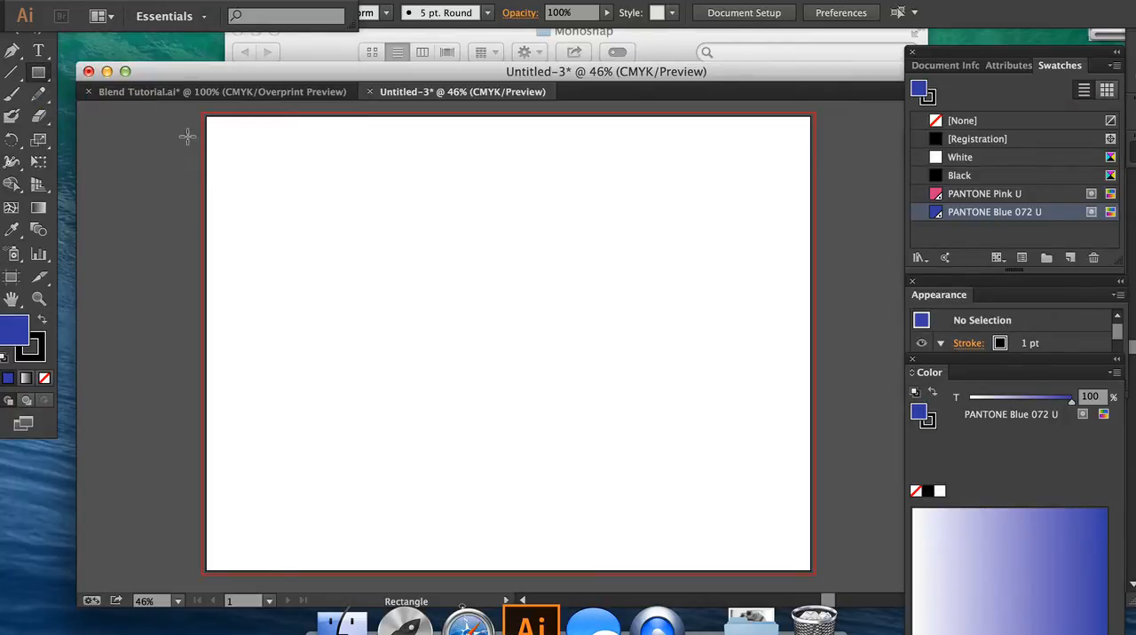
Step: Create a 15 mm by 15 mm square with the Rectangle dialog
click(276, 174)
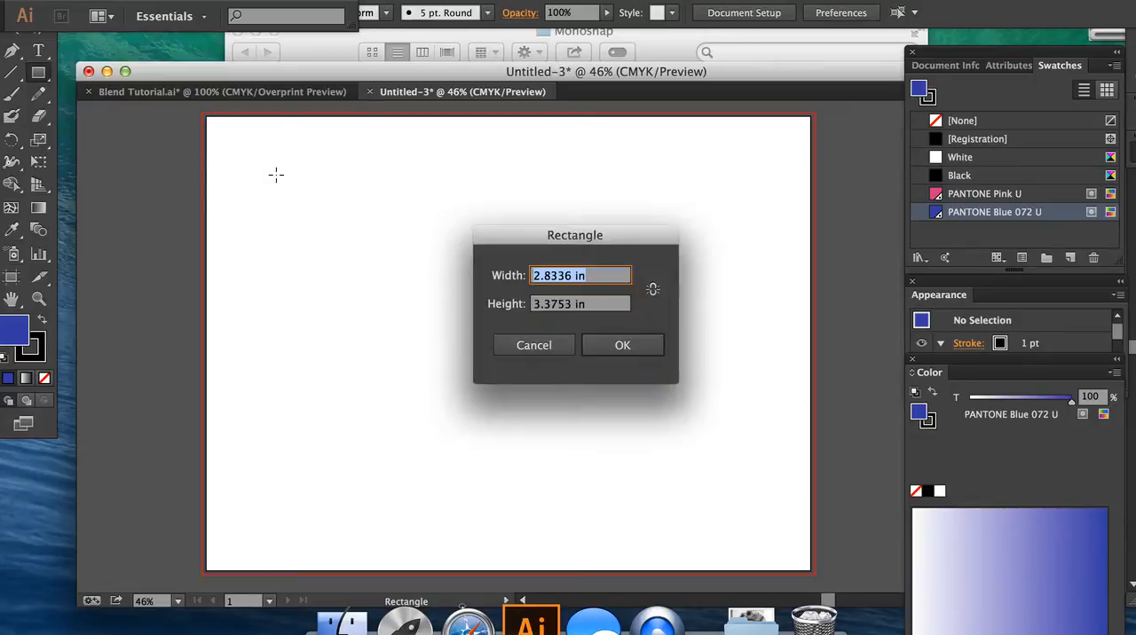
mouse_move(443, 302)
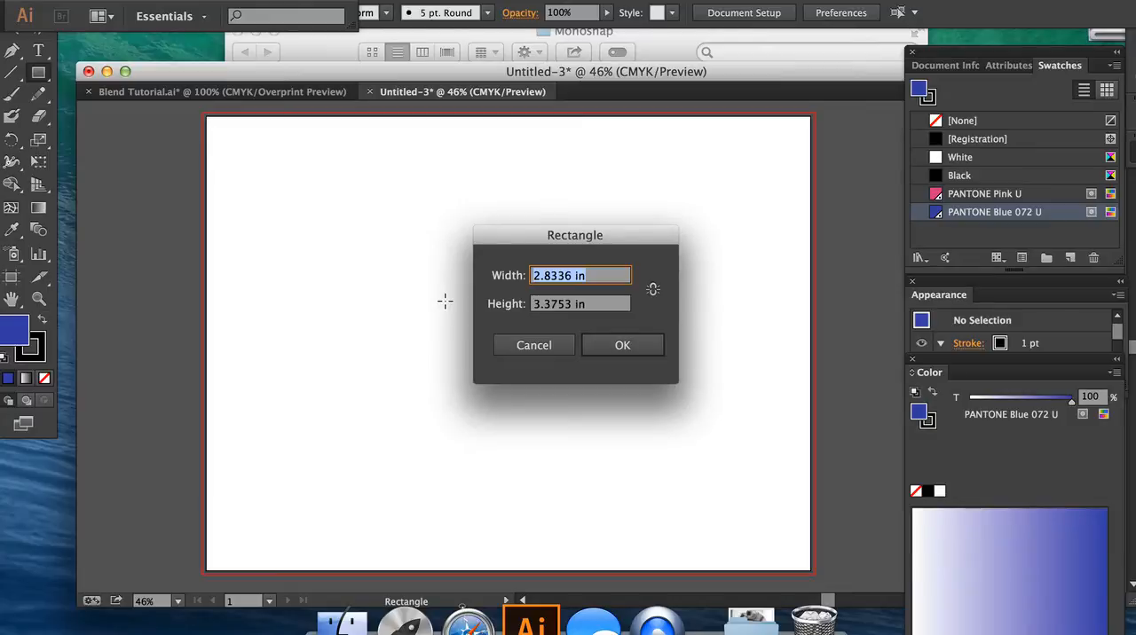
text(1)
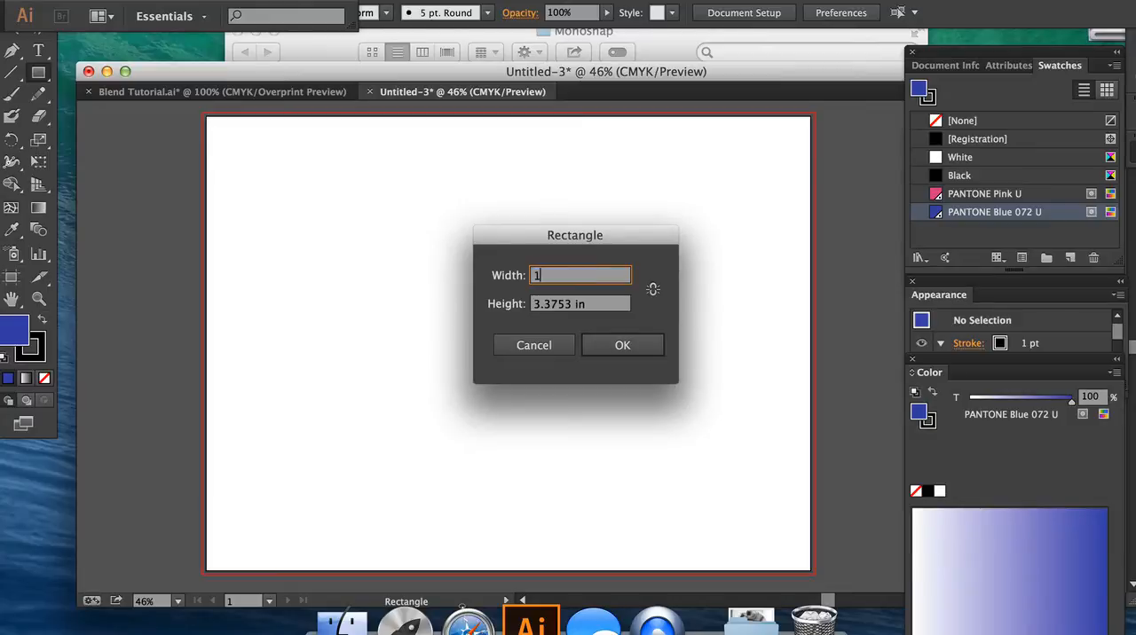
text(15 mm)
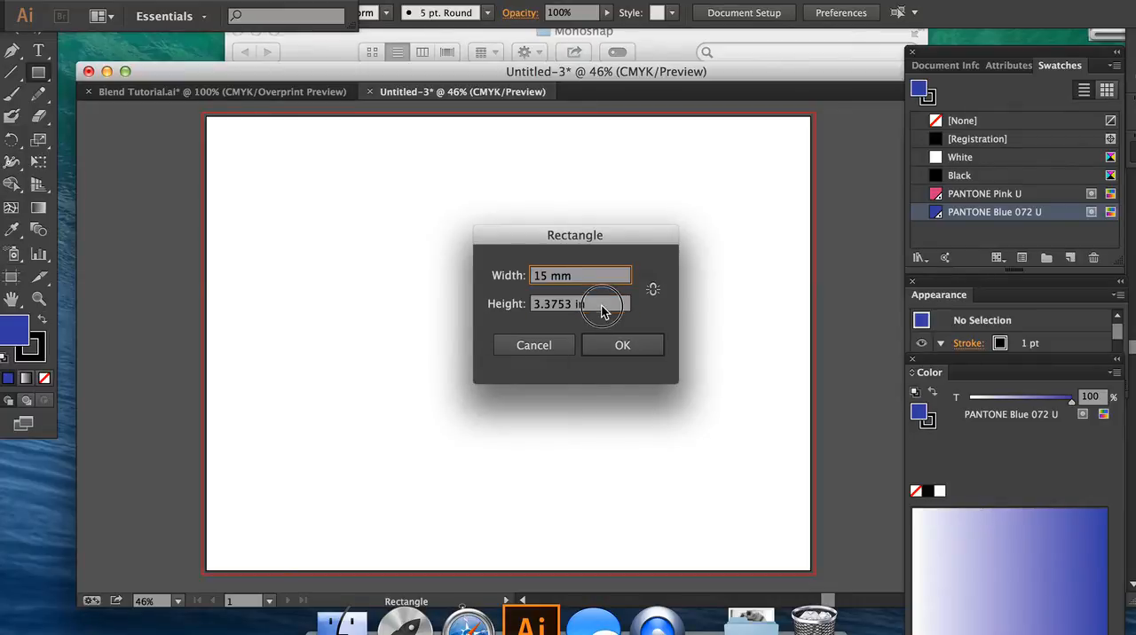
click(581, 304)
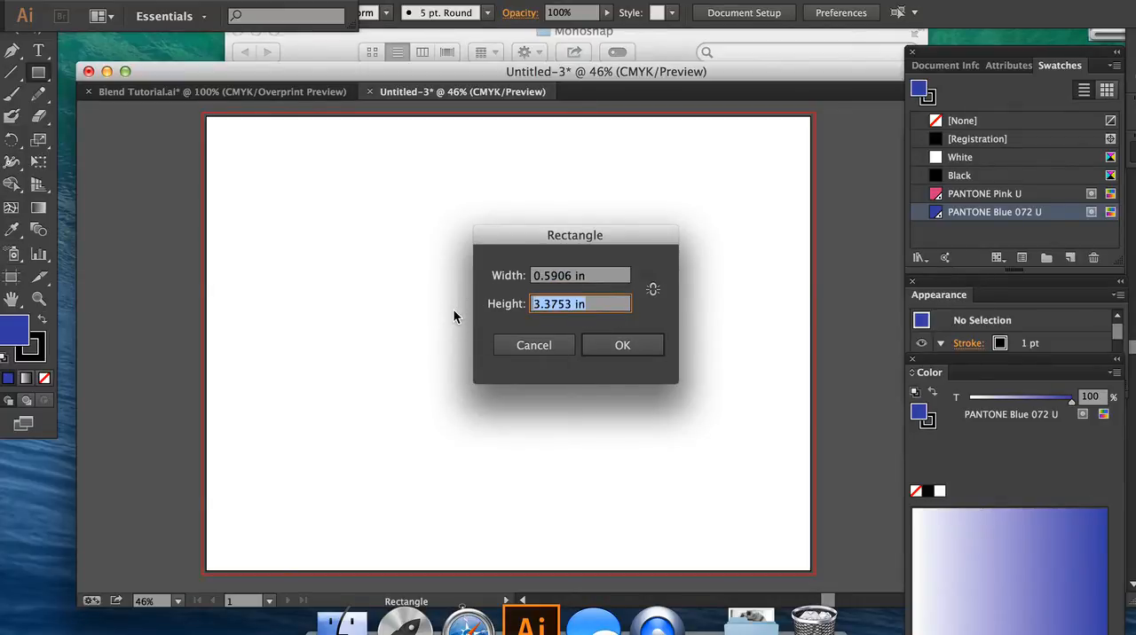
text(15 mm)
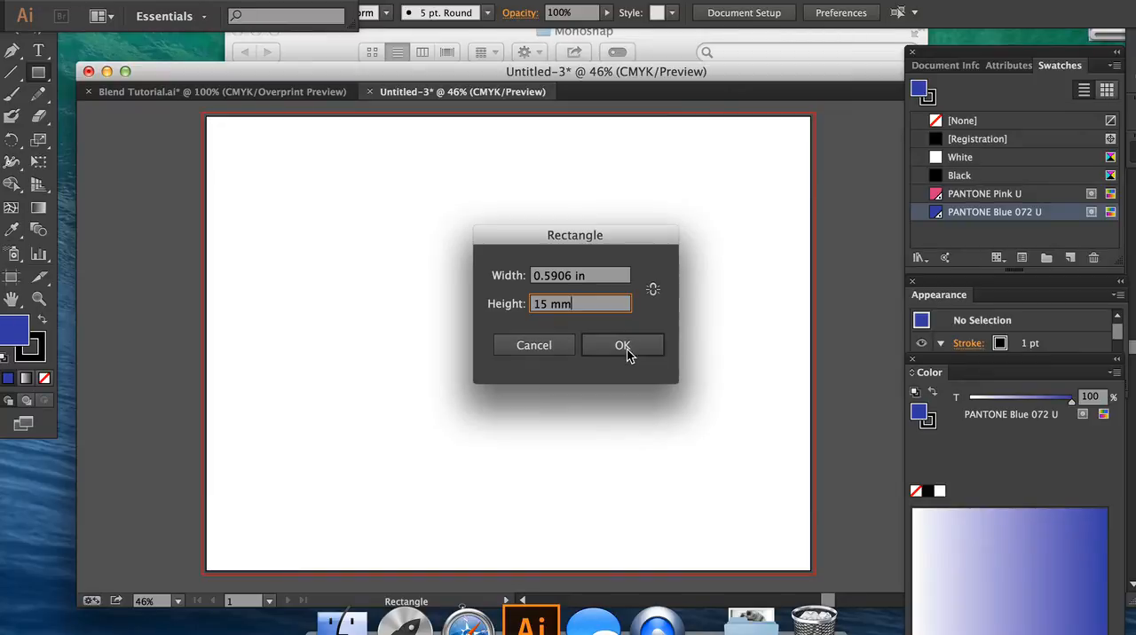
click(621, 346)
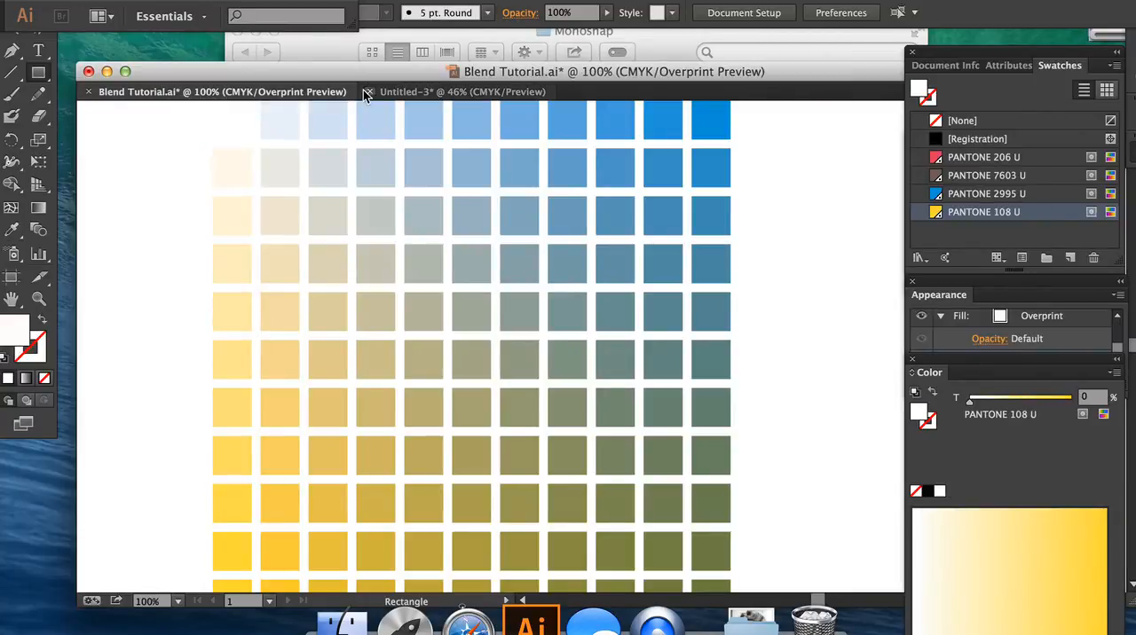
mouse_move(407, 93)
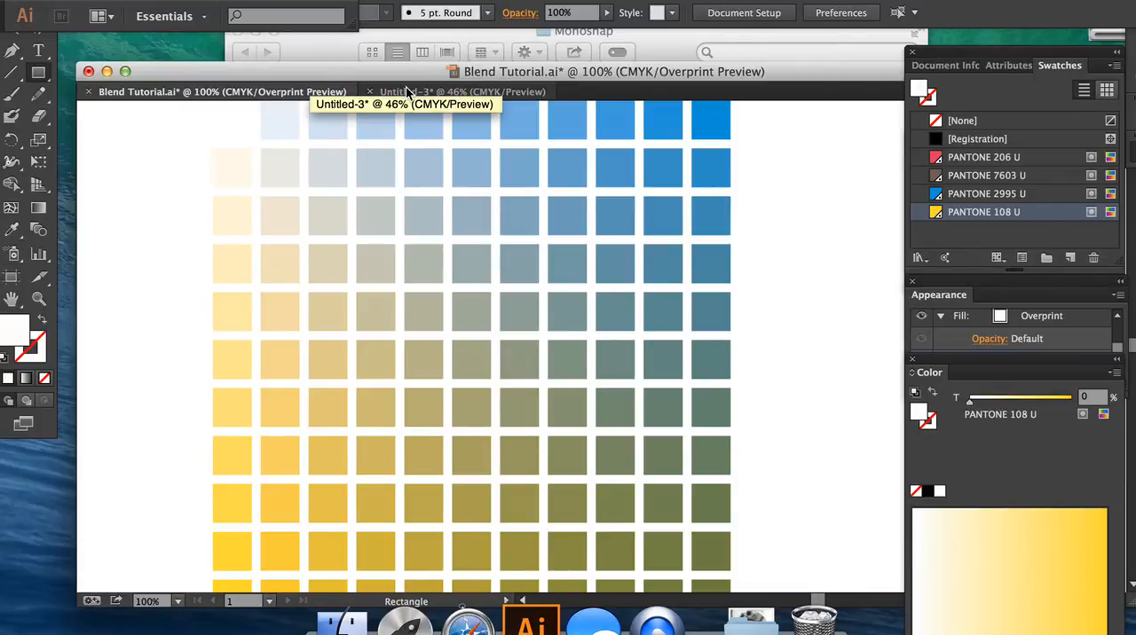
Step: Back in Untitled-3, set the square's stroke to None
click(458, 93)
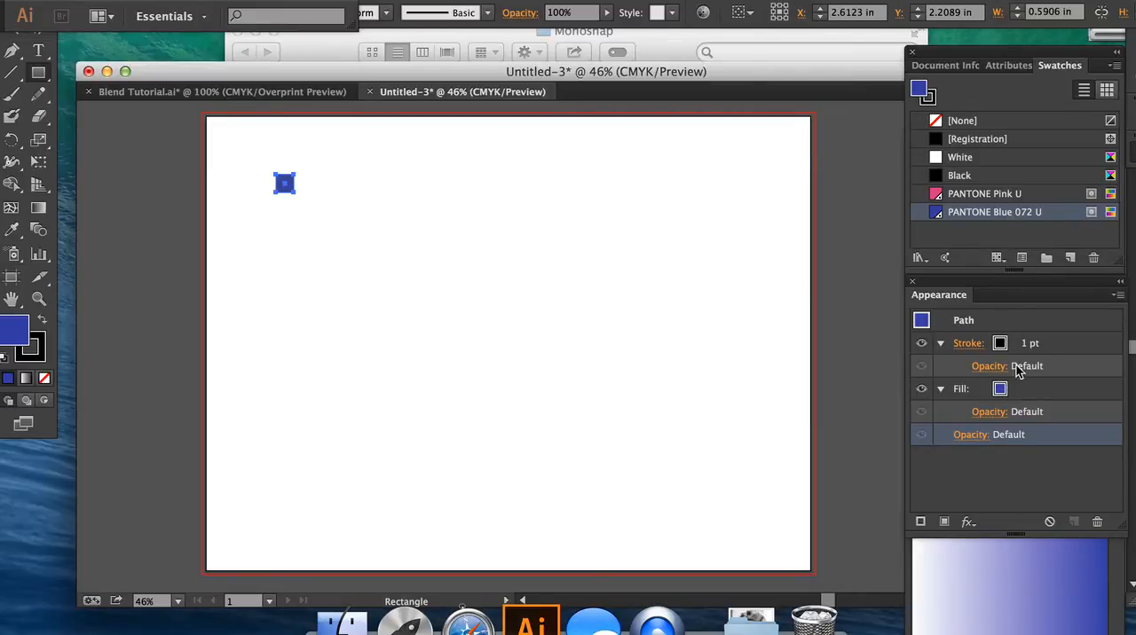
click(967, 344)
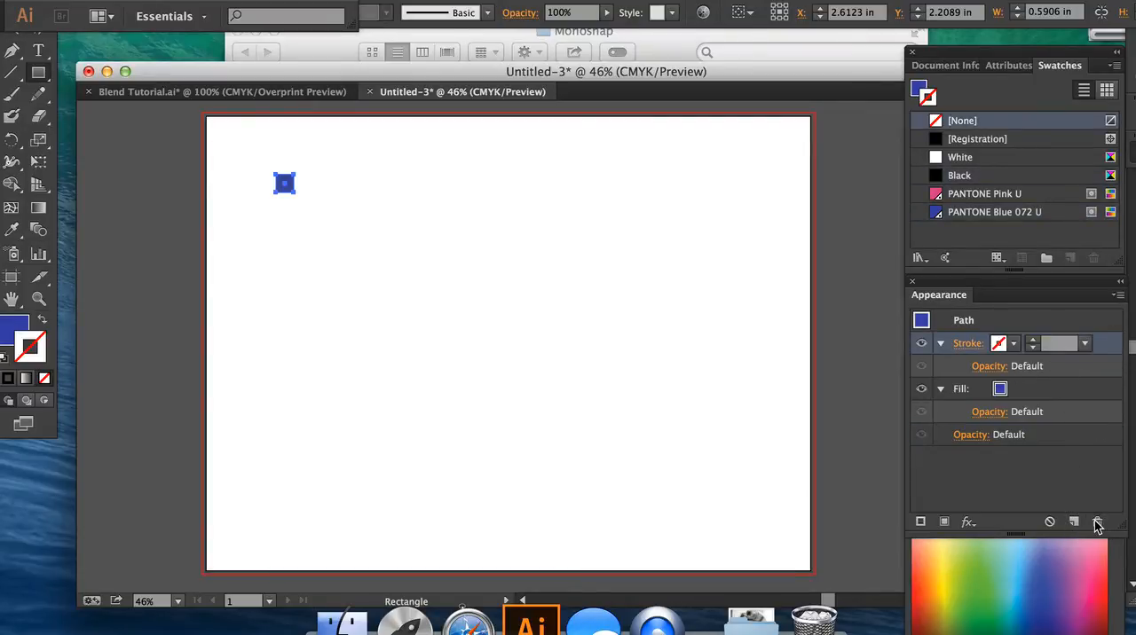
mouse_move(1092, 344)
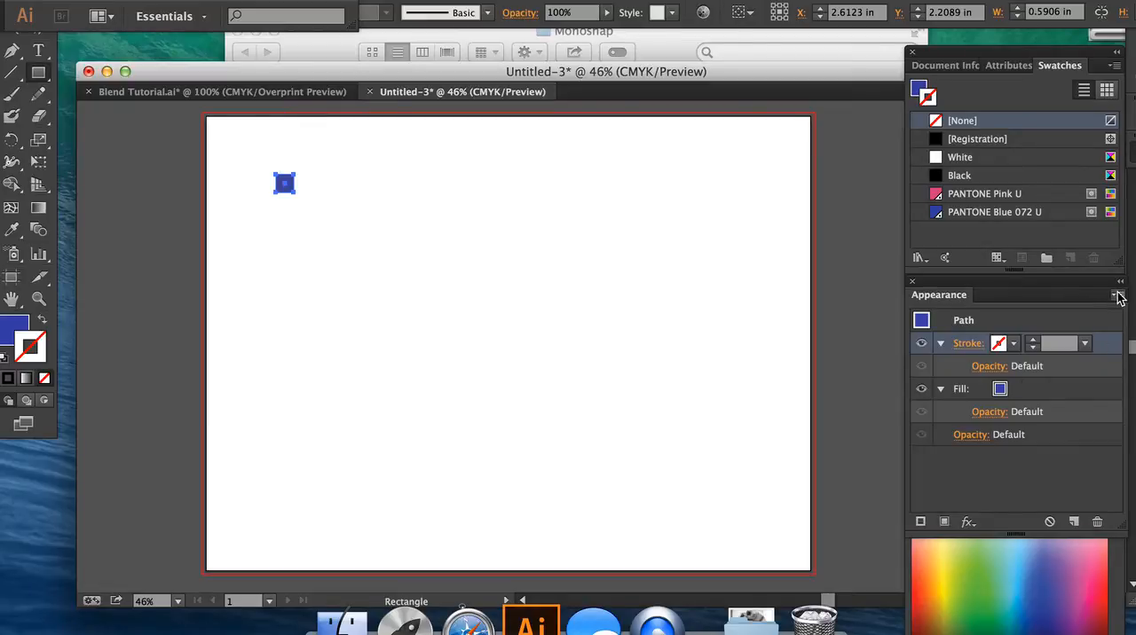
click(1116, 295)
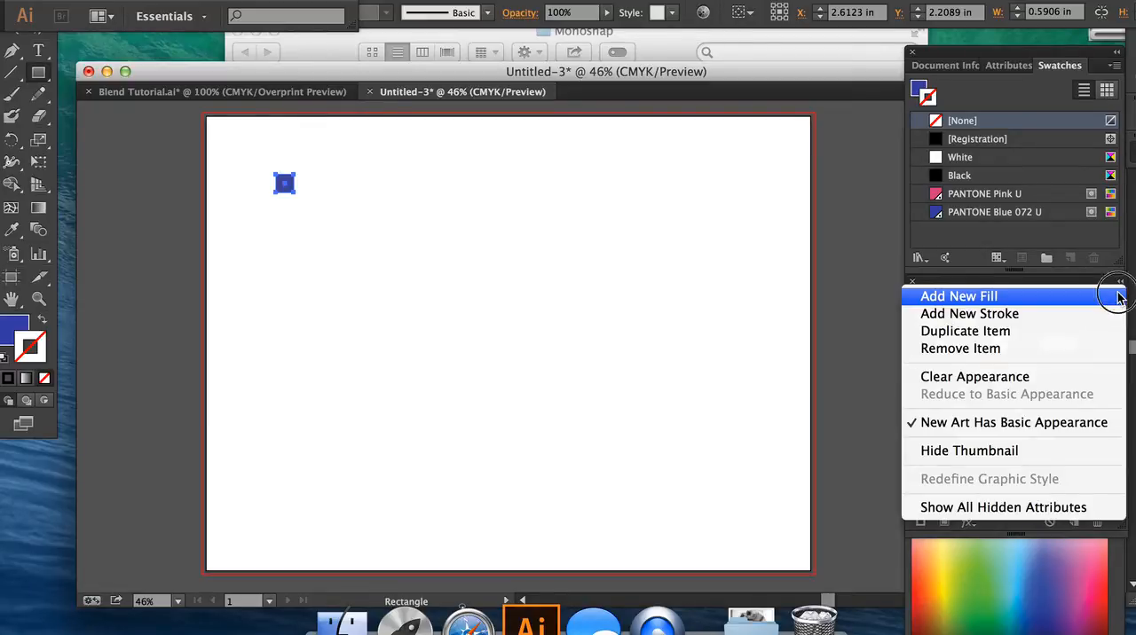
Step: Add a second fill of PANTONE Pink U above the blue fill via Add New Fill
click(958, 296)
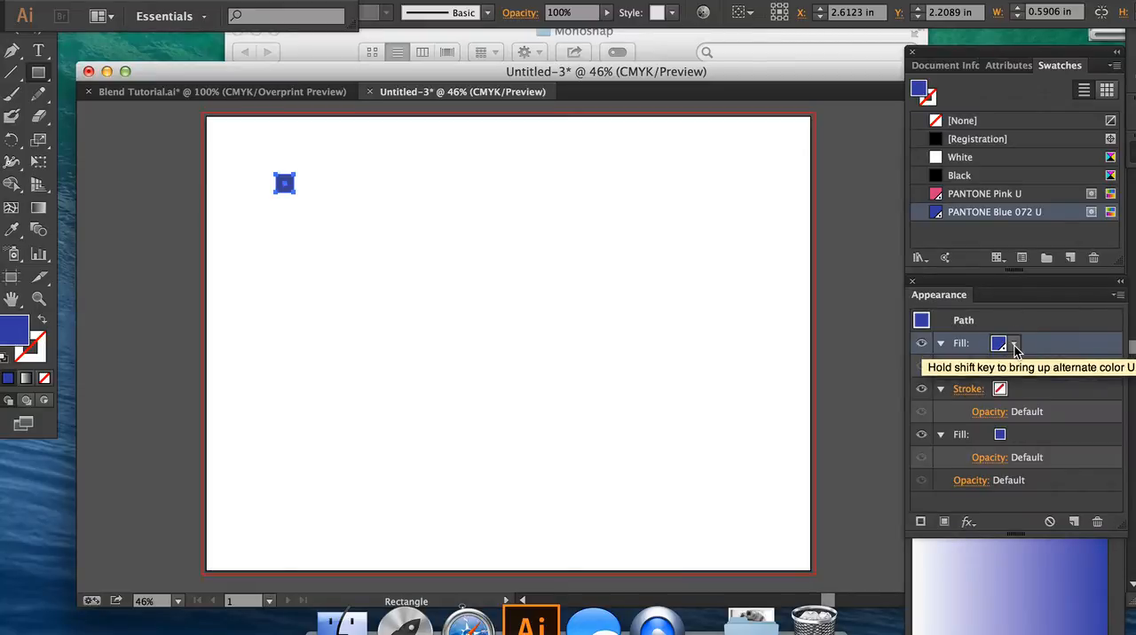
click(1016, 344)
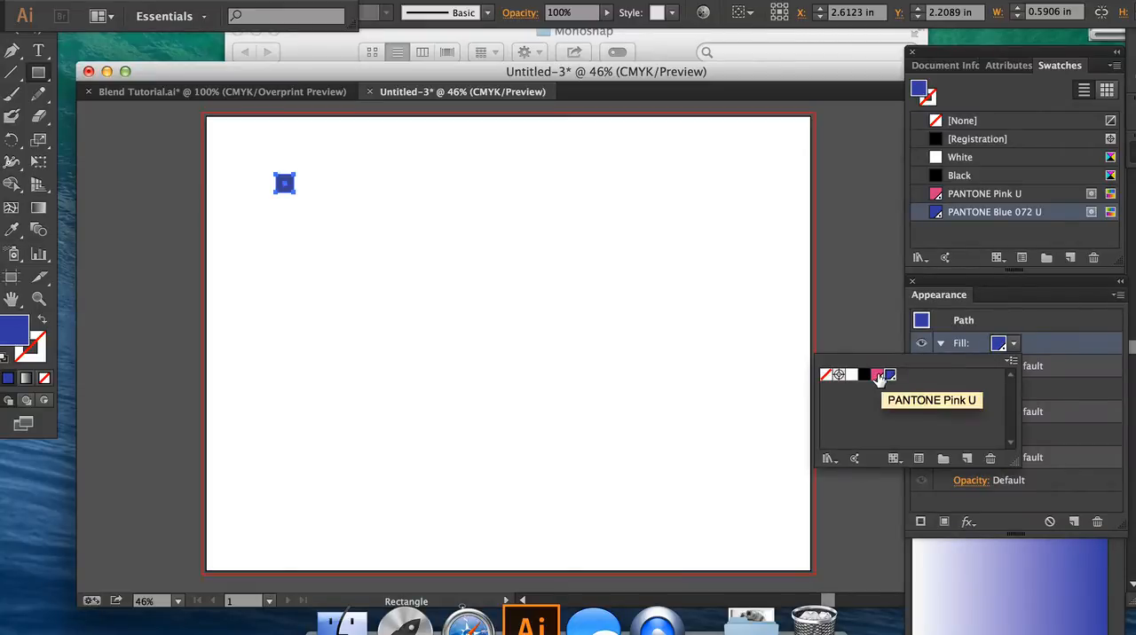
click(877, 373)
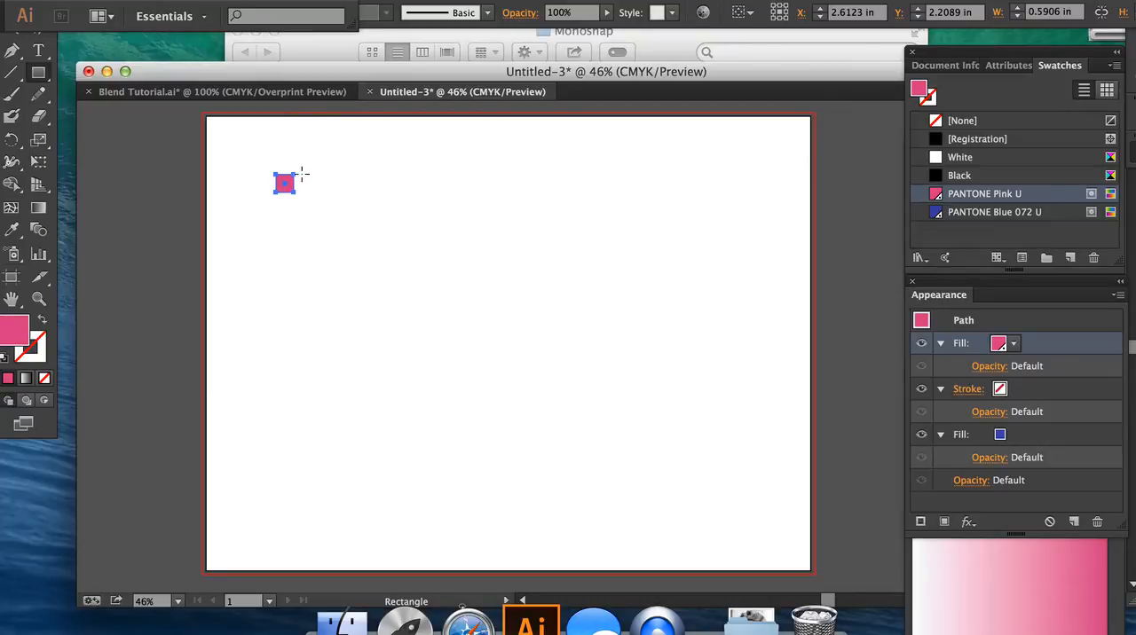
mouse_move(476, 197)
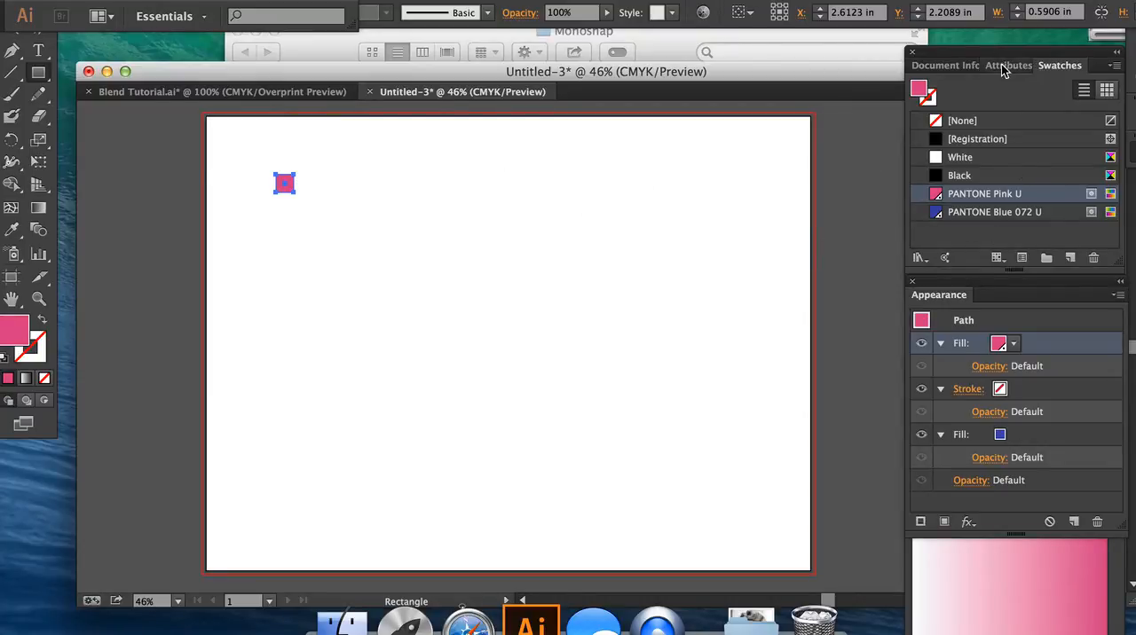
Step: Enable Overprint Fill on the pink fill in the Attributes panel
click(1008, 64)
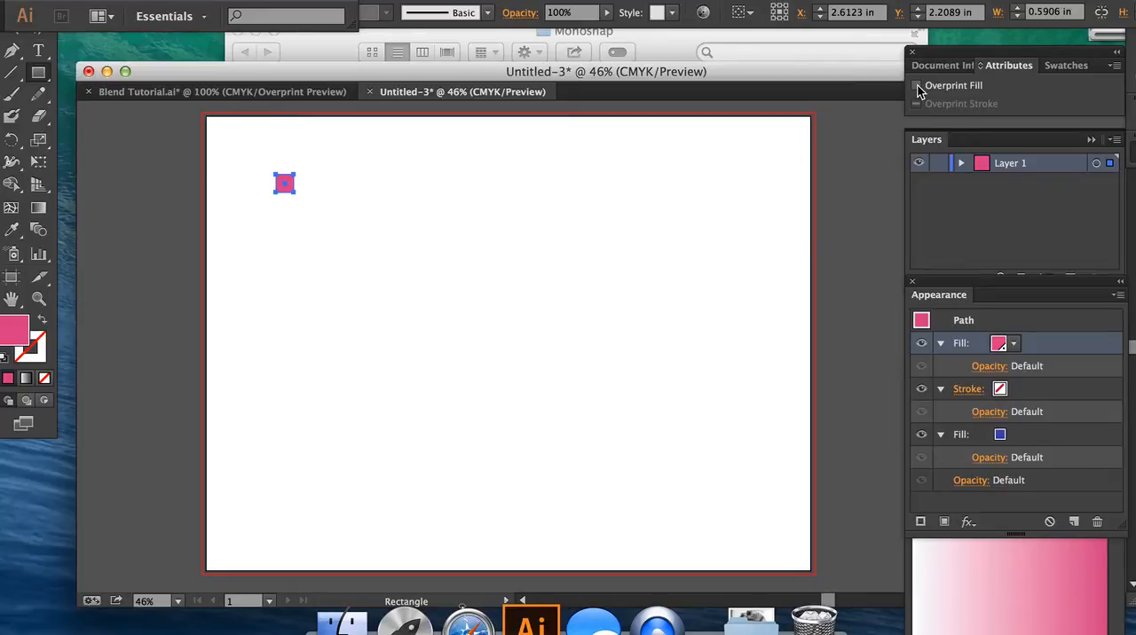
click(919, 85)
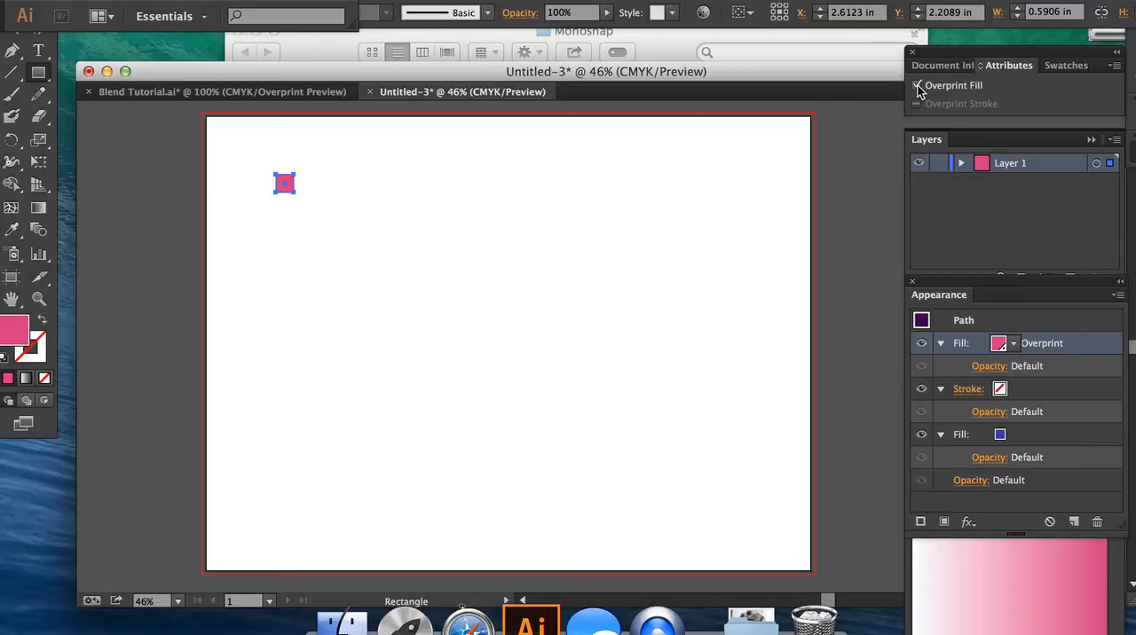
click(917, 85)
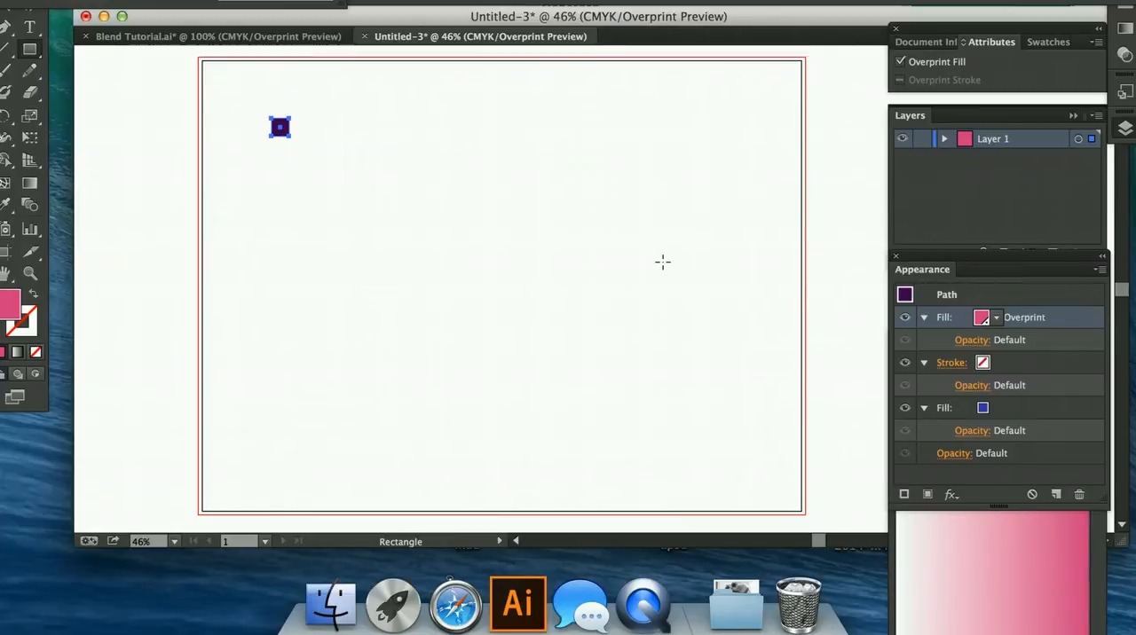
mouse_move(951, 359)
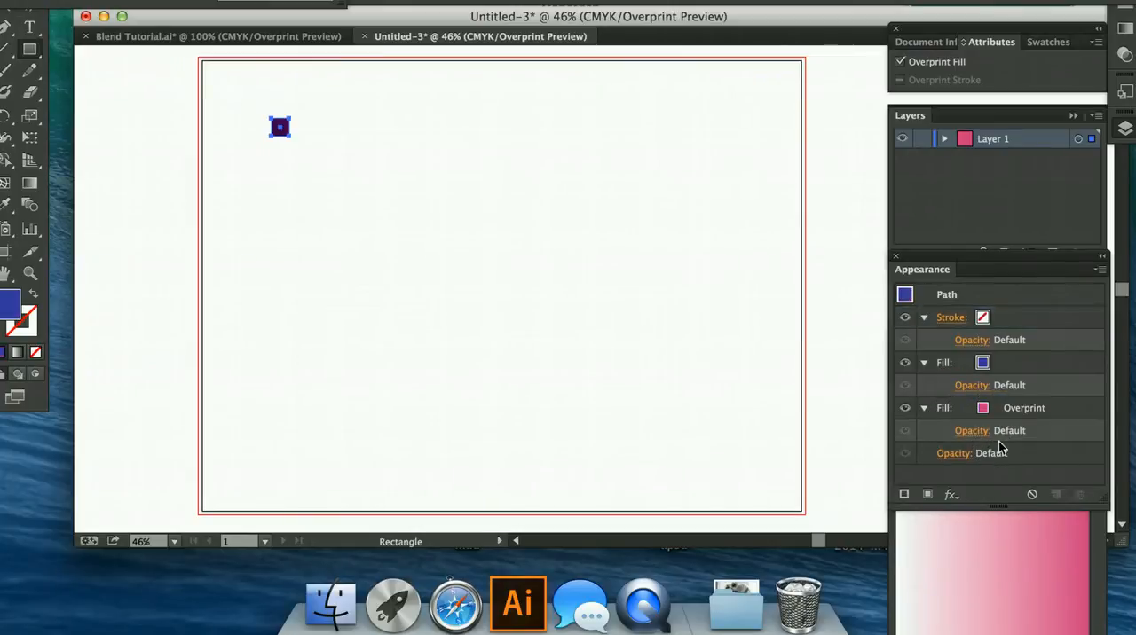
Step: Inspect the blue fill, then reselect the pink overprint fill in the Appearance panel
click(902, 60)
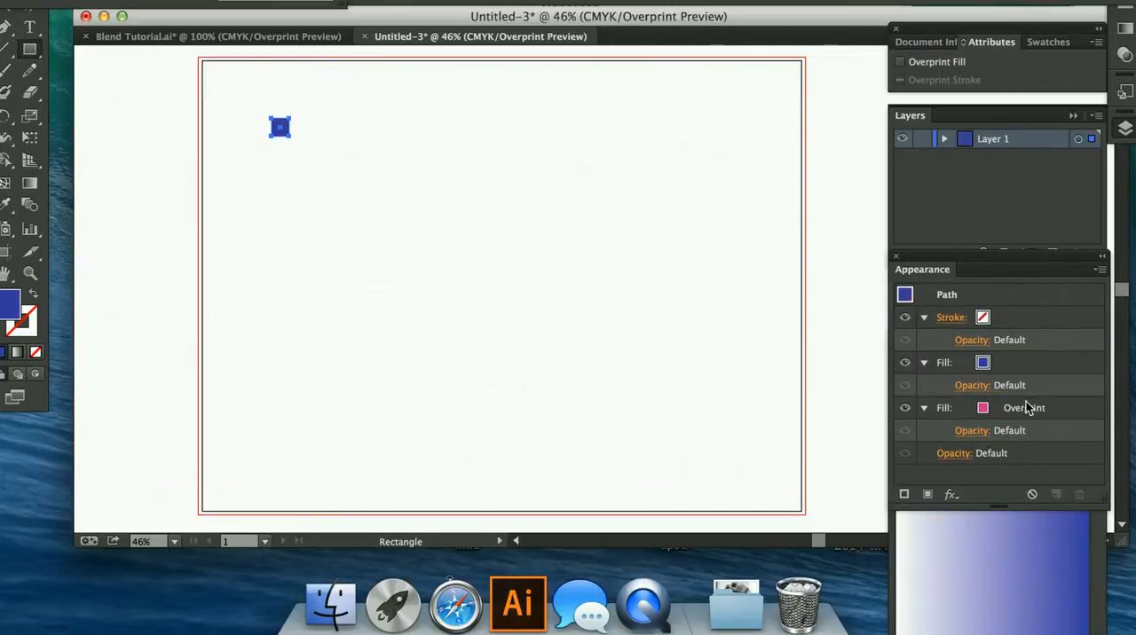
click(1023, 408)
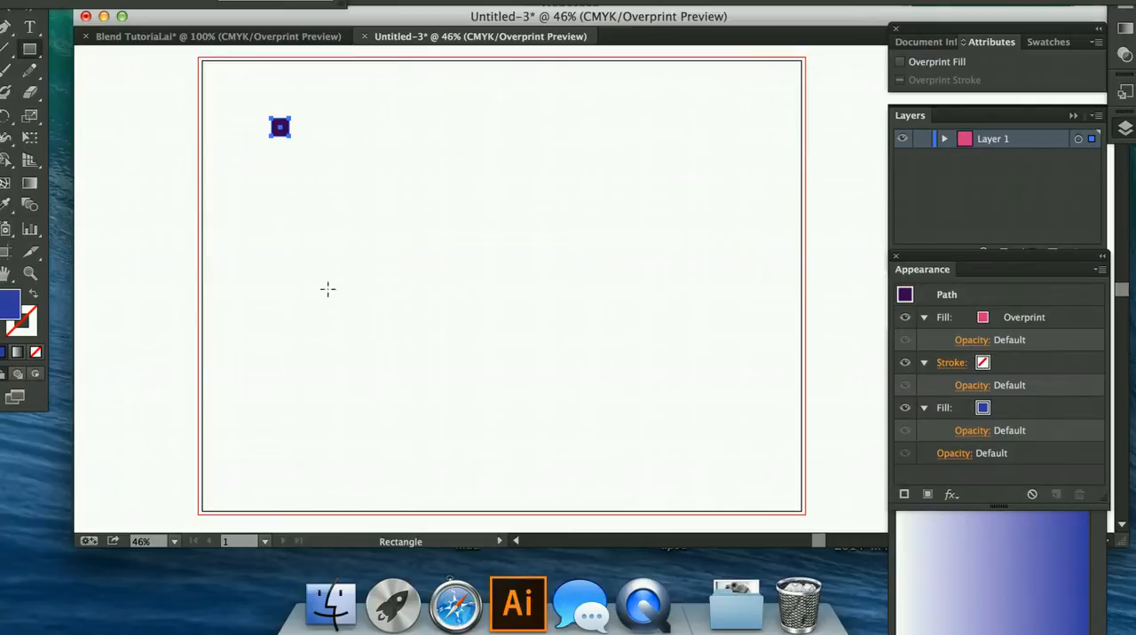
mouse_move(151, 110)
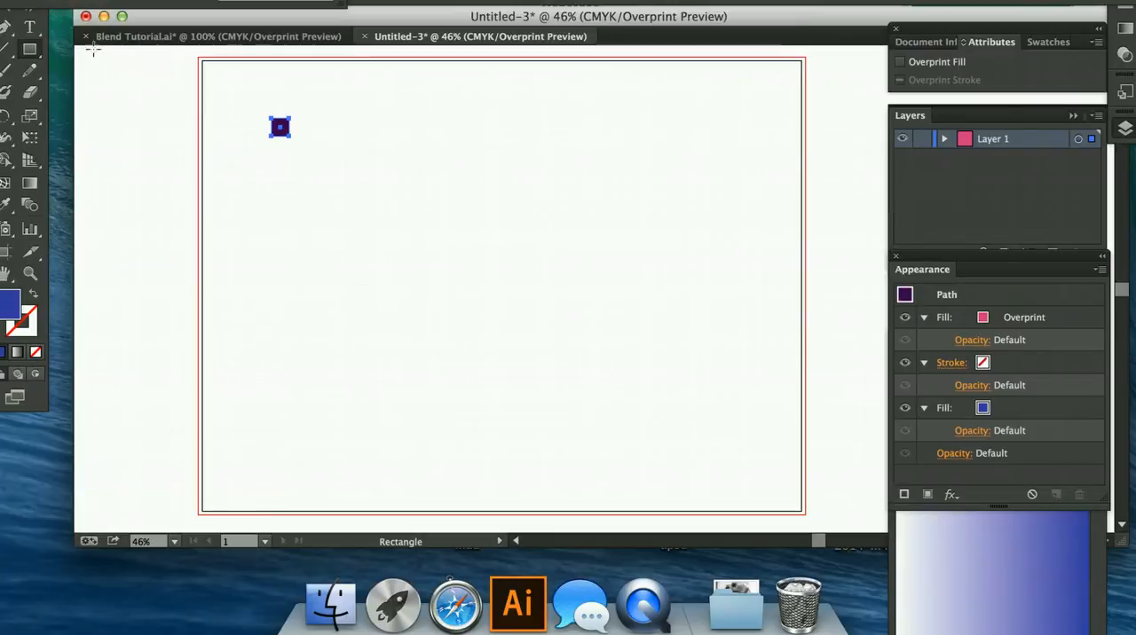
mouse_move(293, 103)
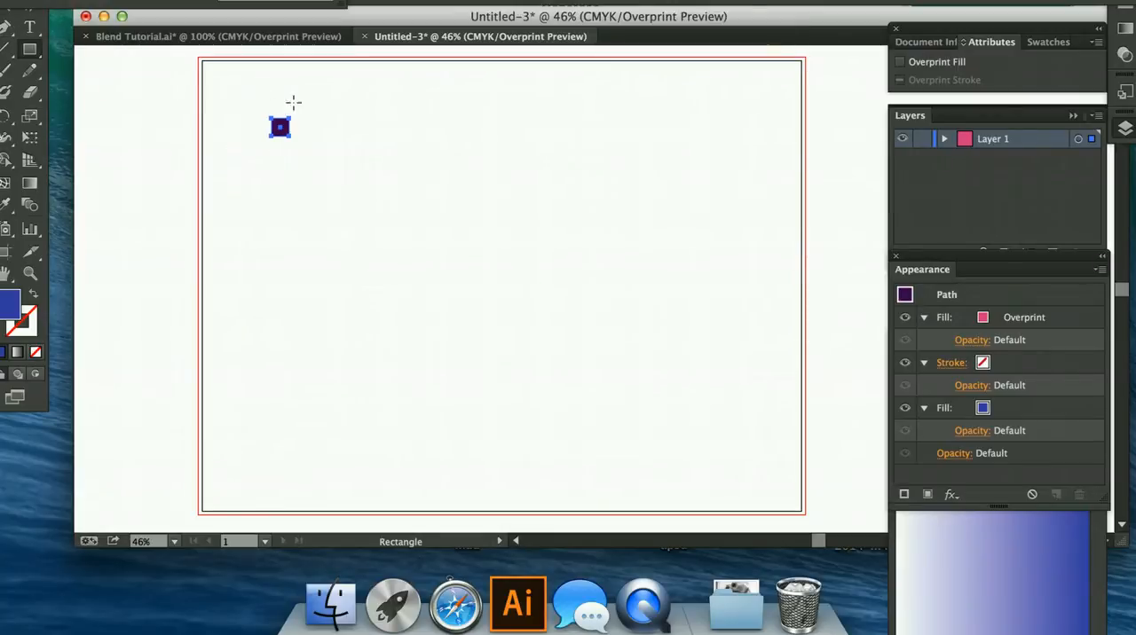
mouse_move(959, 260)
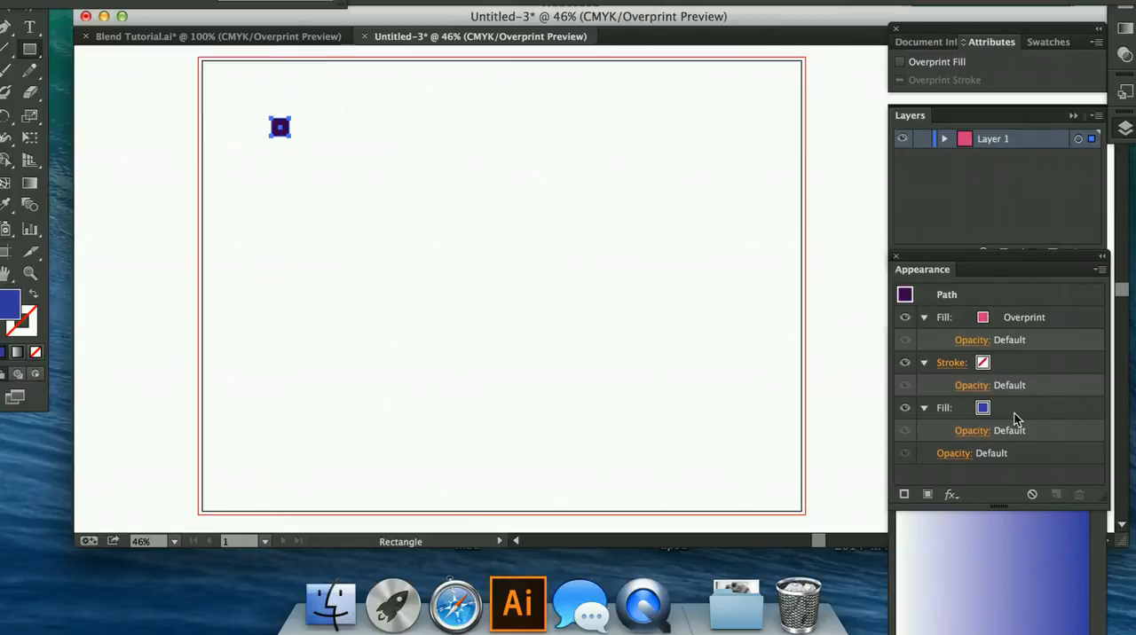
mouse_move(532, 74)
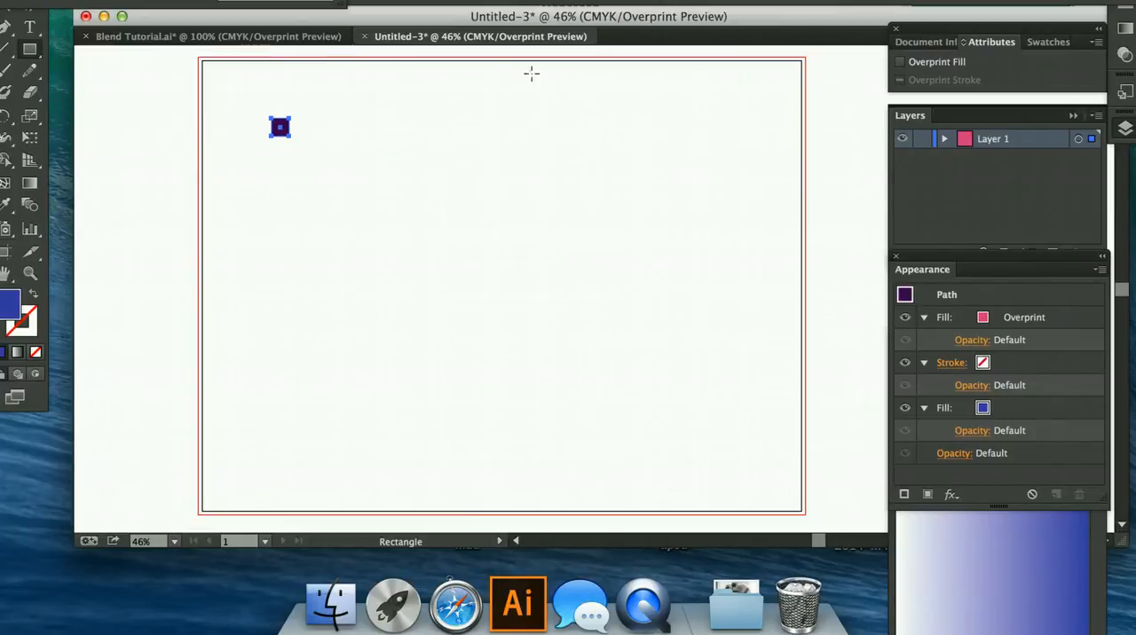
mouse_move(442, 138)
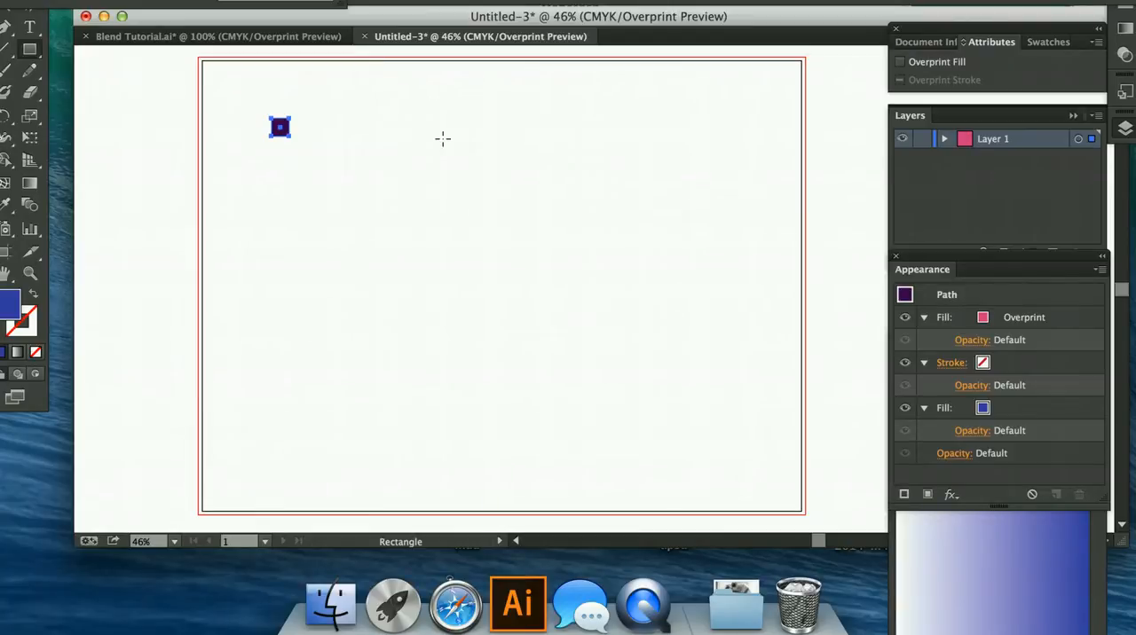
mouse_move(3, 26)
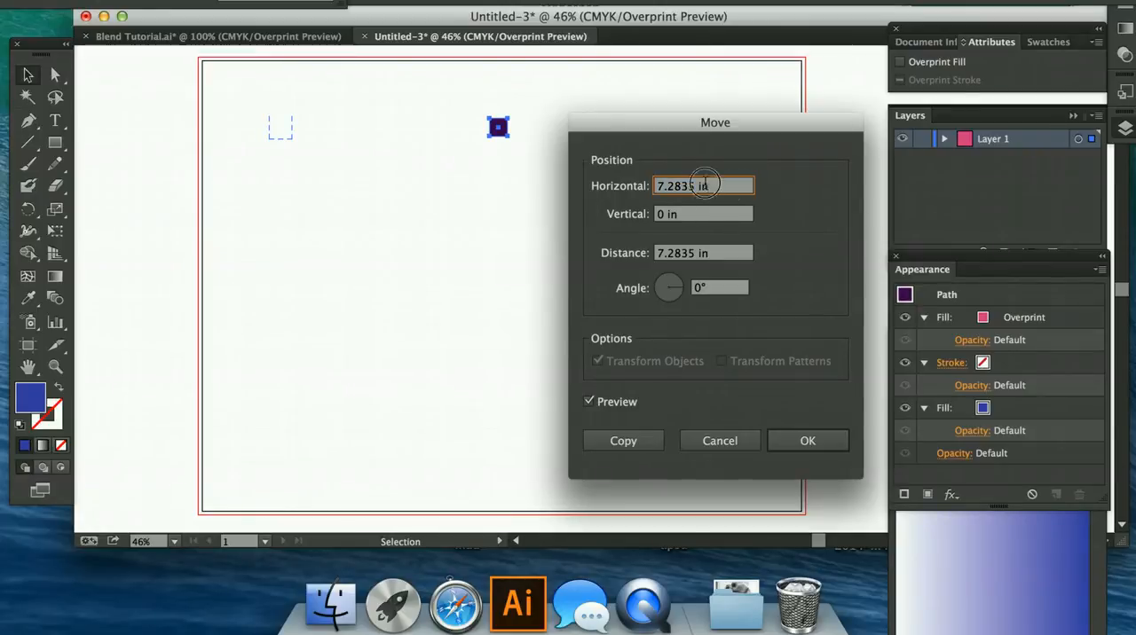
Step: Copy the square 185 mm horizontally with Move, then select both squares
triple_click(703, 185)
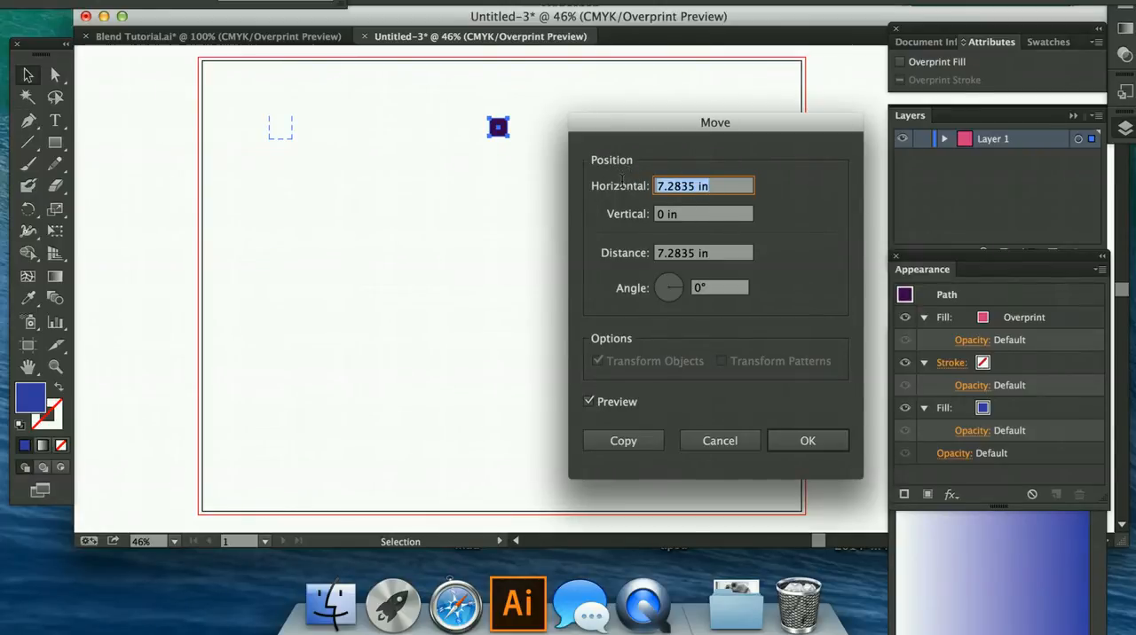
text(185)
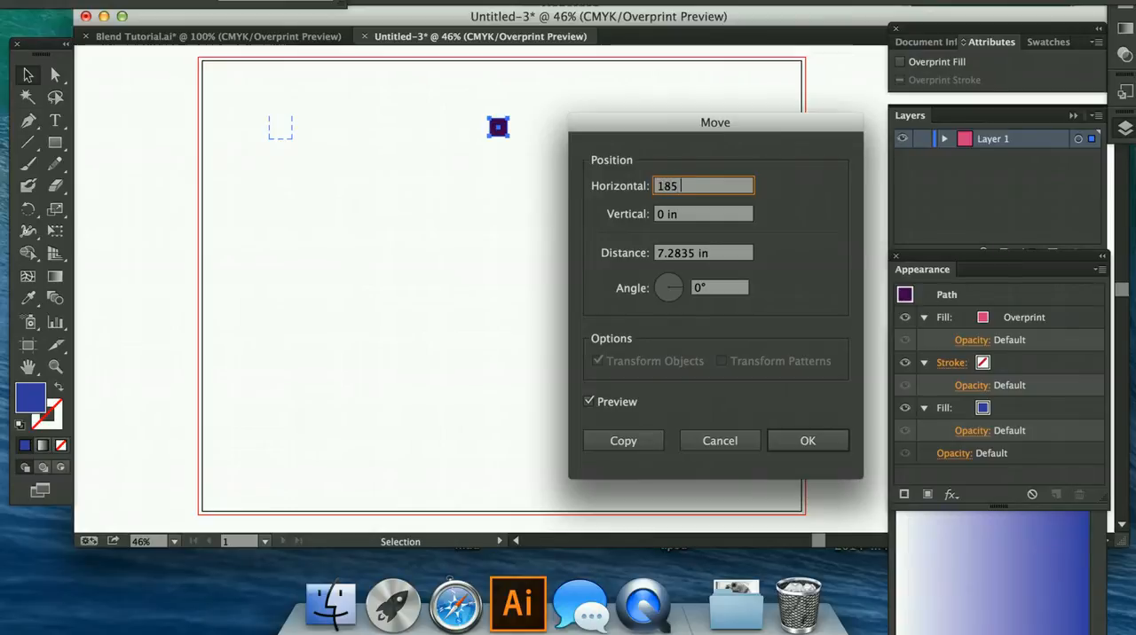
text(mm)
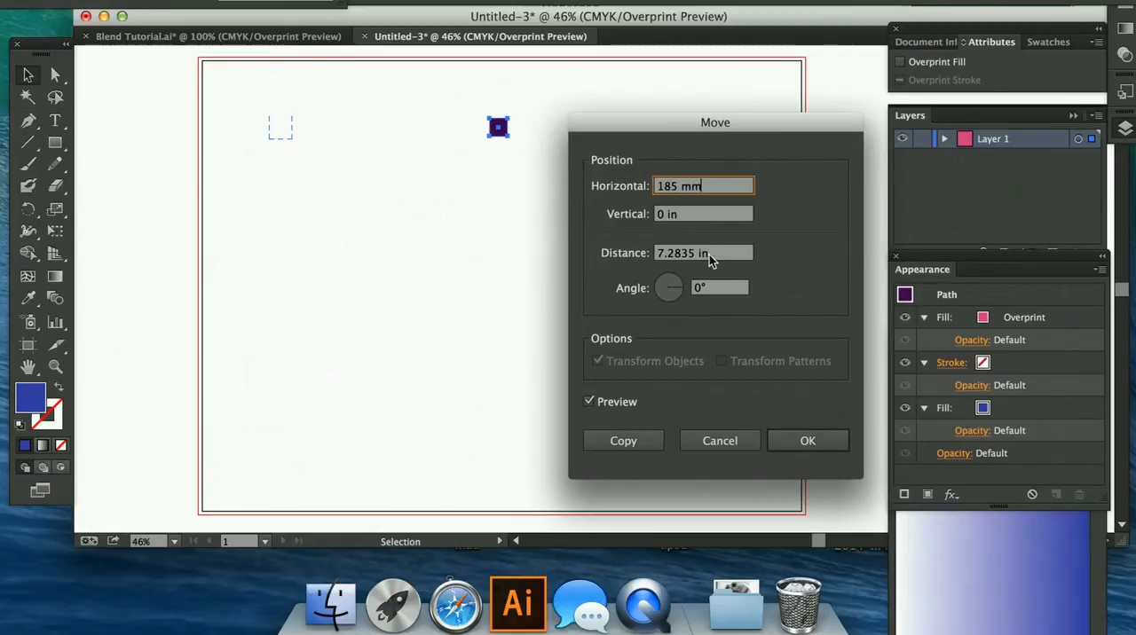
click(703, 252)
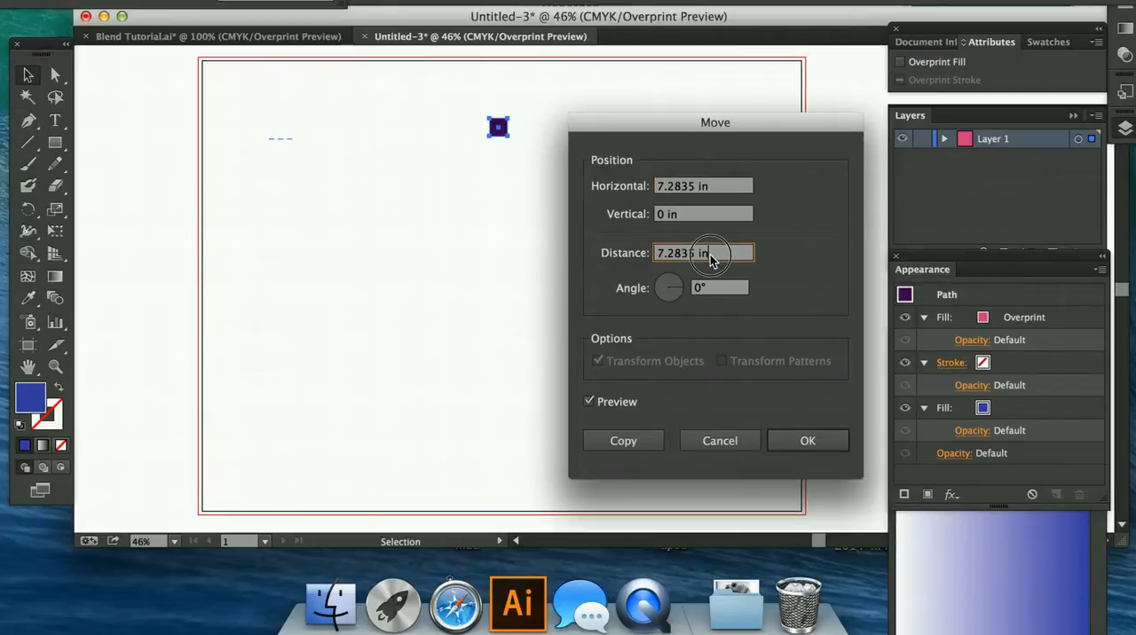
mouse_move(707, 242)
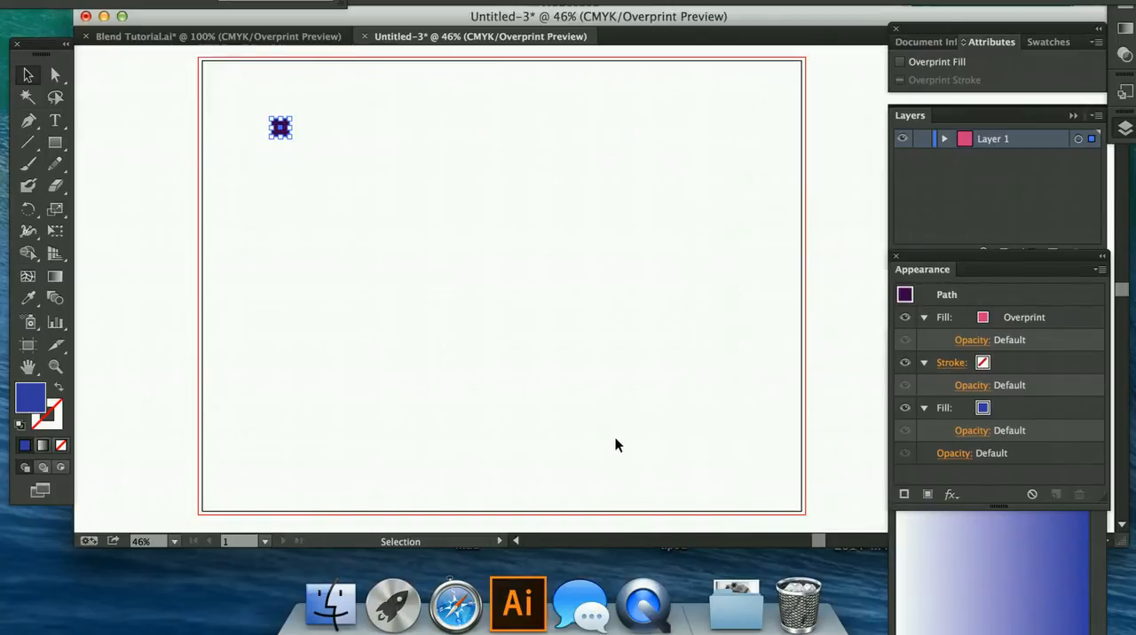
mouse_move(593, 417)
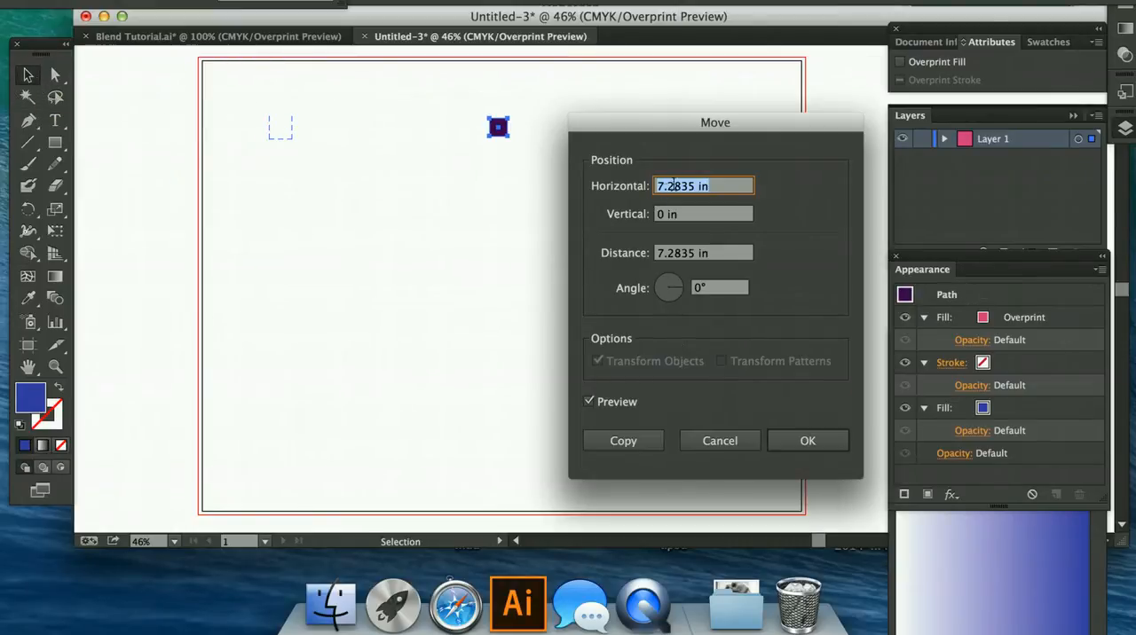
mouse_move(635, 430)
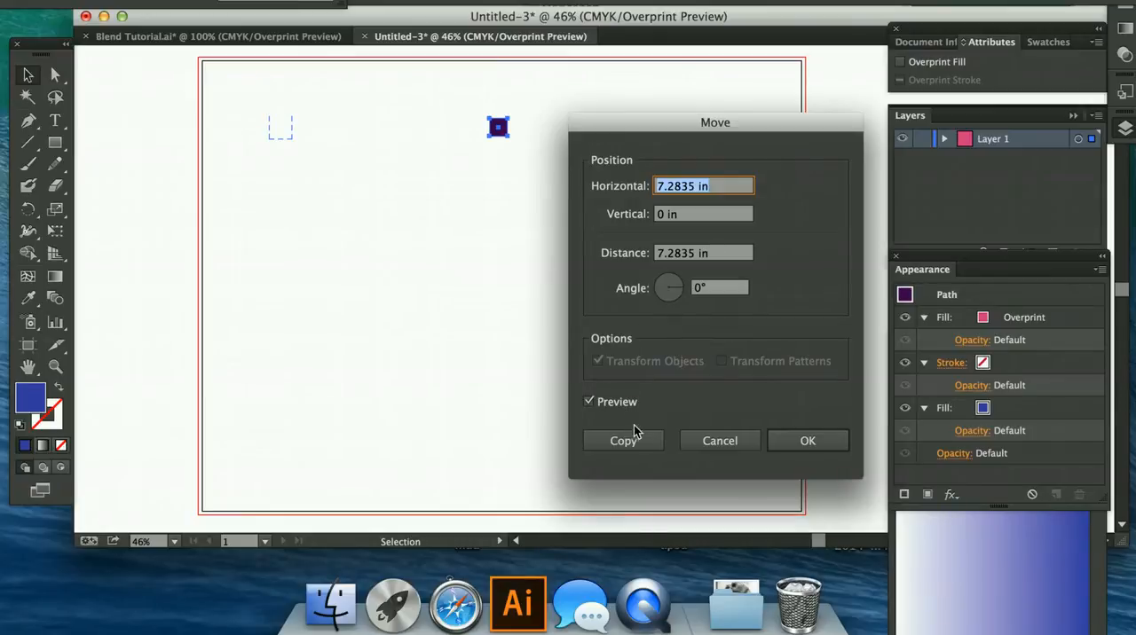
click(806, 440)
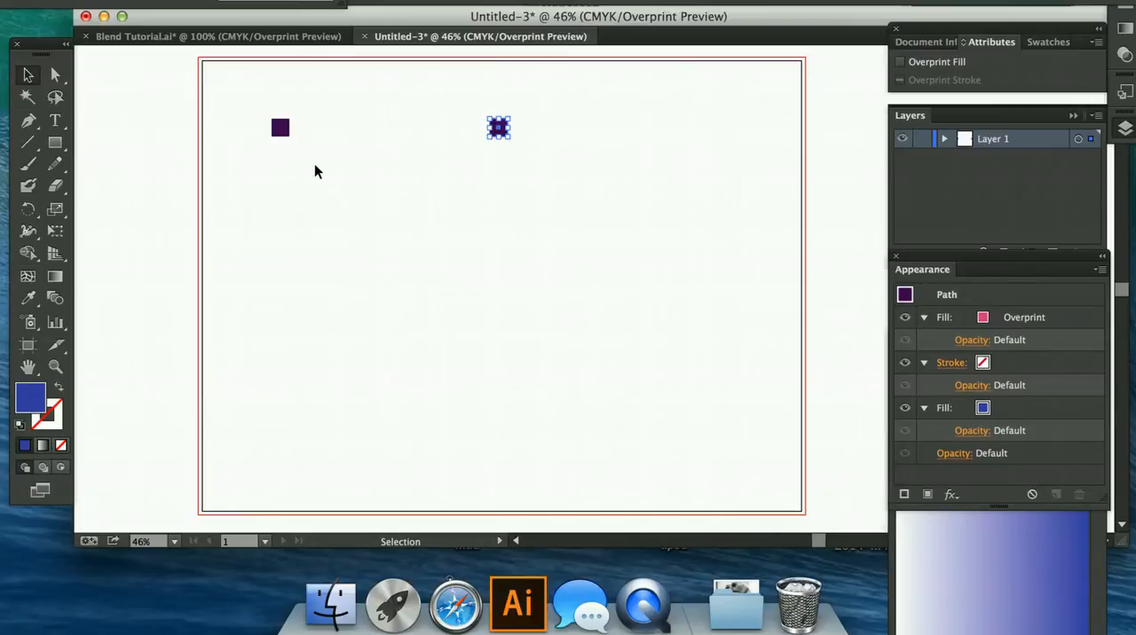
click(230, 142)
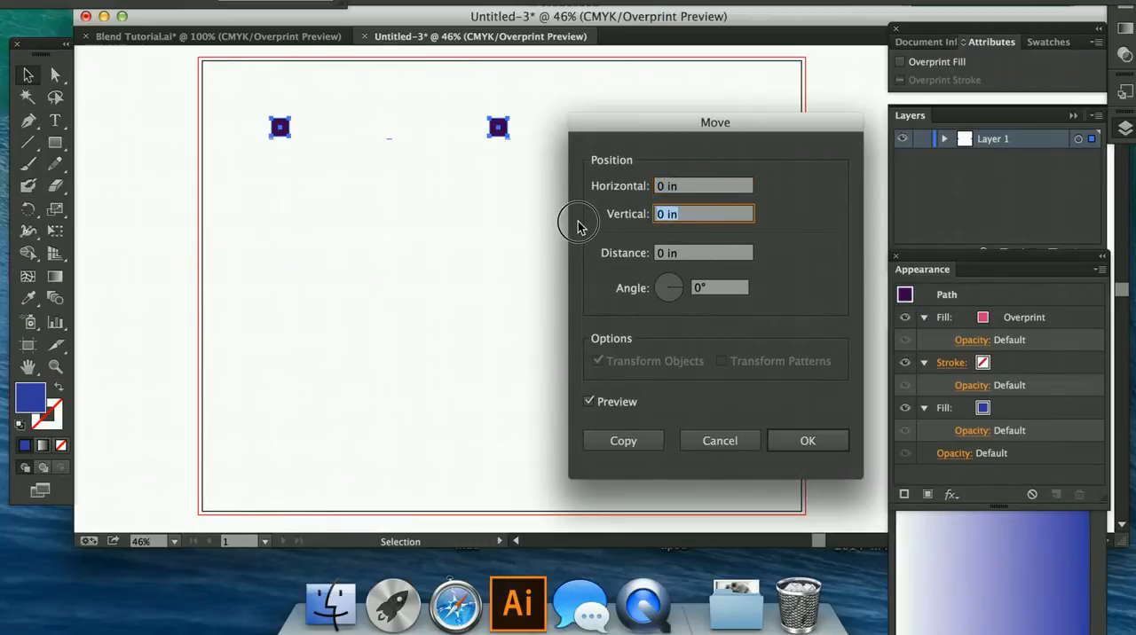
Step: Enter a 185 mm vertical move distance to copy both squares downward
text(185)
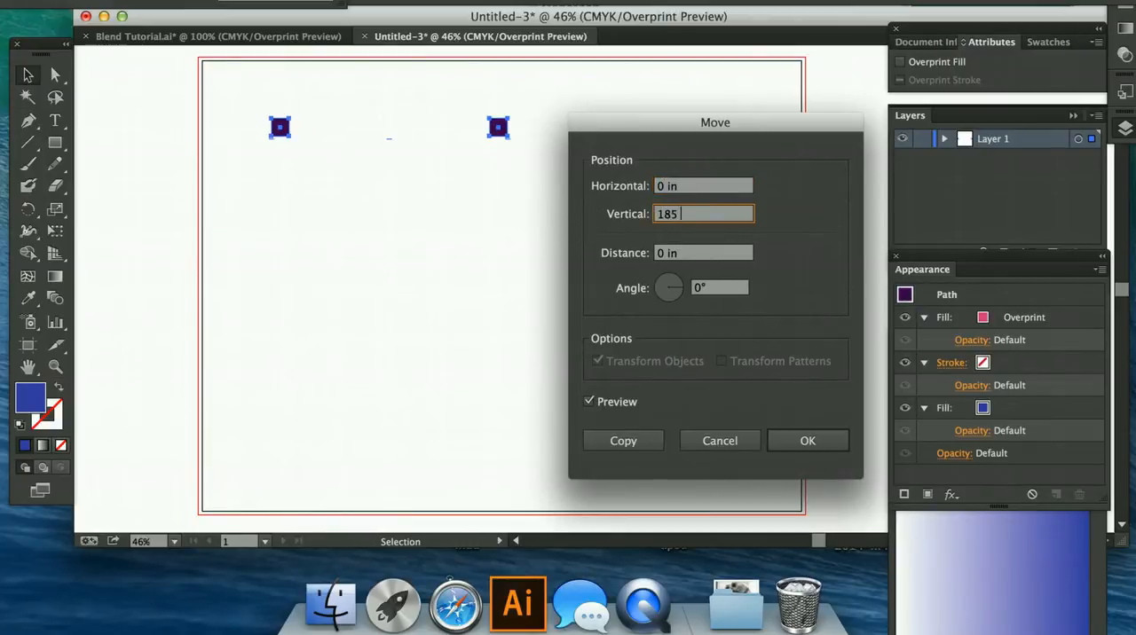
text(mm)
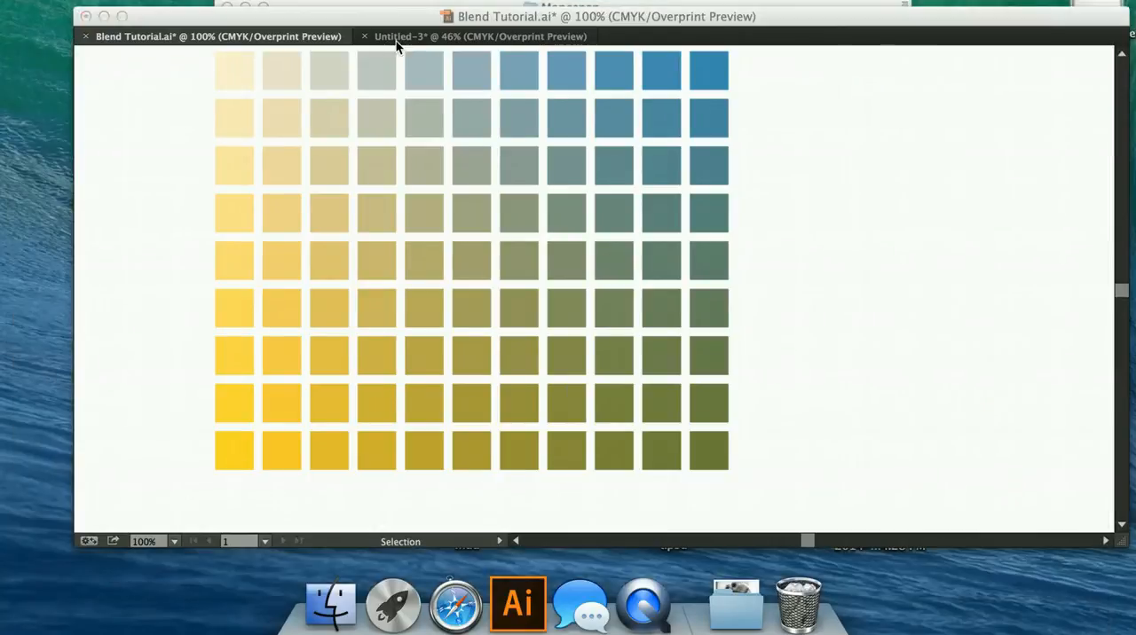
Step: Return to the Untitled document and set both fills of the top-left square to white
click(479, 36)
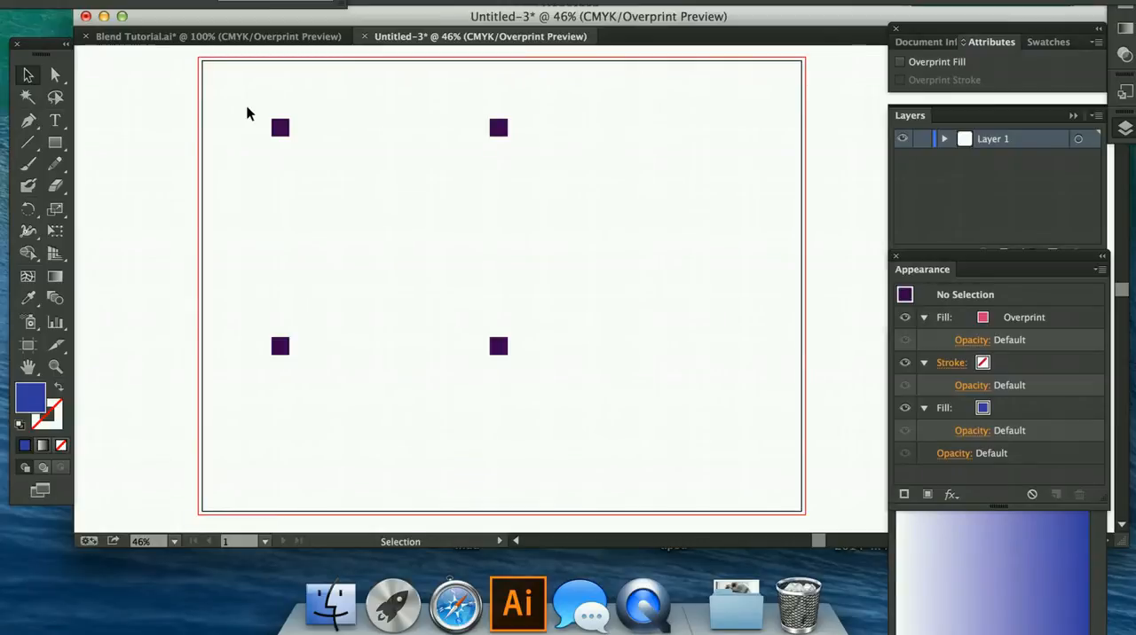
click(280, 128)
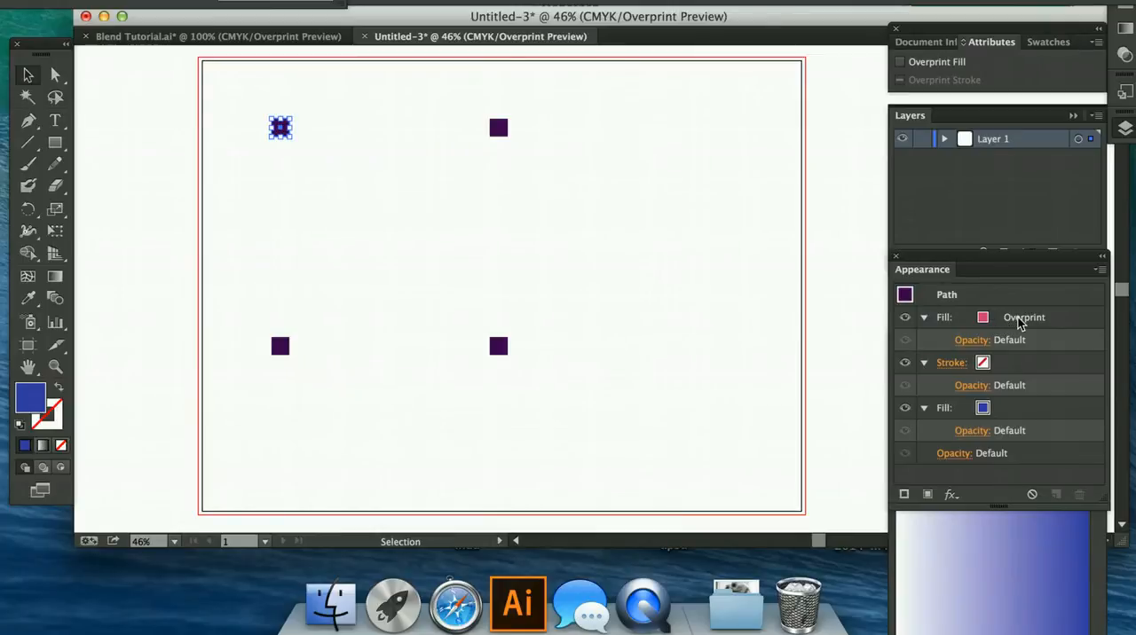
mouse_move(337, 139)
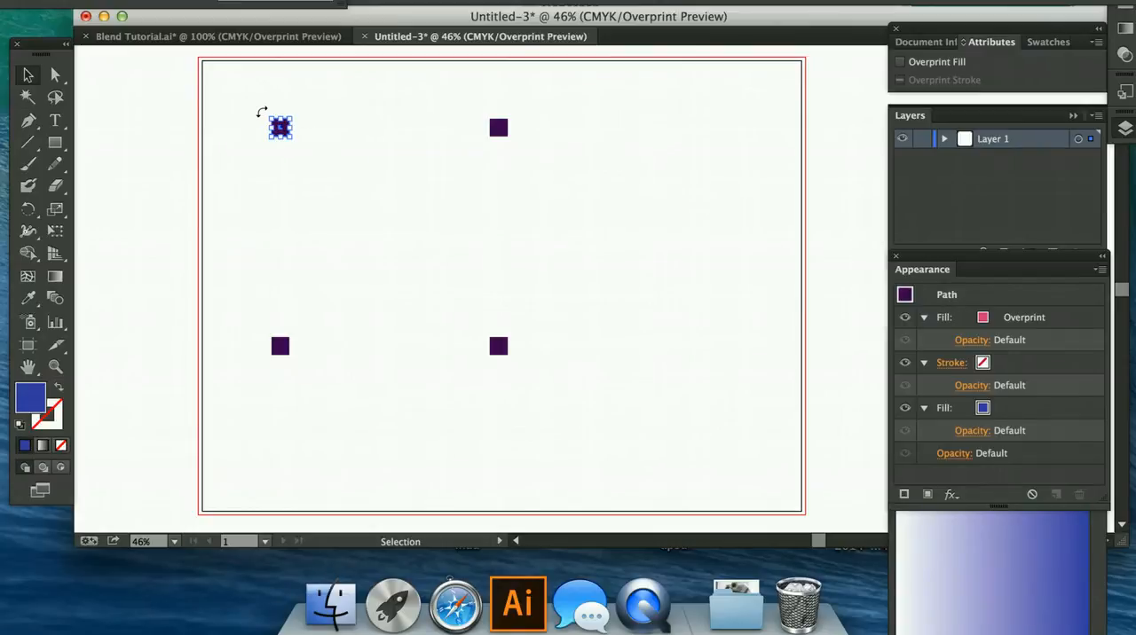
mouse_move(818, 299)
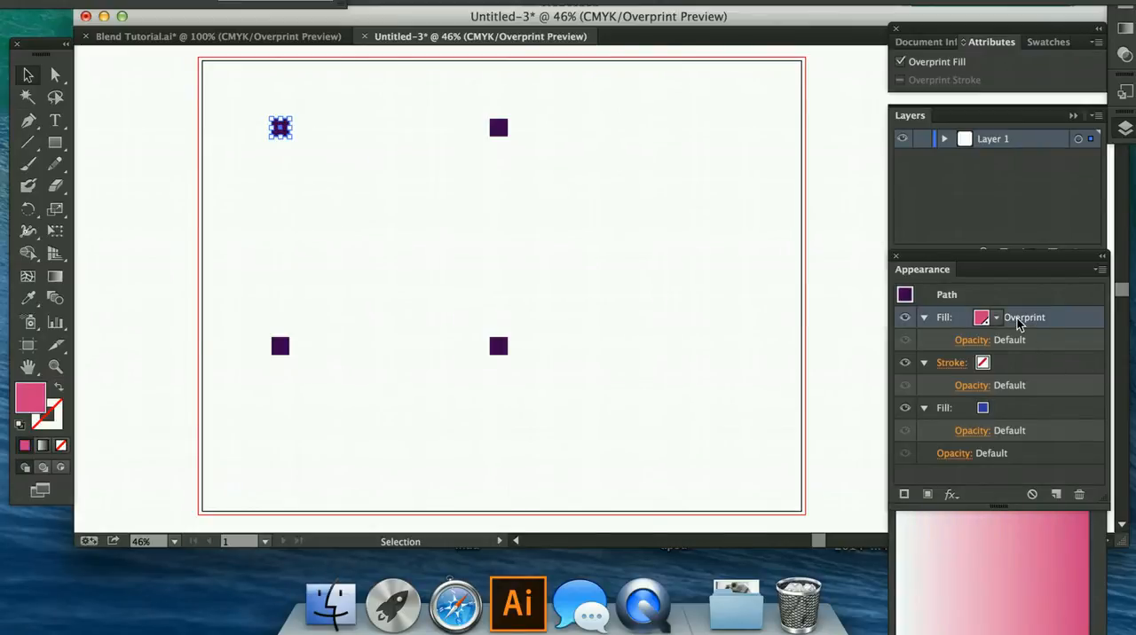
mouse_move(982, 318)
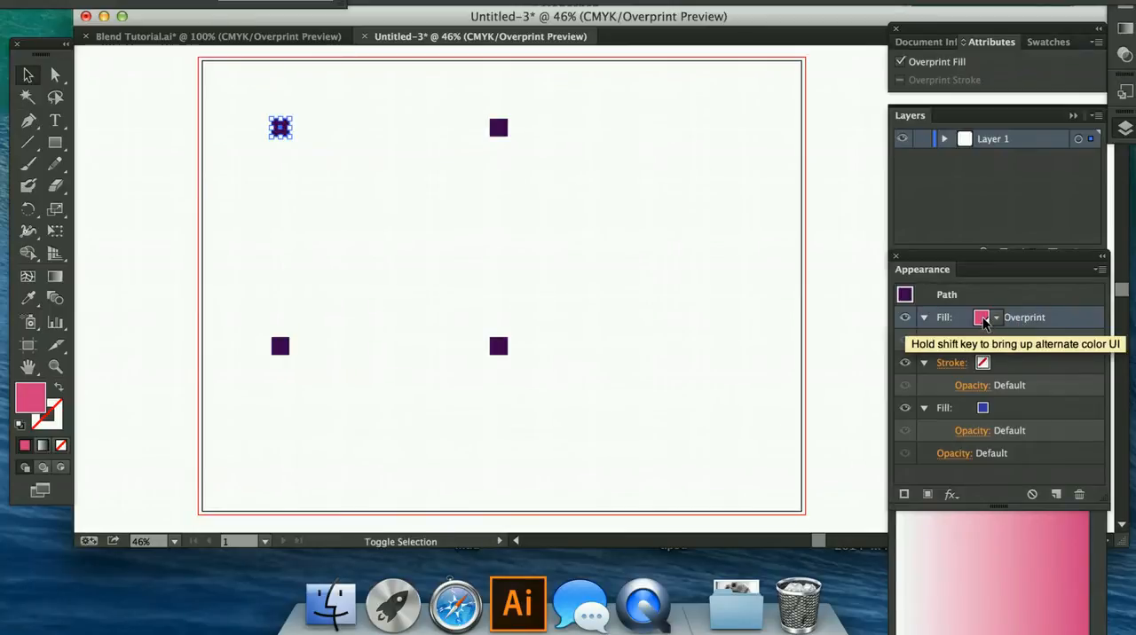
click(982, 316)
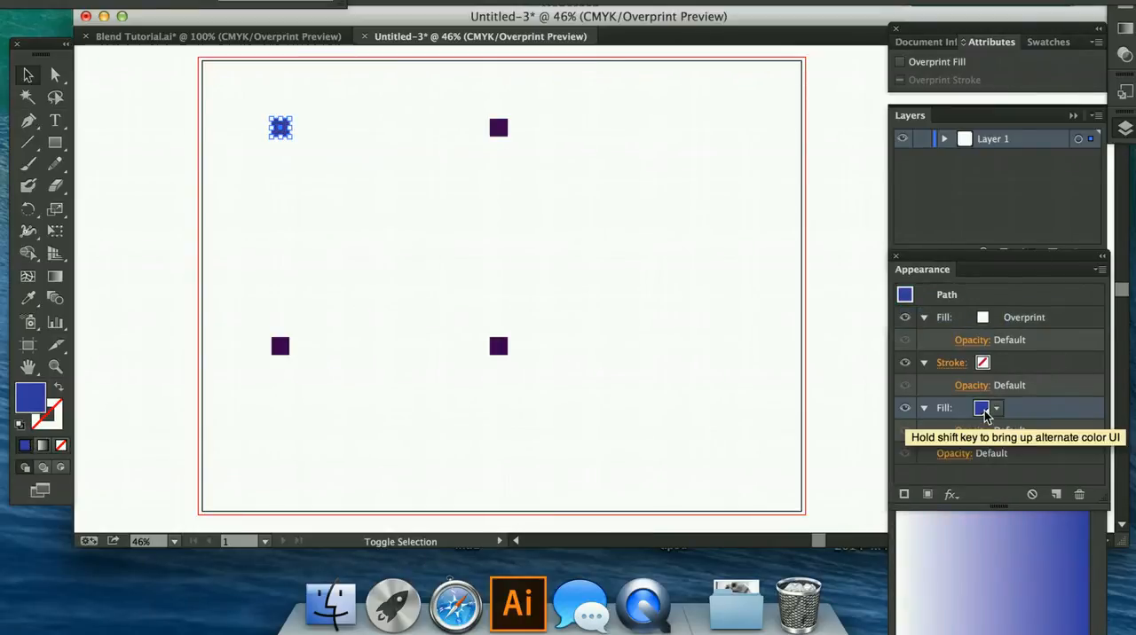
click(983, 408)
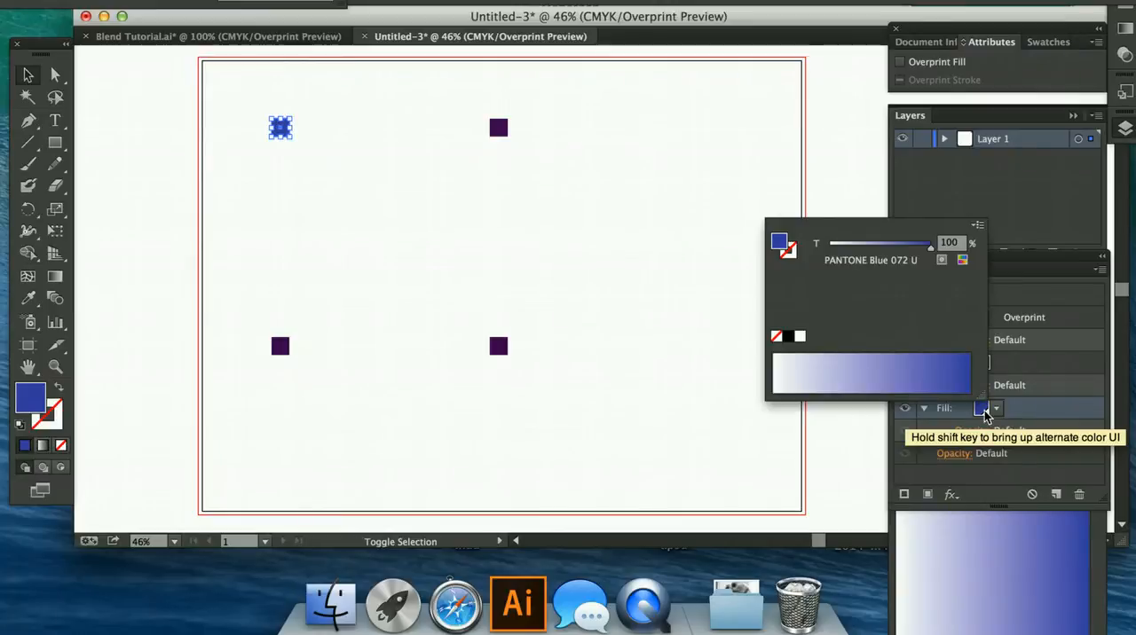
drag(930, 243, 869, 243)
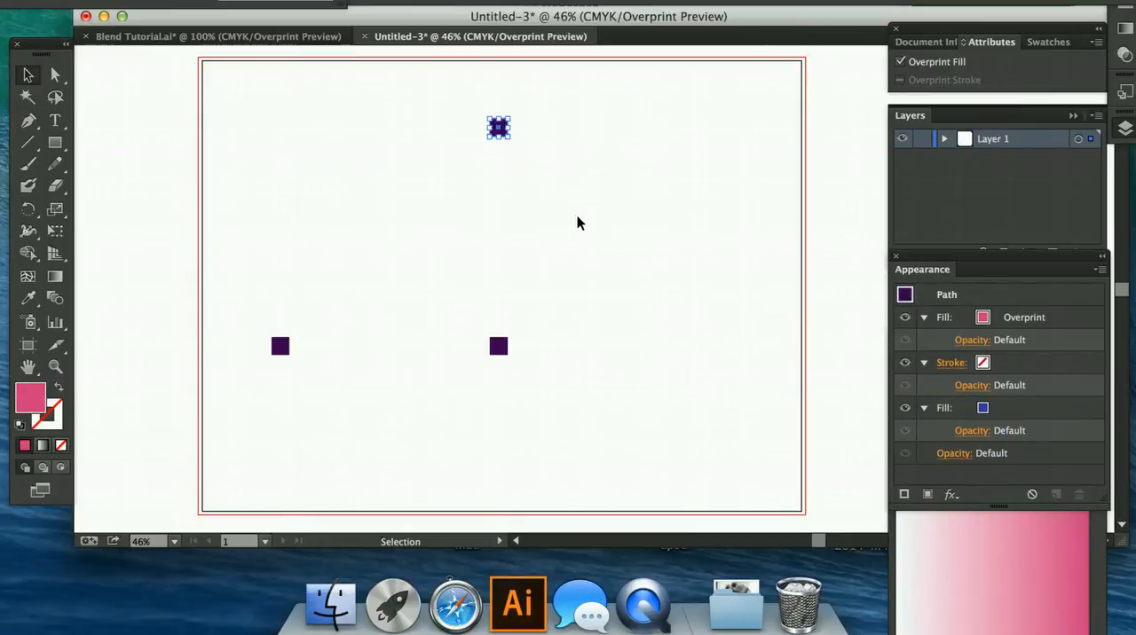
mouse_move(973, 308)
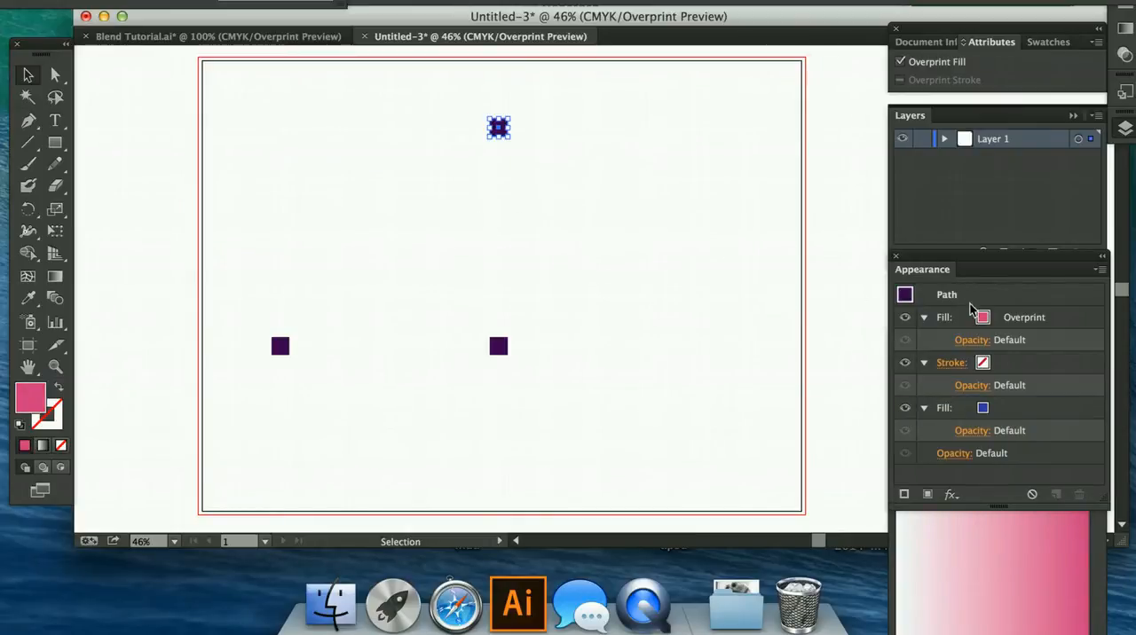
Step: Adjust the square's fills so only the pink overprint shows, leaving white, blue, pink and purple corners
click(983, 316)
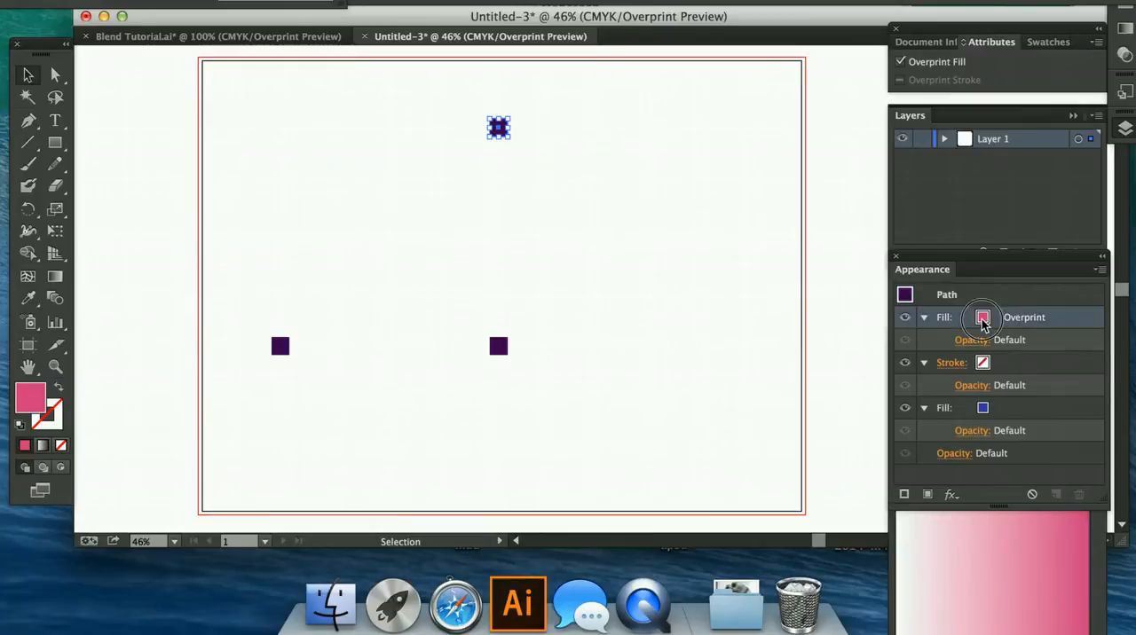
mouse_move(984, 317)
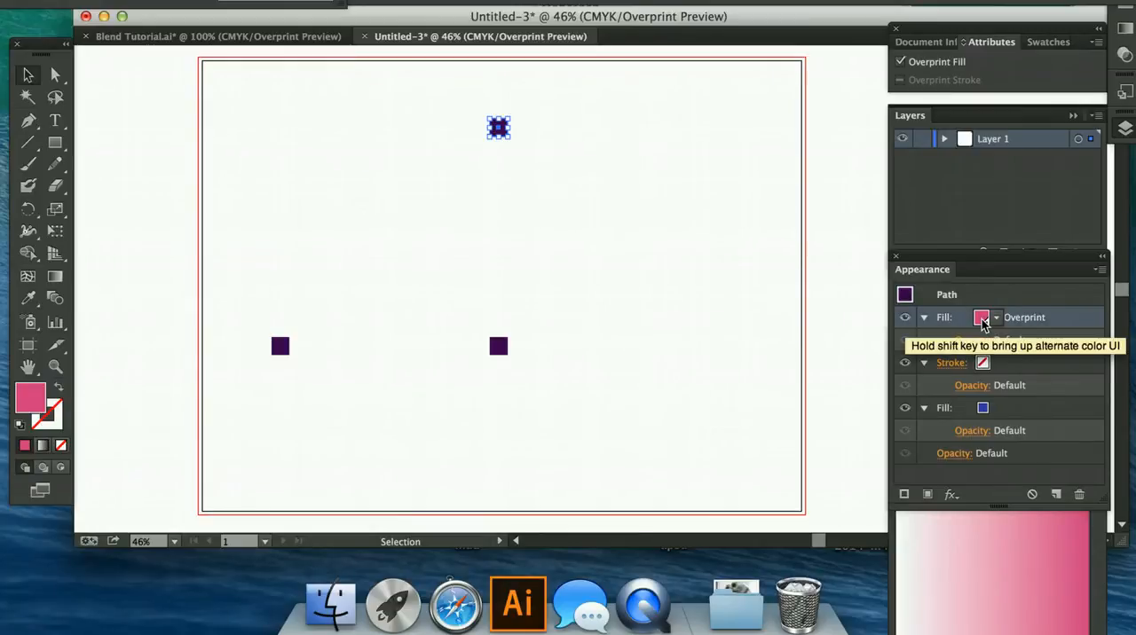
click(982, 316)
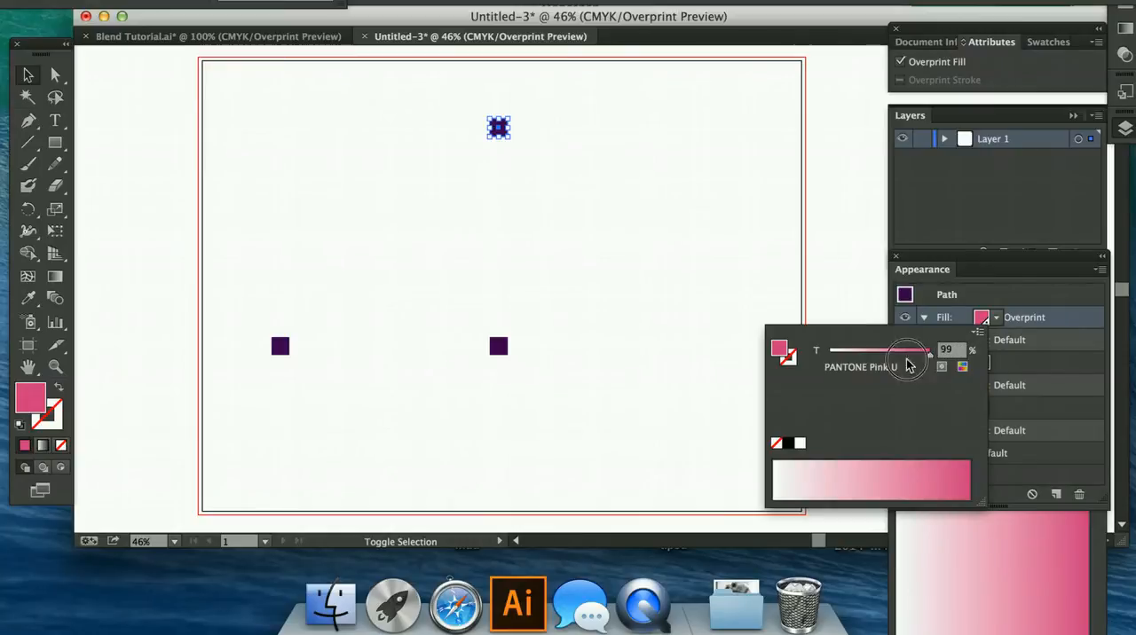
drag(902, 352, 830, 352)
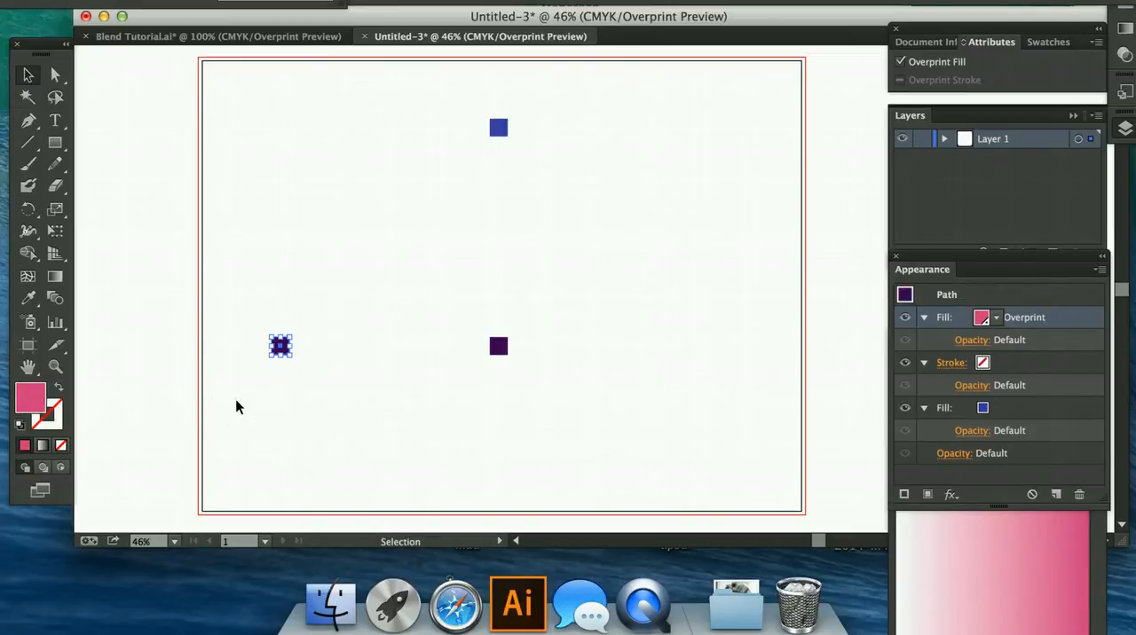
click(983, 409)
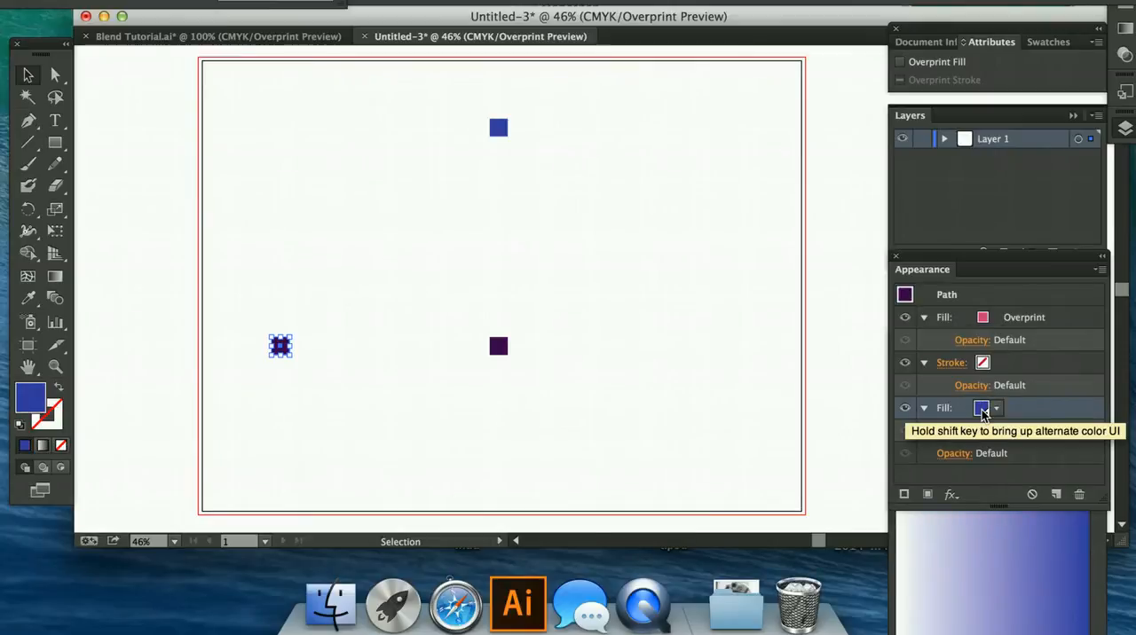
click(983, 408)
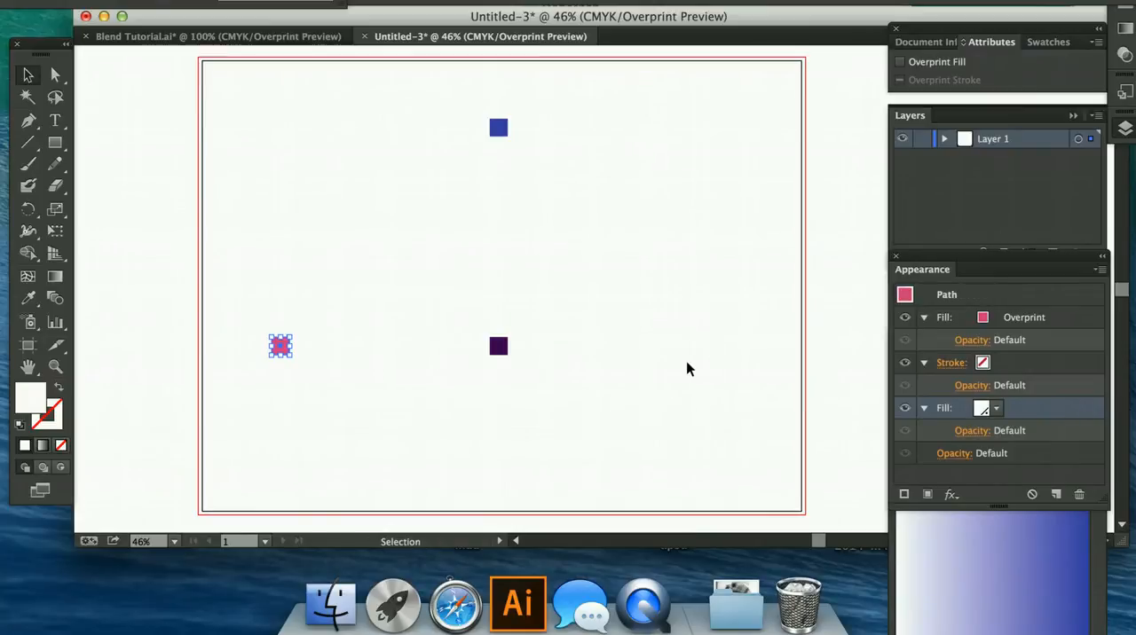
click(194, 120)
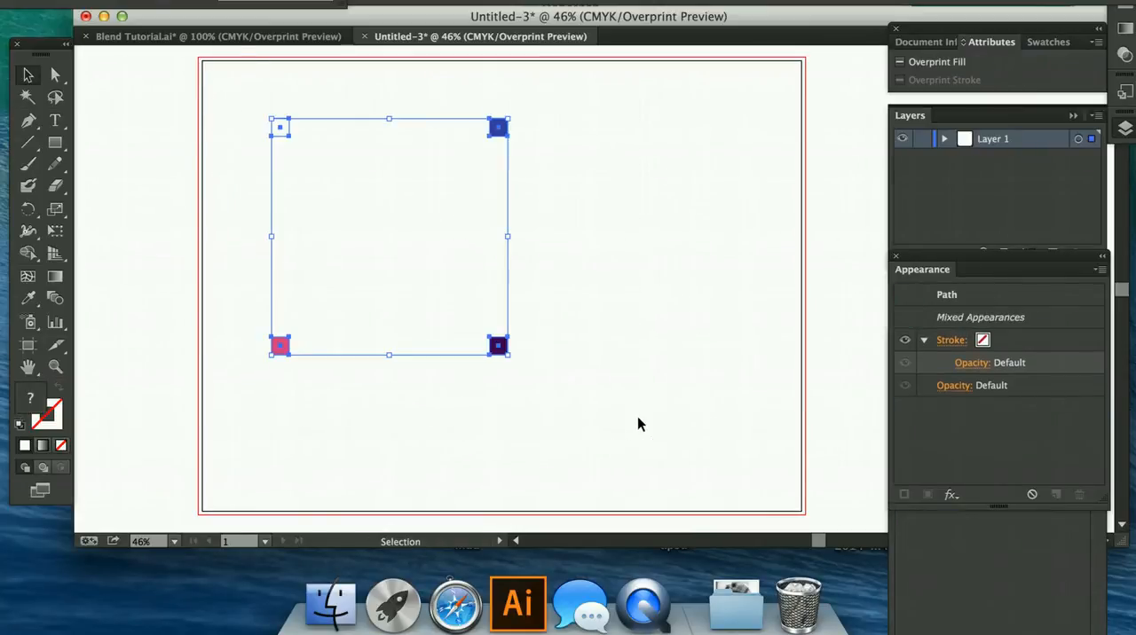
mouse_move(595, 385)
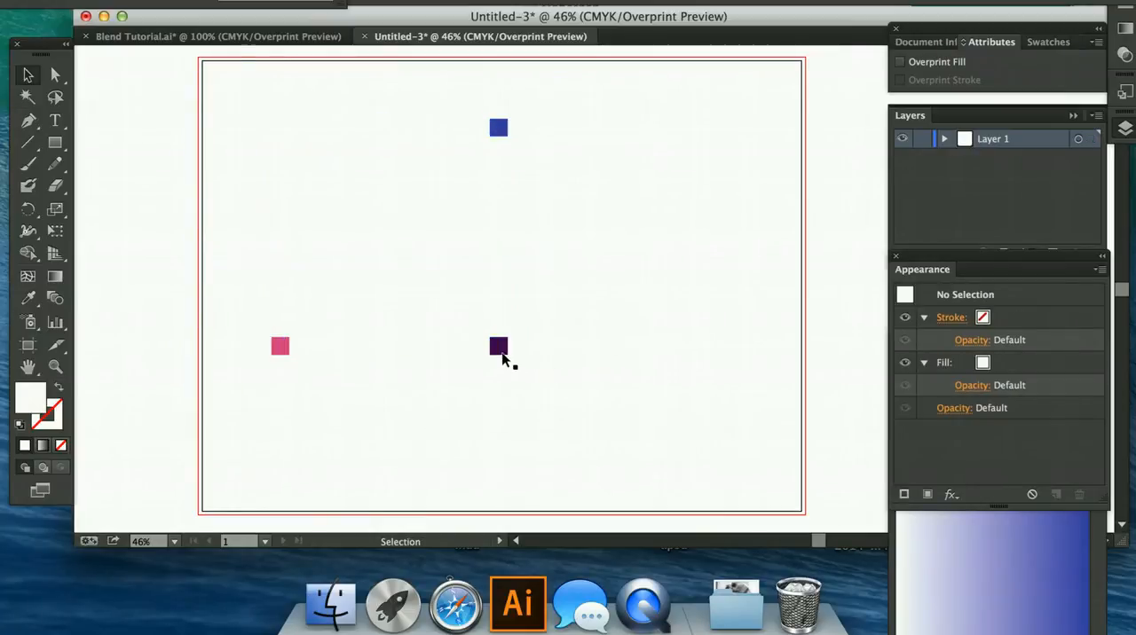
Step: Deselect the squares and set Blend Options spacing to Specified Steps
click(497, 346)
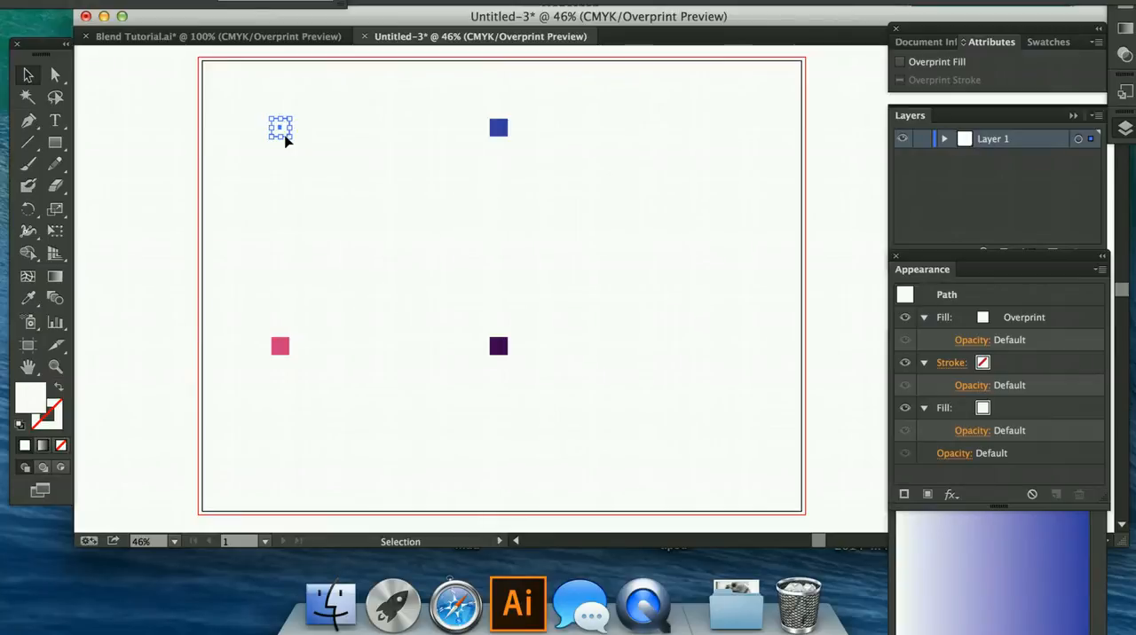
mouse_move(320, 127)
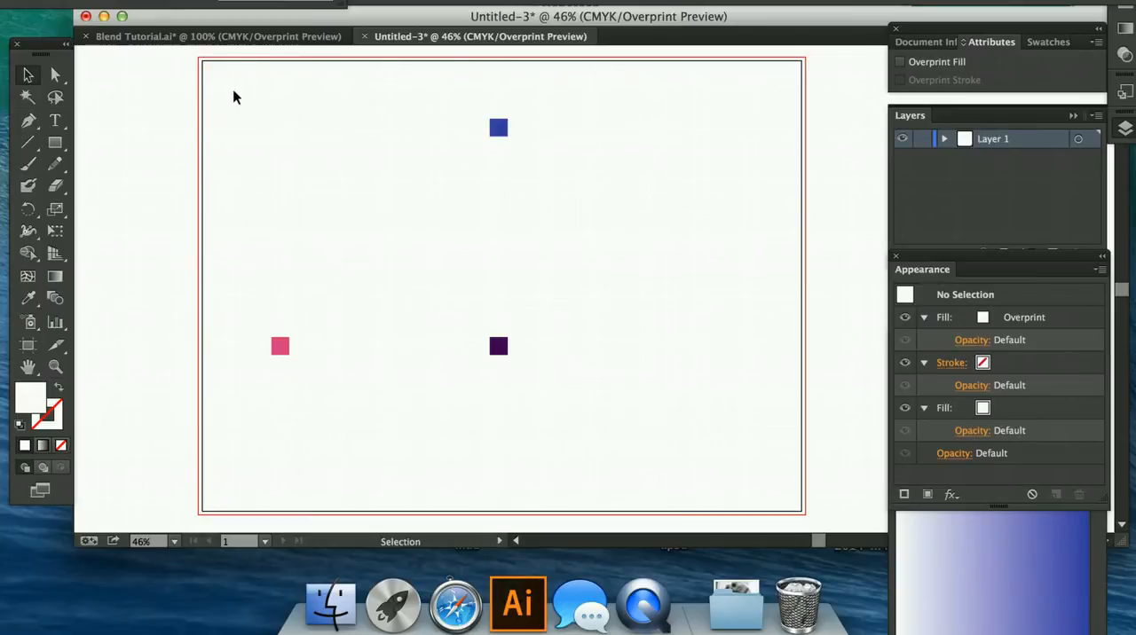
click(898, 60)
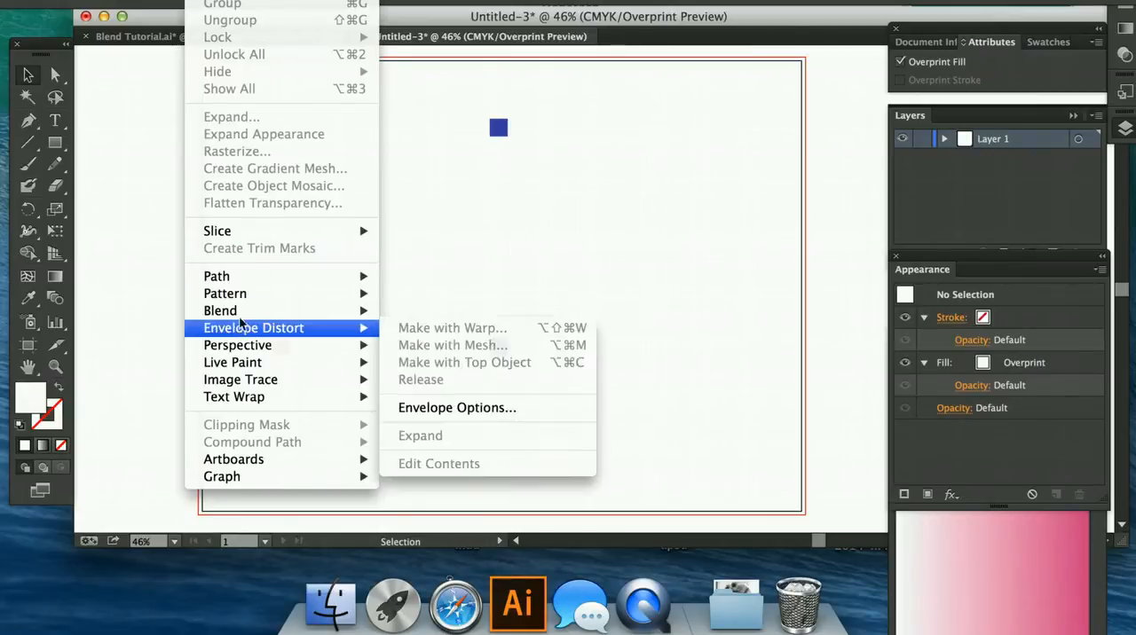
mouse_move(220, 311)
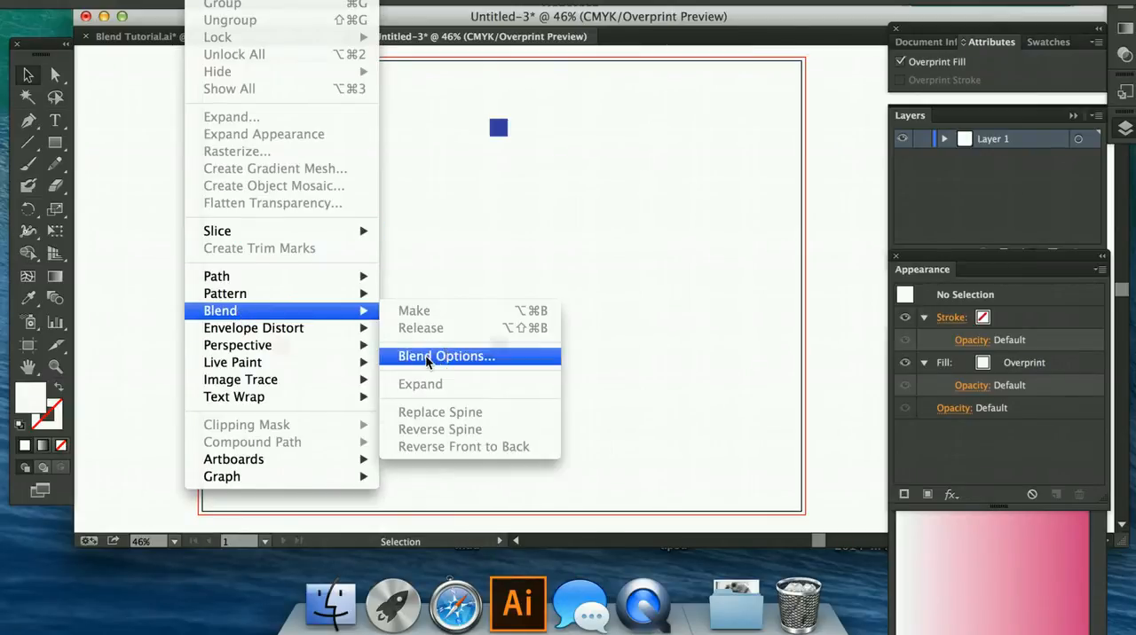
click(447, 355)
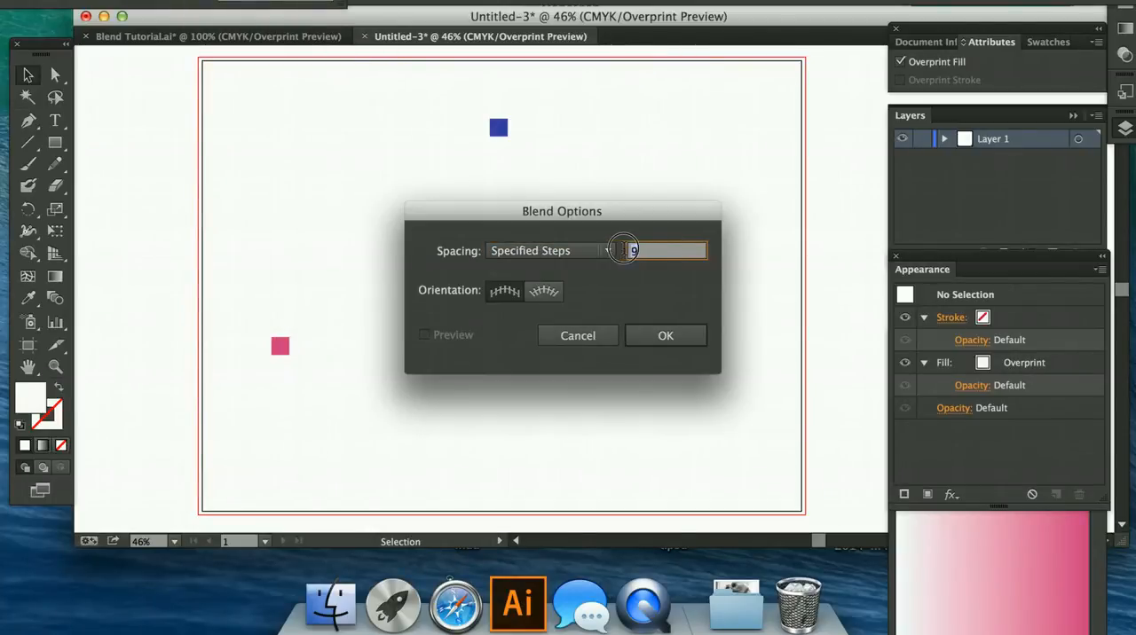
click(664, 335)
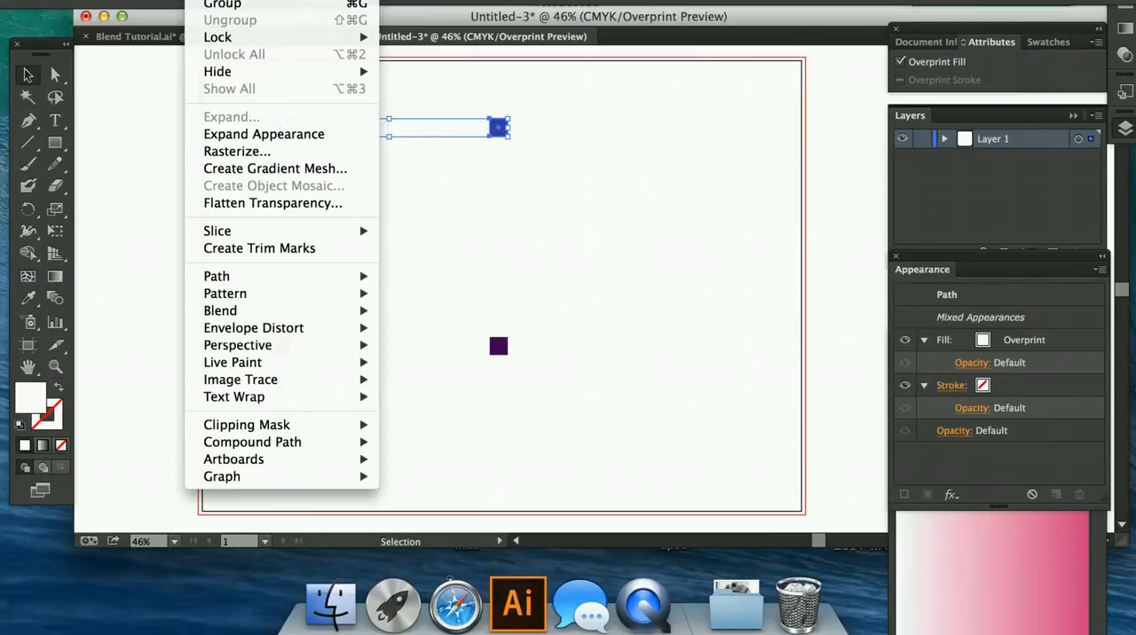
mouse_move(224, 295)
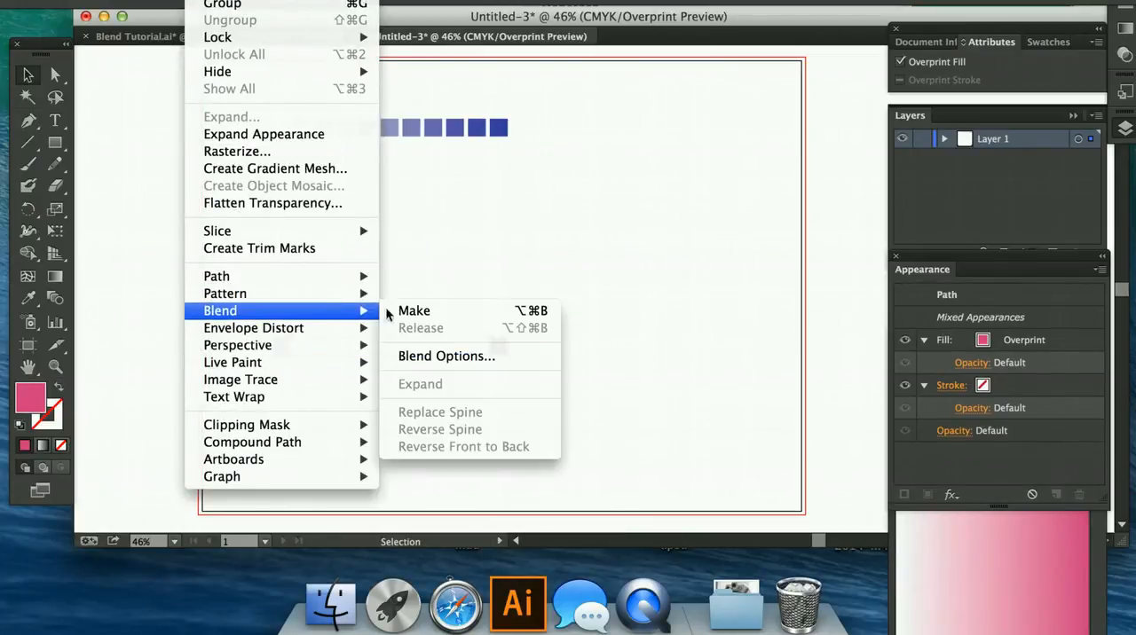
Step: Make a blend between the top two squares and expand it into separate squares
click(413, 310)
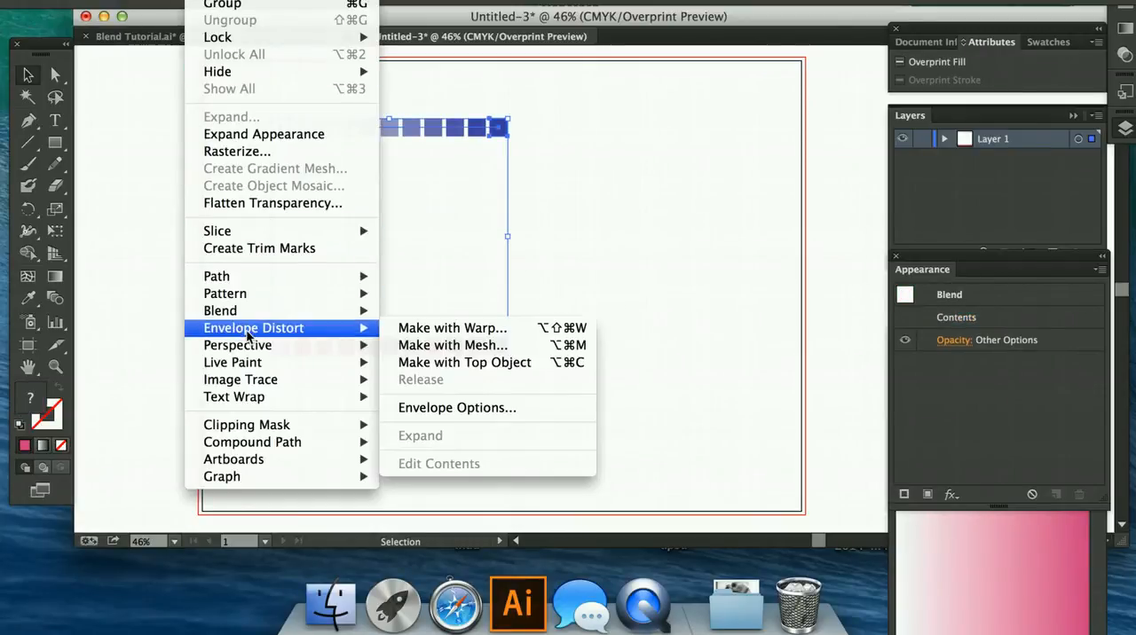
mouse_move(221, 310)
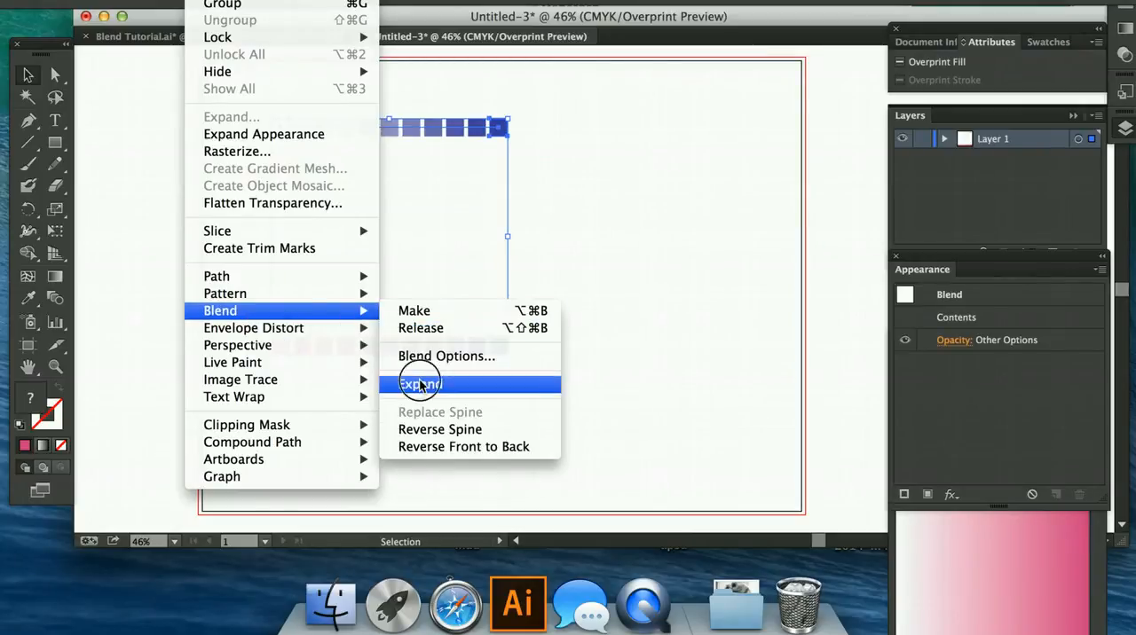
click(419, 384)
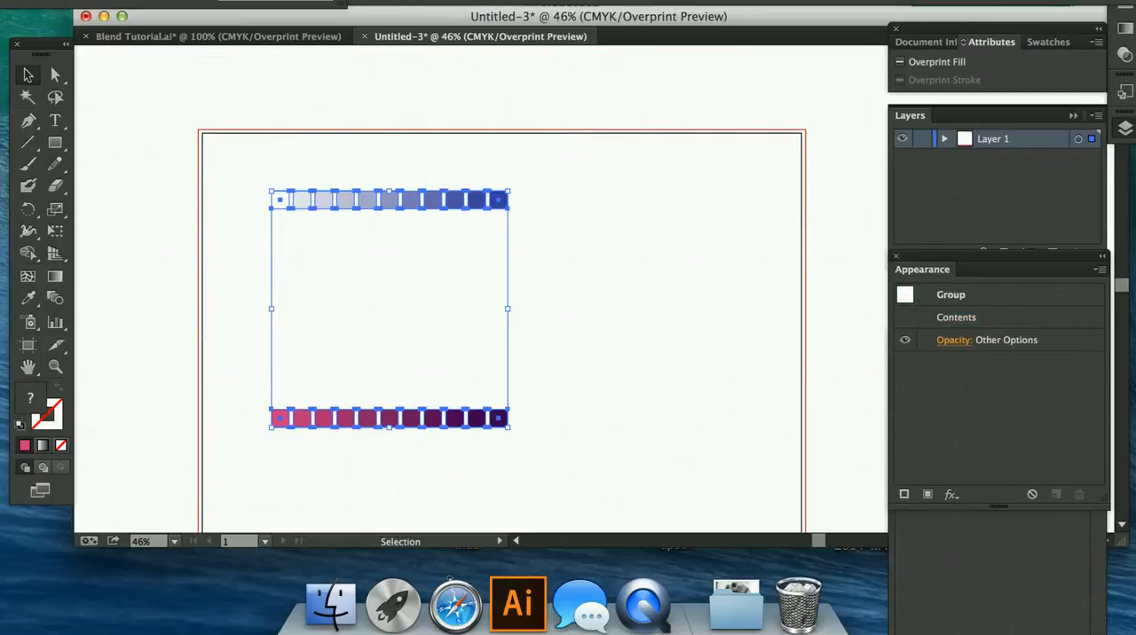
Step: Blend the two expanded rows into the full 10x10 graduated grid
right_click(391, 311)
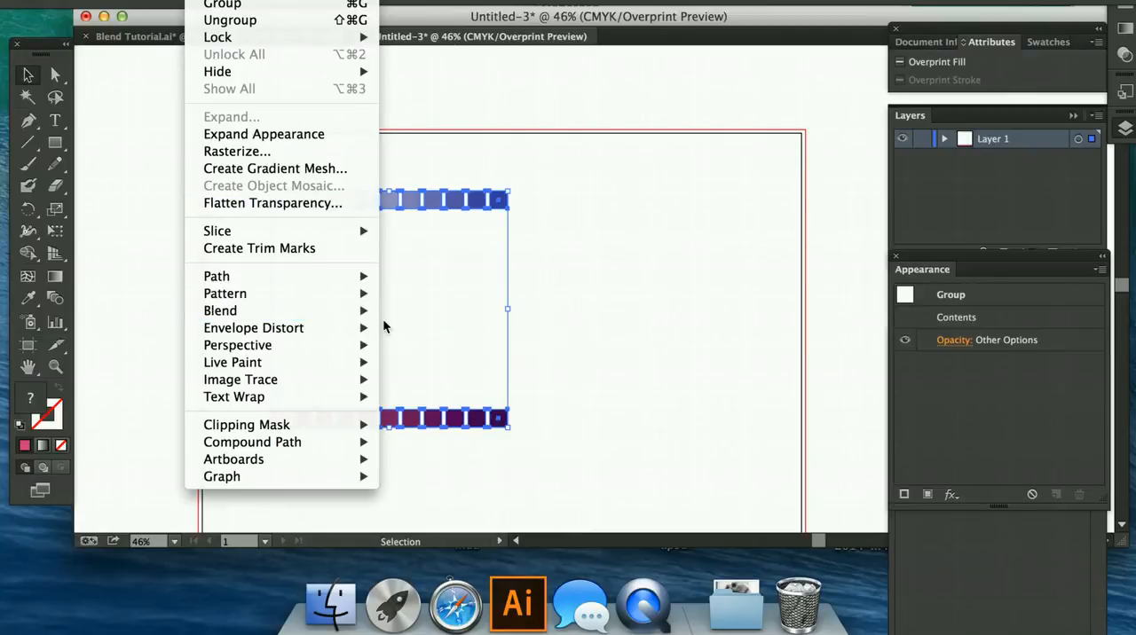
mouse_move(220, 311)
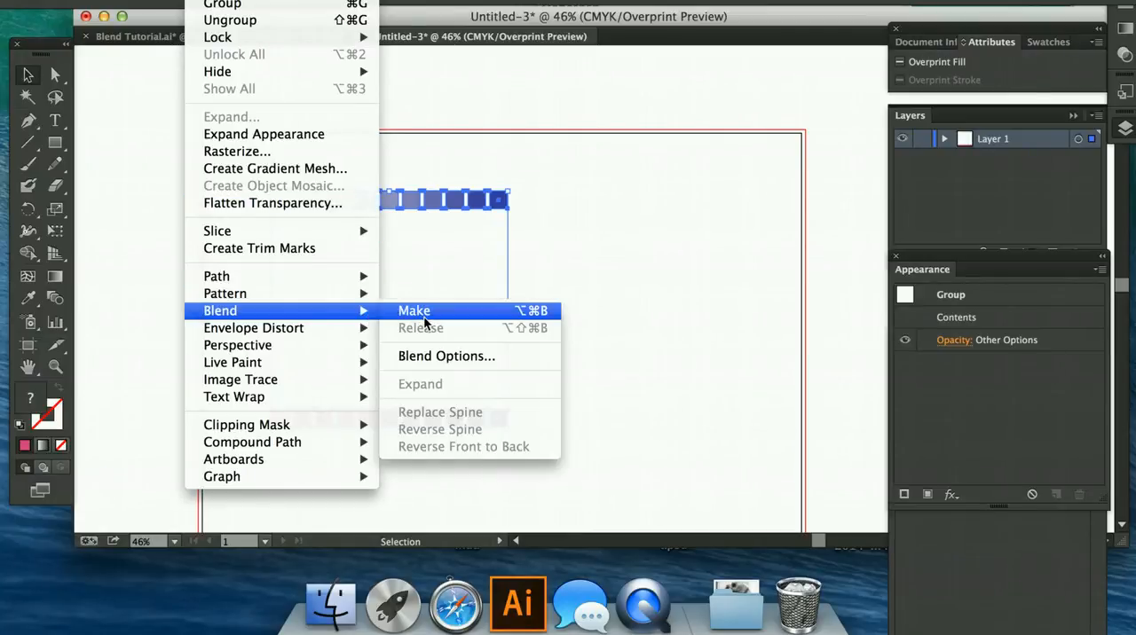
click(413, 310)
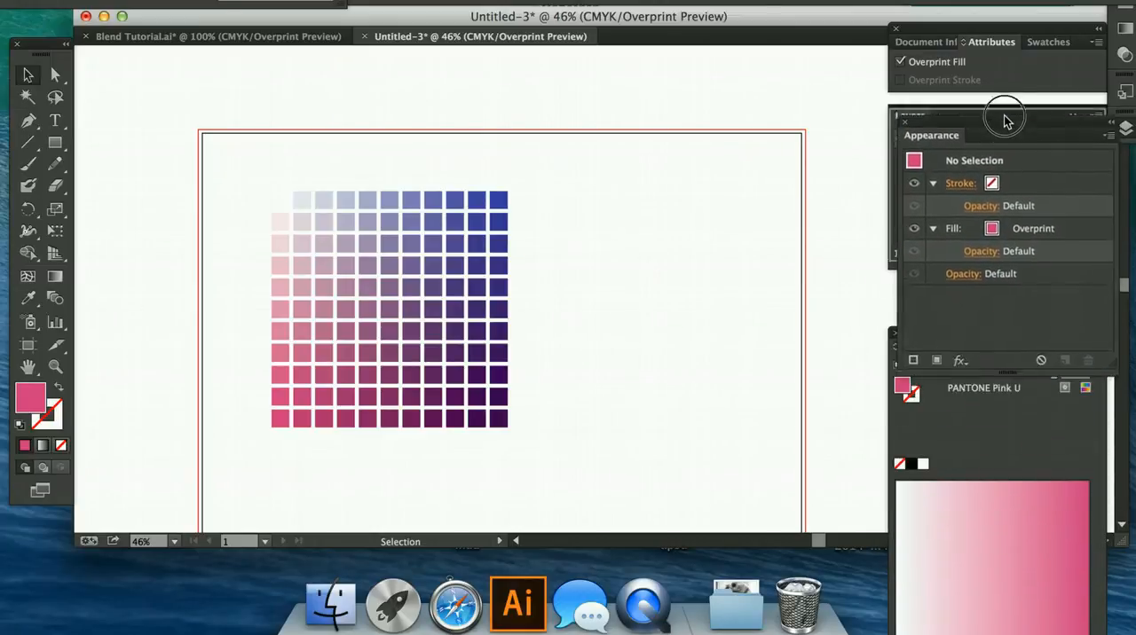
Step: Add PANTONE 114 U yellow from the PANTONE+ Solid Uncoated book to the swatches and close the book
click(1042, 42)
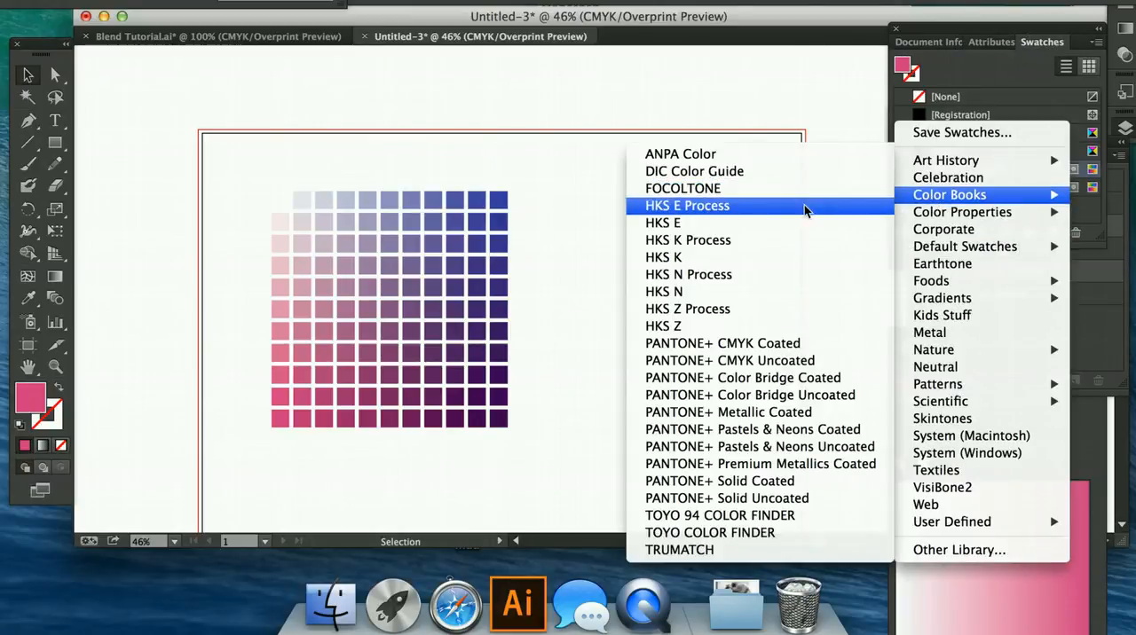
mouse_move(721, 481)
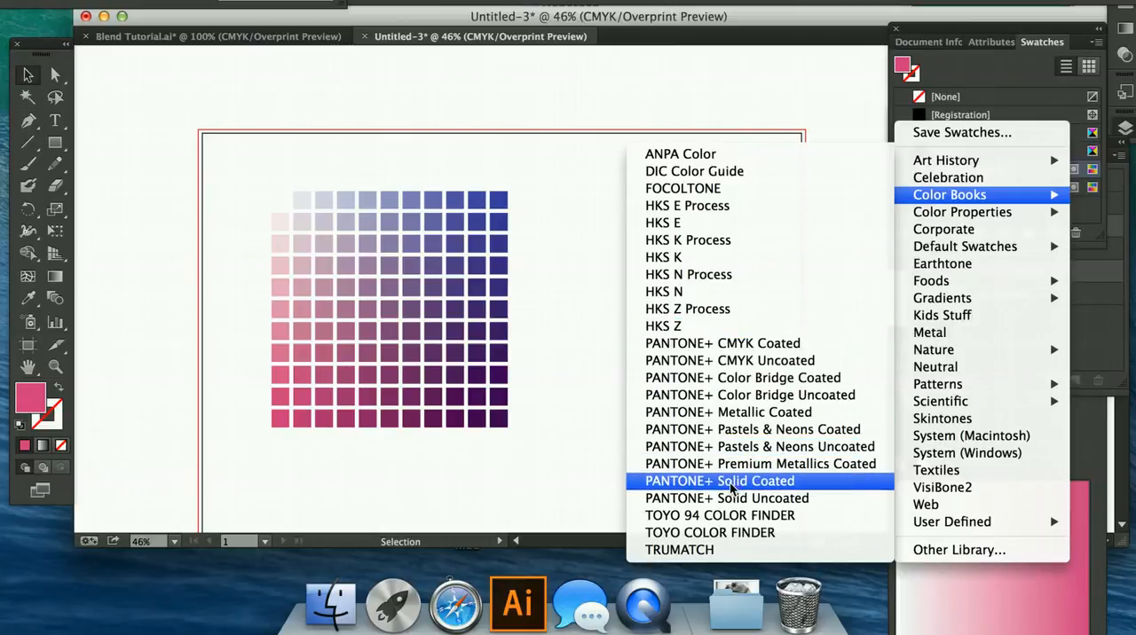
click(728, 497)
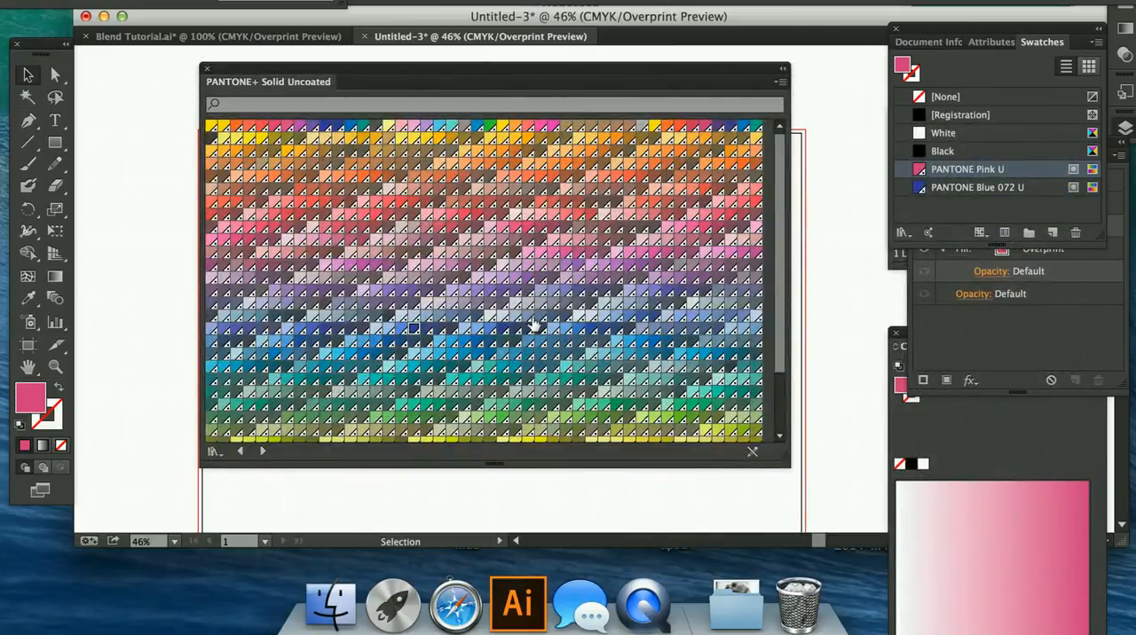
scroll(down, 3)
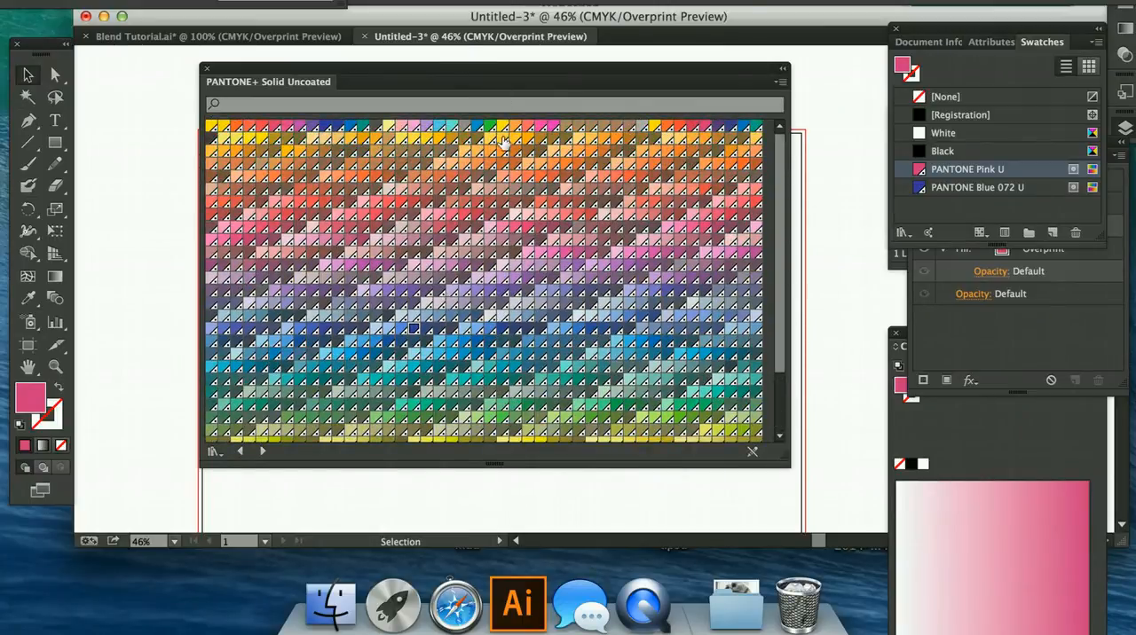
click(500, 135)
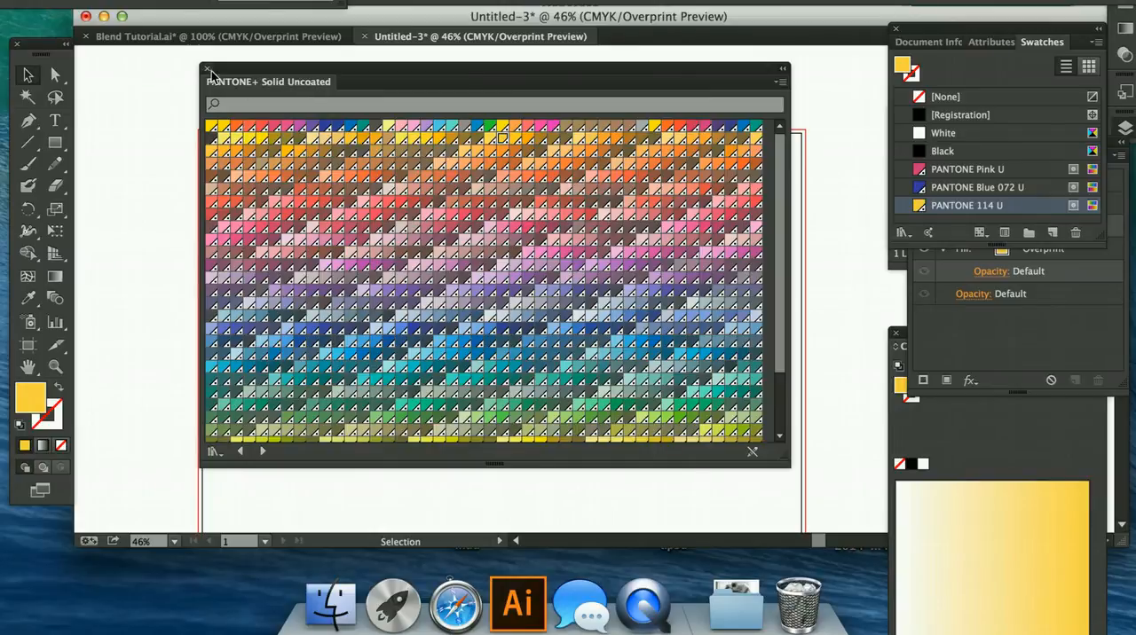
click(210, 70)
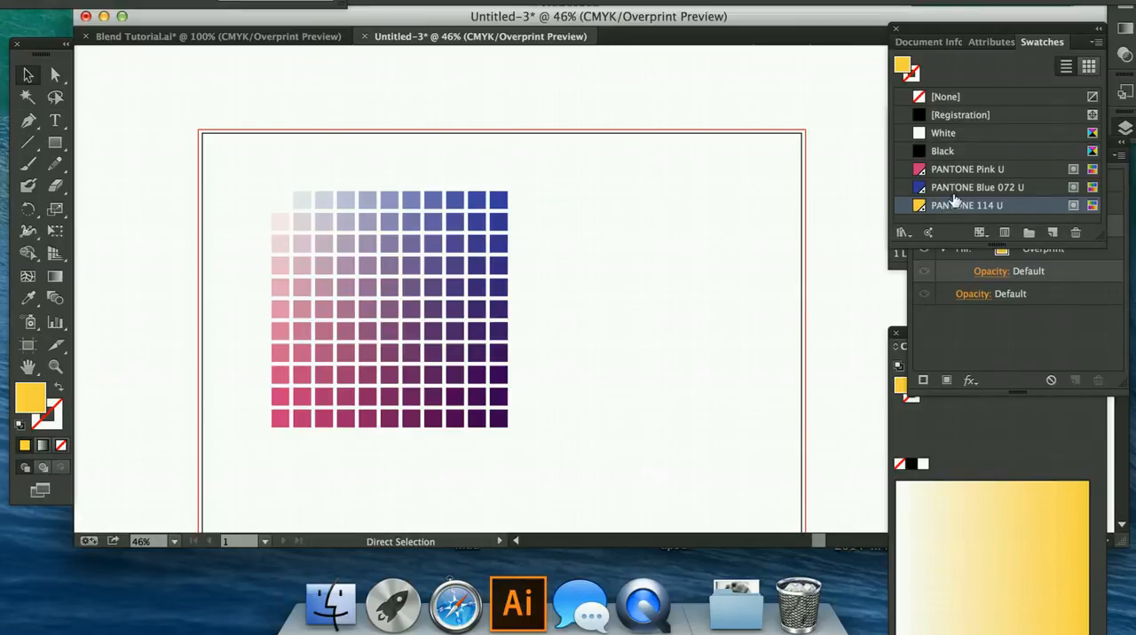
Step: Select PANTONE Pink U with PANTONE 114 U and bring up the Swatches panel menu
click(967, 168)
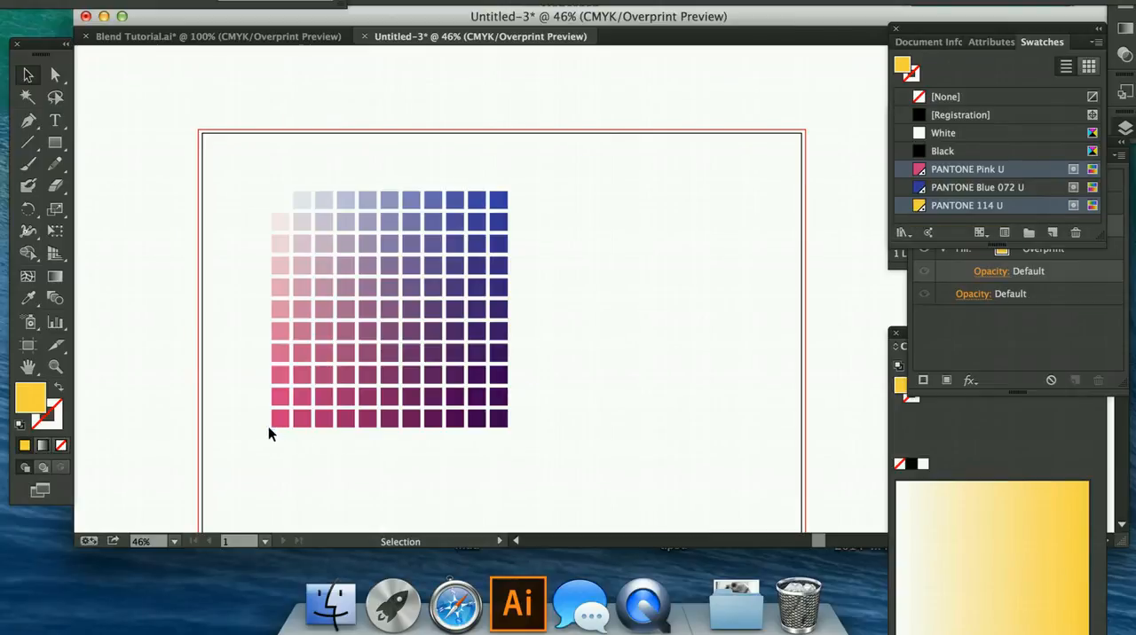
mouse_move(547, 195)
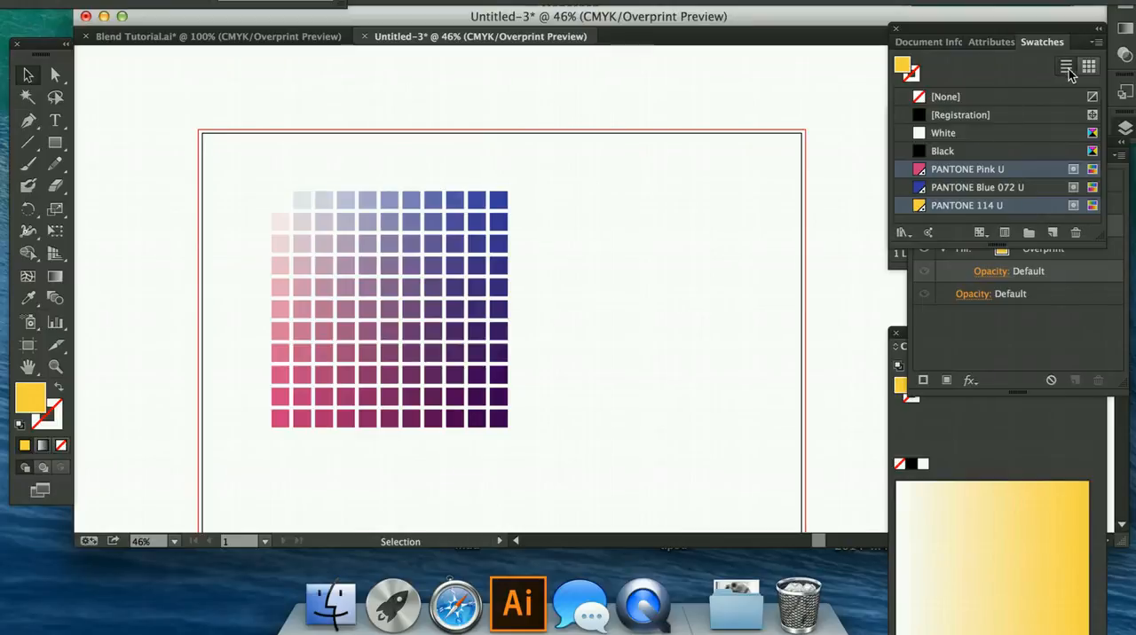
click(1090, 66)
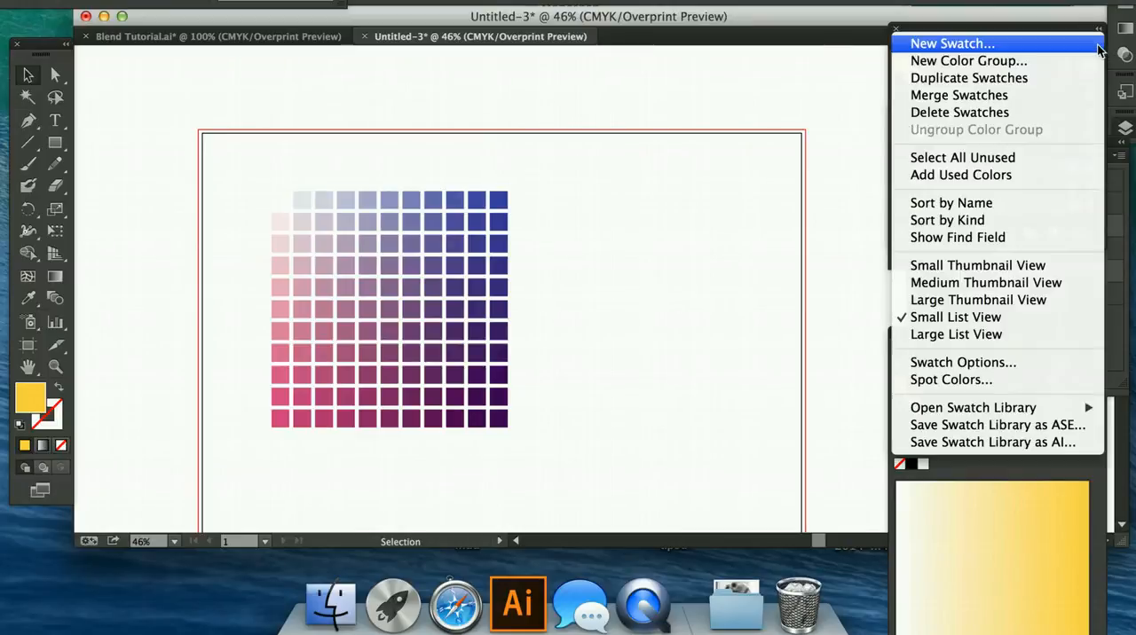